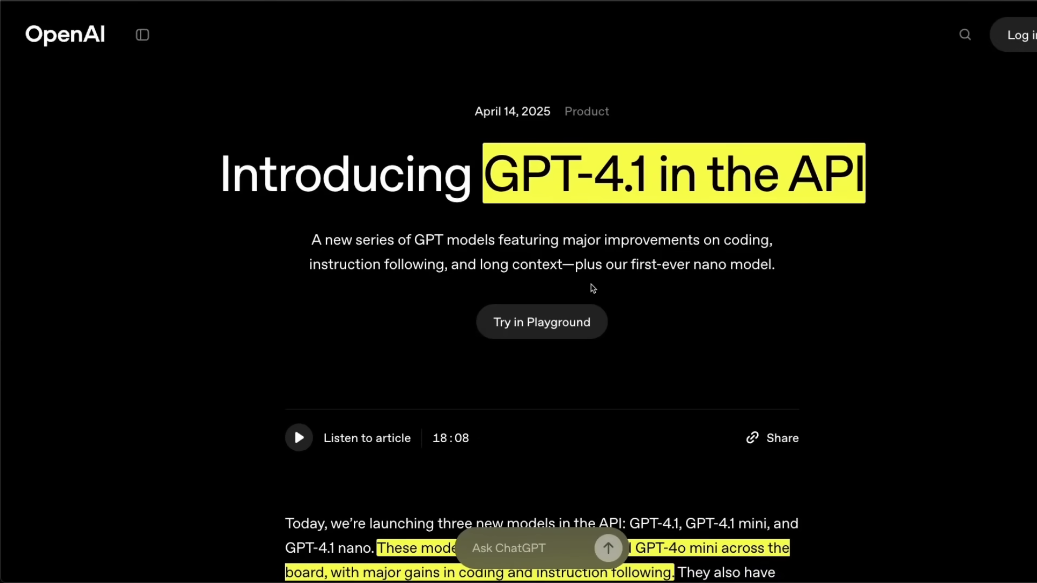
pyautogui.moveTo(510, 212)
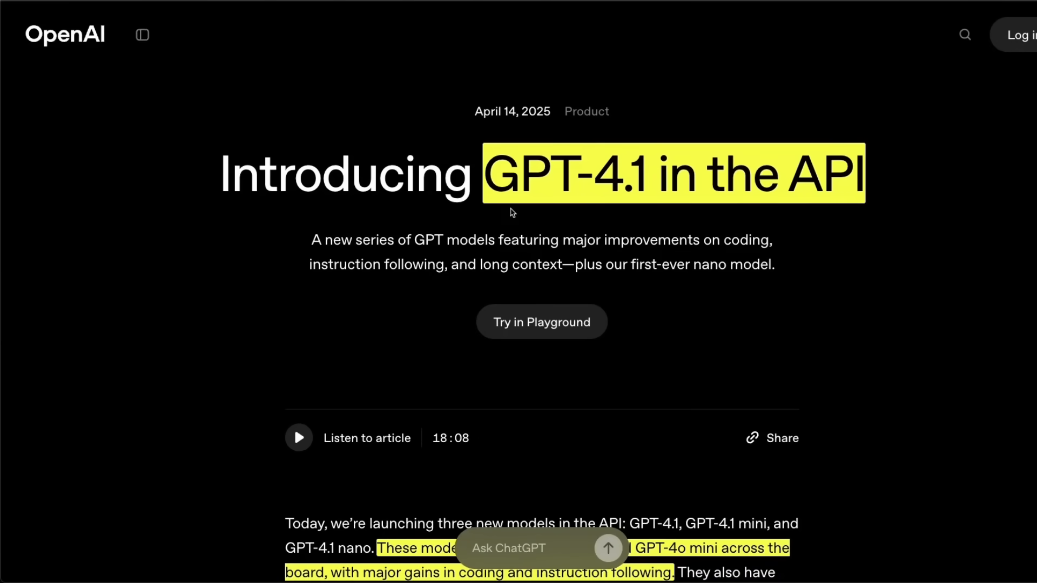
pyautogui.moveTo(654, 245)
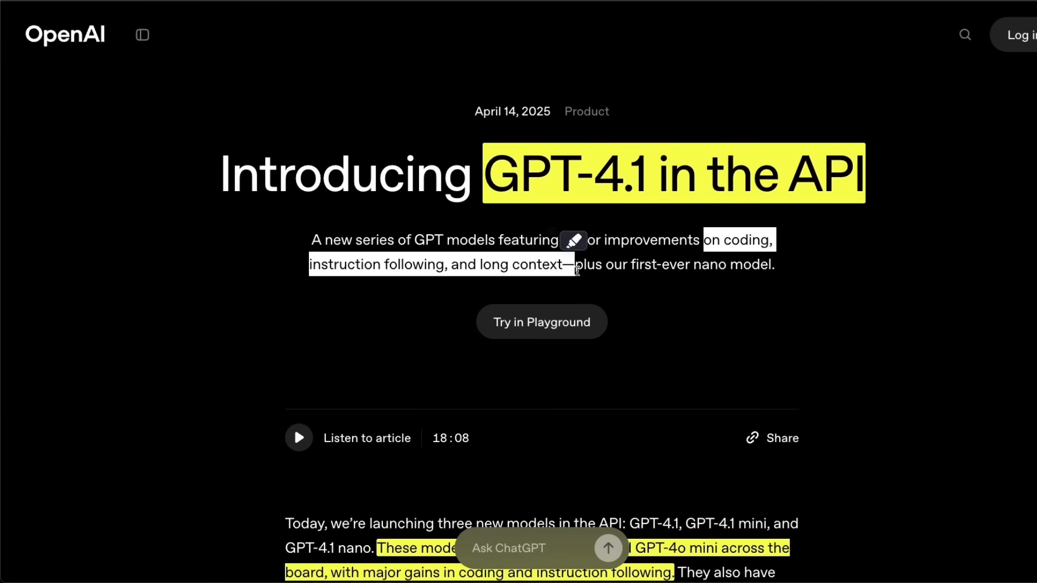
# Step: Scroll past the title to the intro on three new API models and benchmark bullets
pyautogui.scroll(-3)
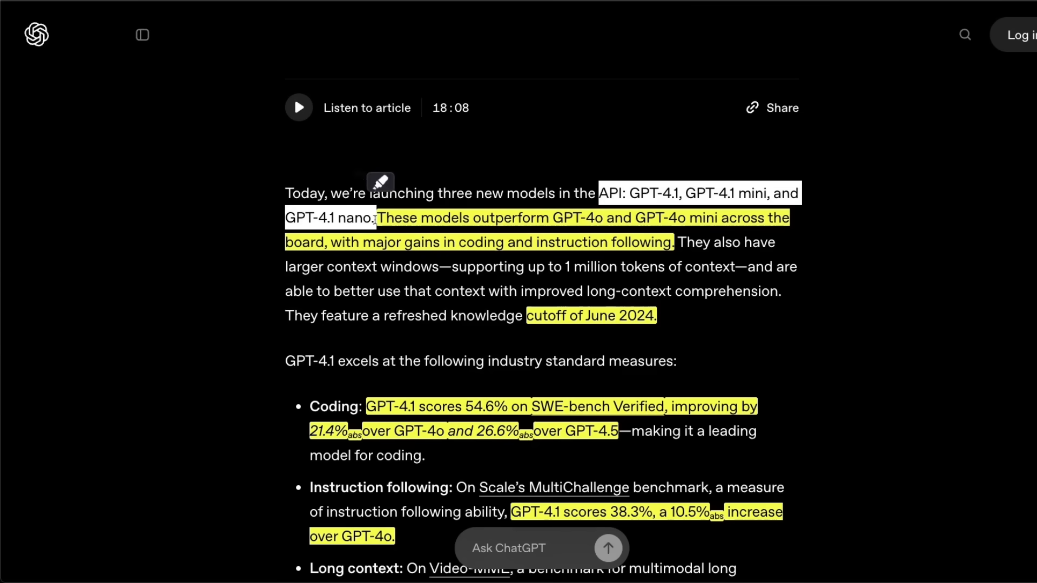
pyautogui.moveTo(380, 256)
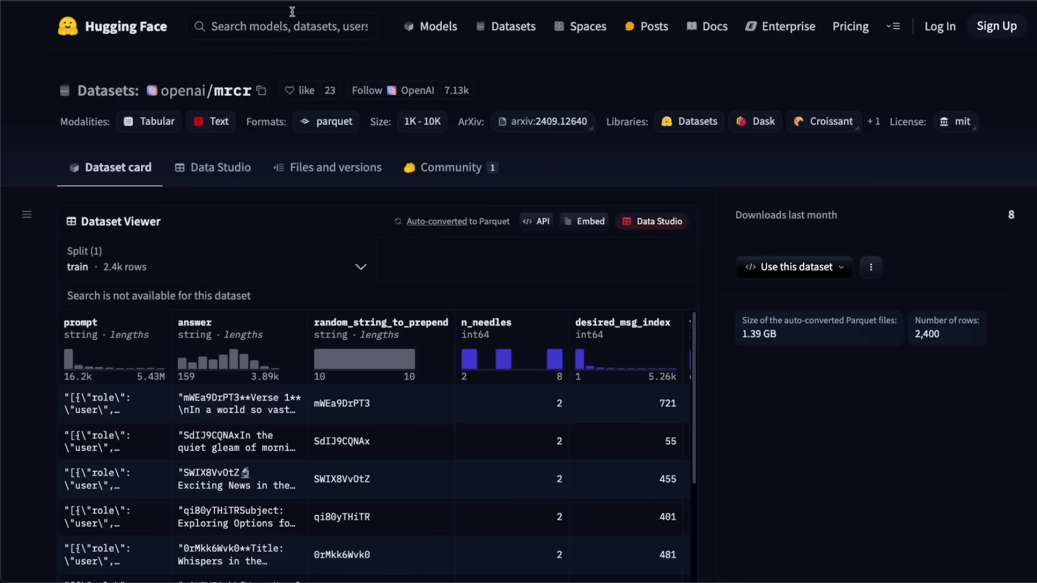
pyautogui.moveTo(362, 222)
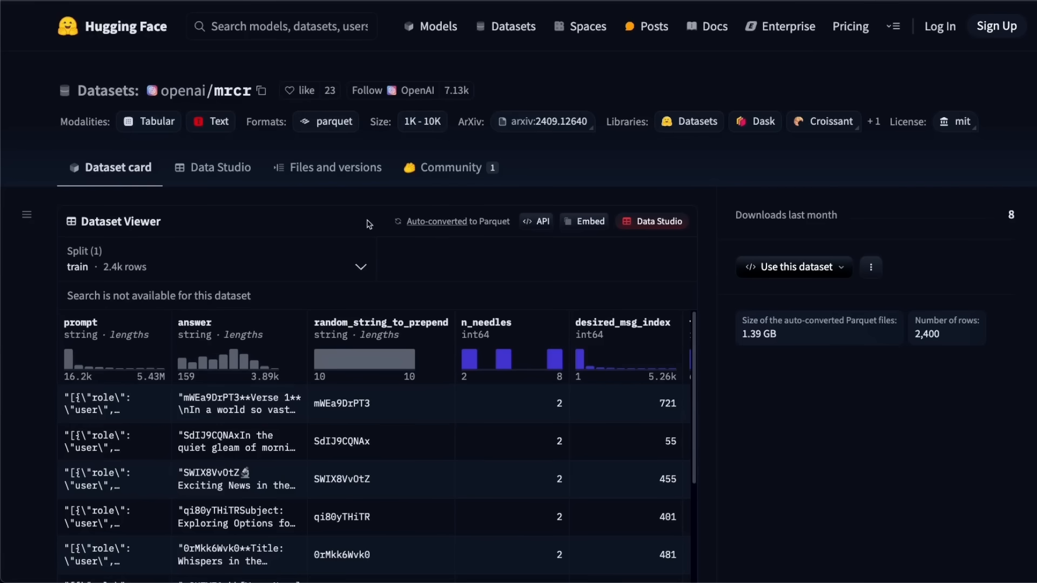
# Step: Scroll down through the openai/mrcr dataset rows of prompts and answers
pyautogui.scroll(-3)
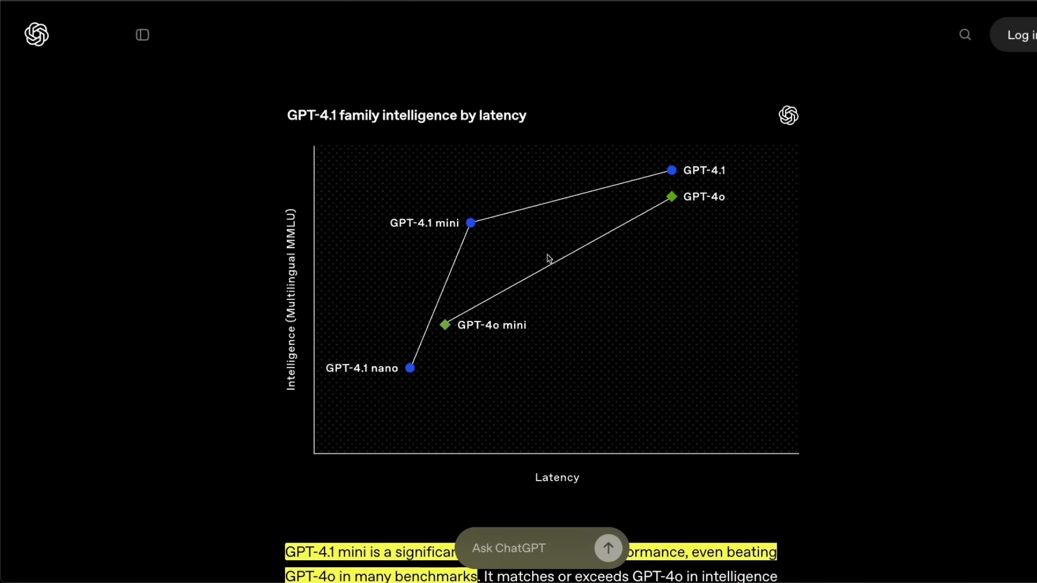
pyautogui.moveTo(500, 306)
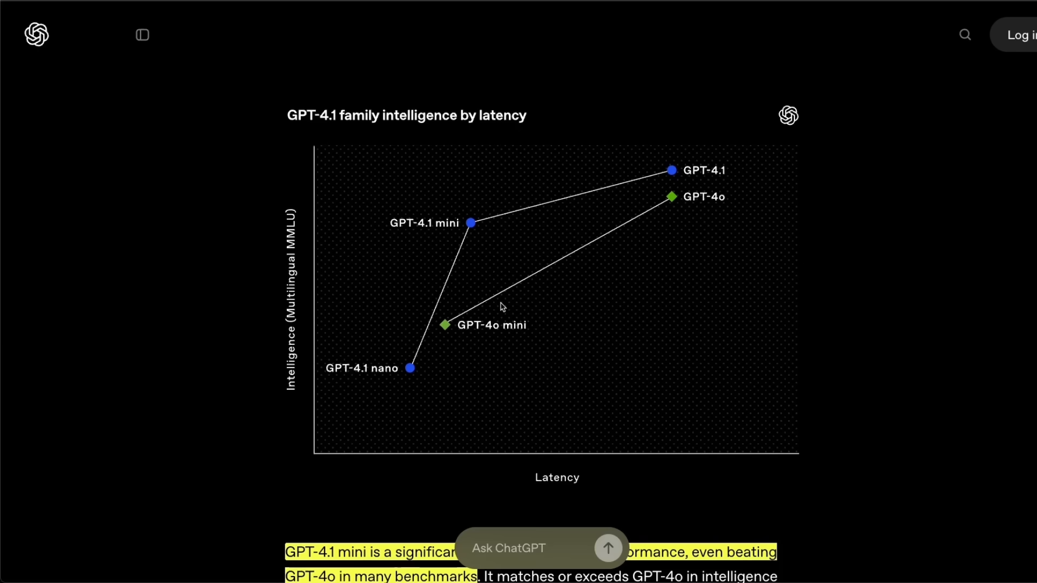
pyautogui.moveTo(303, 379)
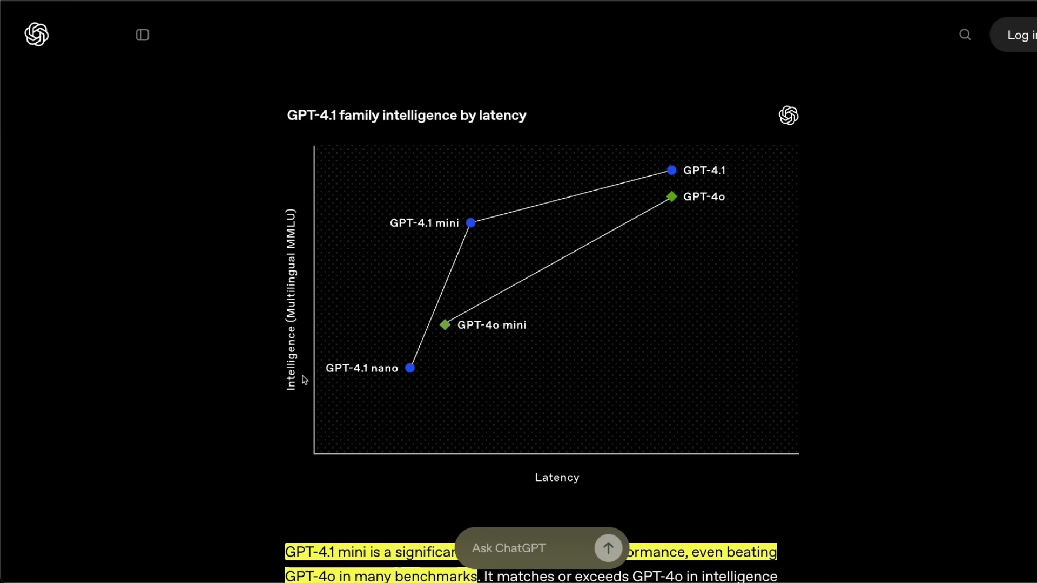
pyautogui.moveTo(488, 339)
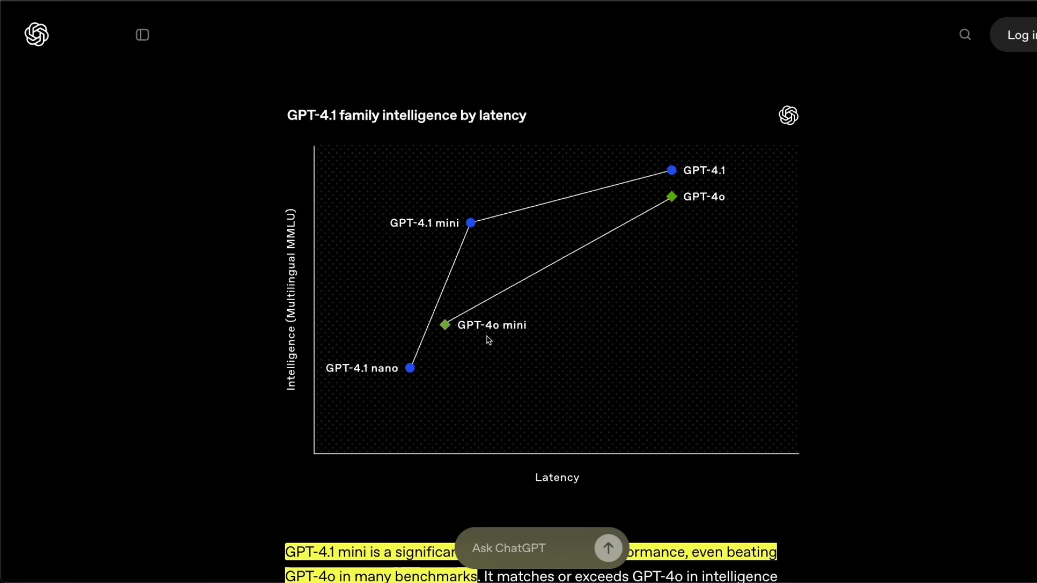
pyautogui.moveTo(424, 383)
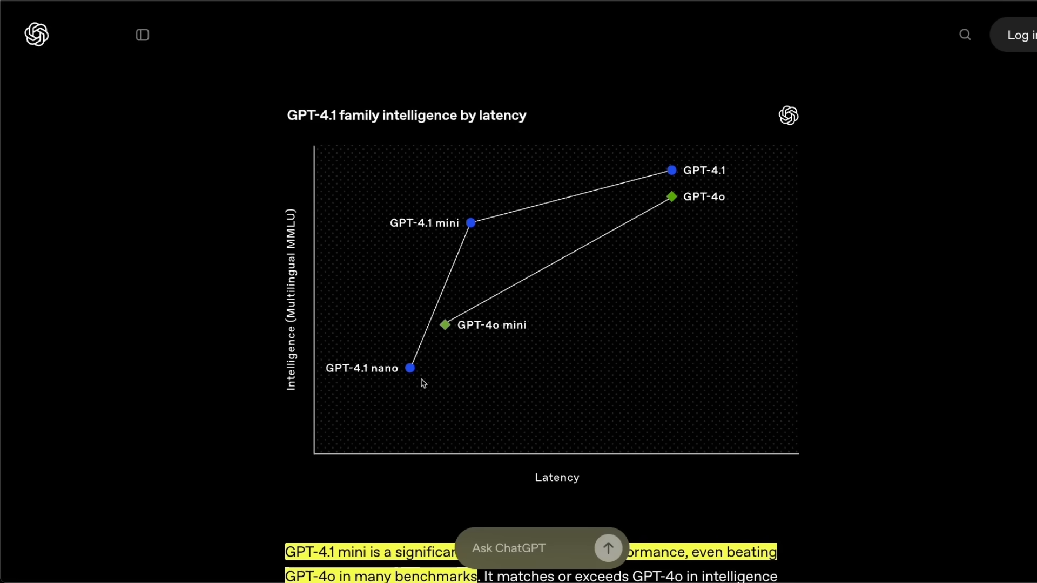
pyautogui.moveTo(461, 236)
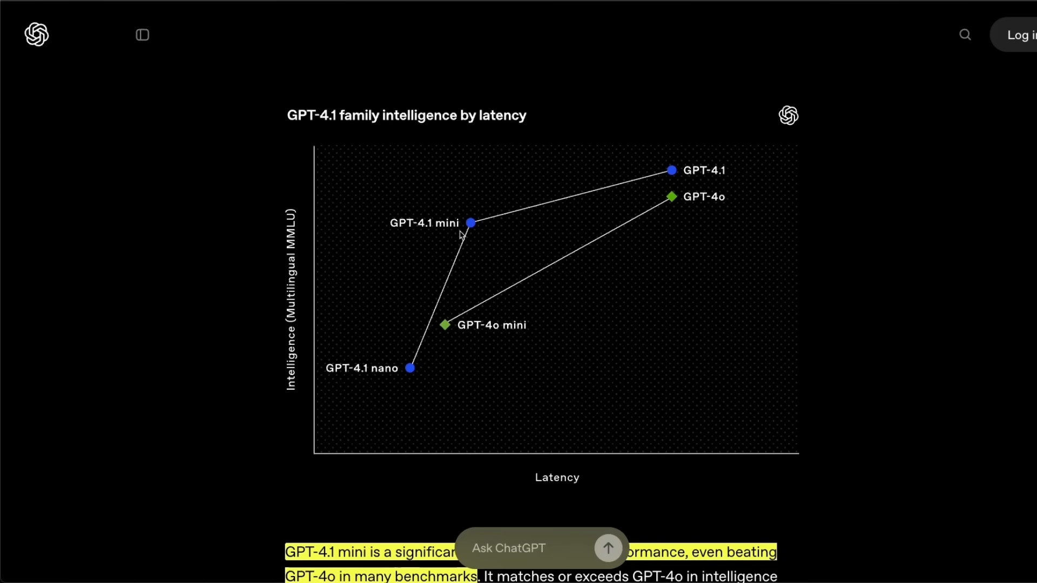
pyautogui.moveTo(471, 218)
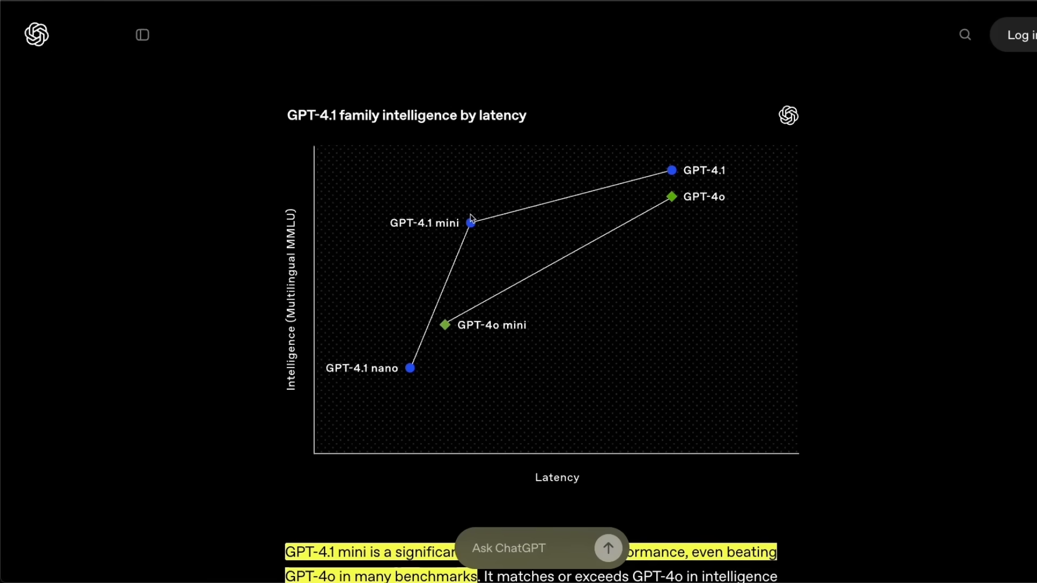
pyautogui.moveTo(529, 362)
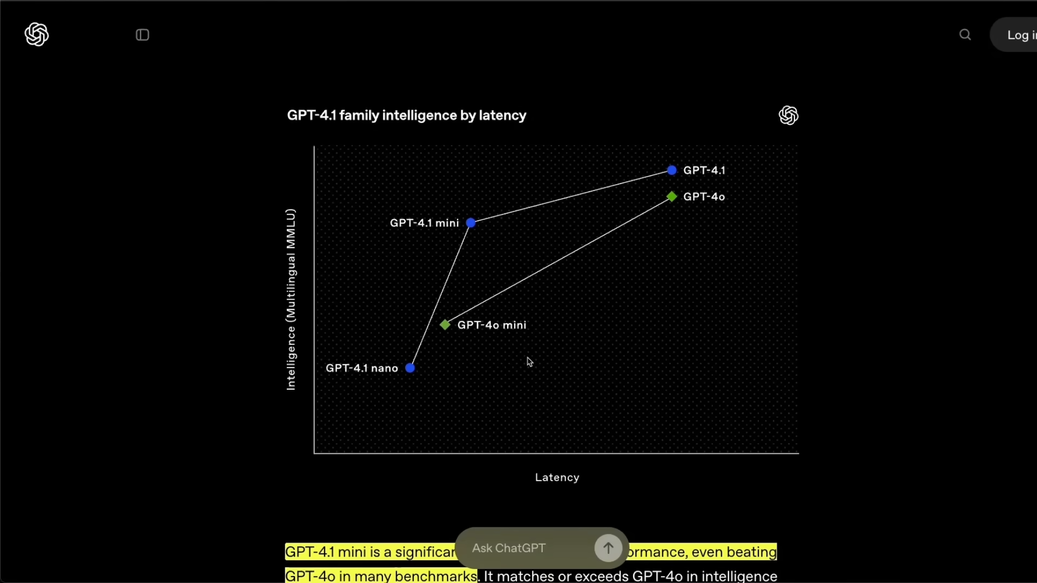
pyautogui.moveTo(589, 373)
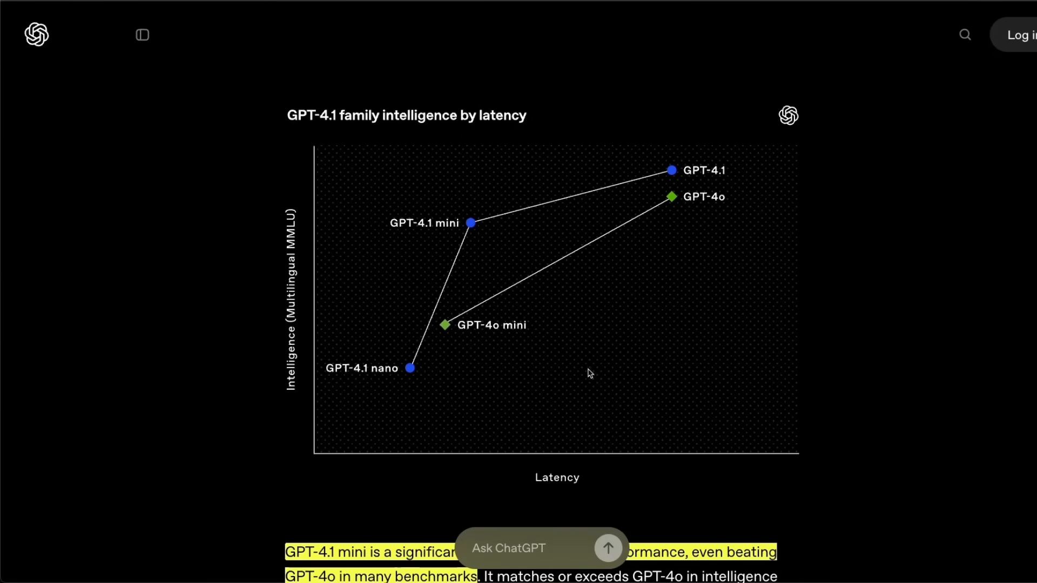
pyautogui.moveTo(599, 466)
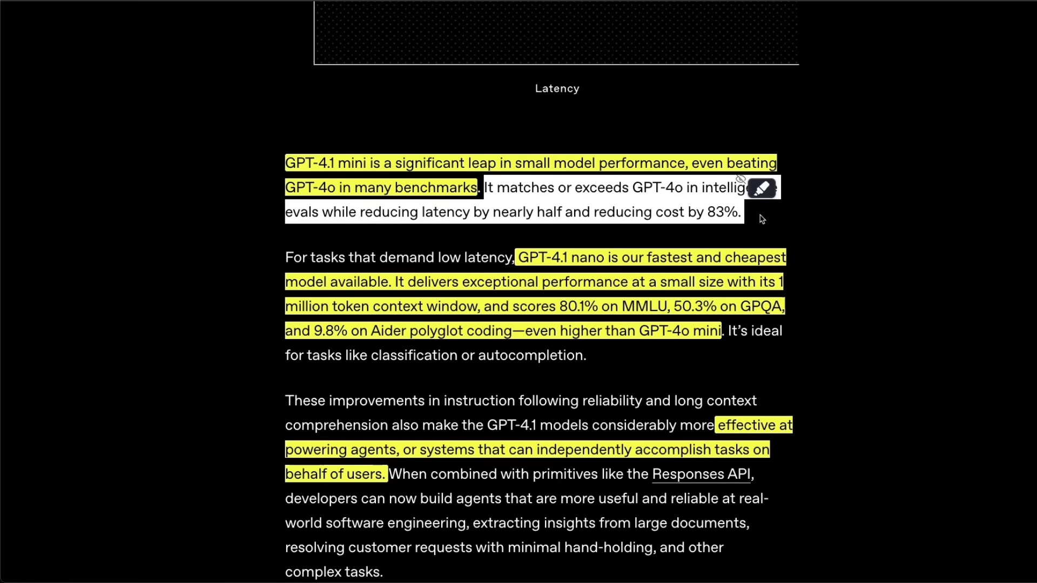
# Step: Highlight the latency and 83% cost reduction phrase, then select the GPT-4.1 nano sentence
pyautogui.moveTo(359, 212); pyautogui.dragTo(737, 212)
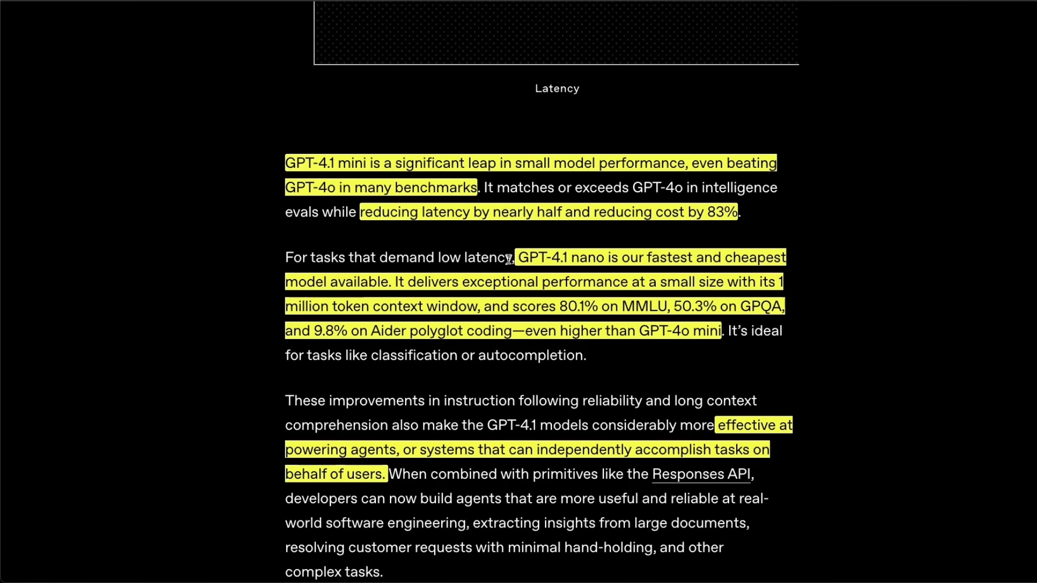
pyautogui.doubleClick(549, 257)
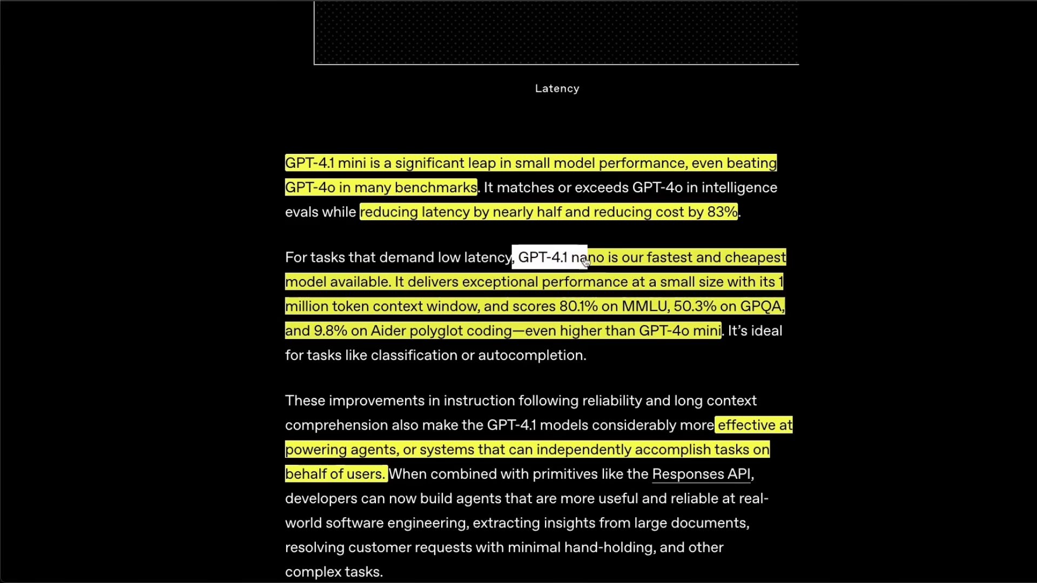
pyautogui.moveTo(582, 257); pyautogui.dragTo(674, 257)
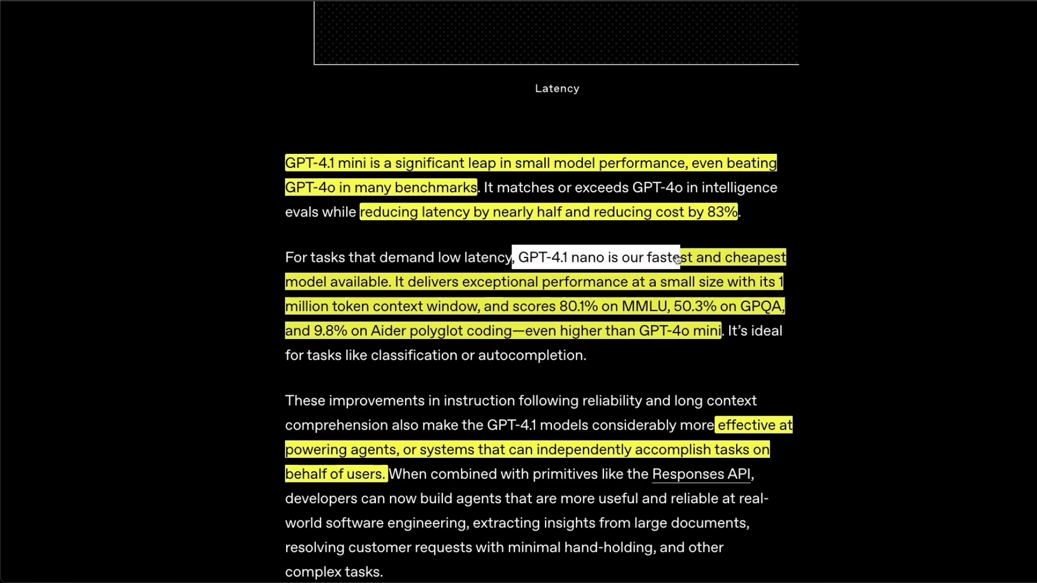
pyautogui.moveTo(673, 258); pyautogui.dragTo(763, 258)
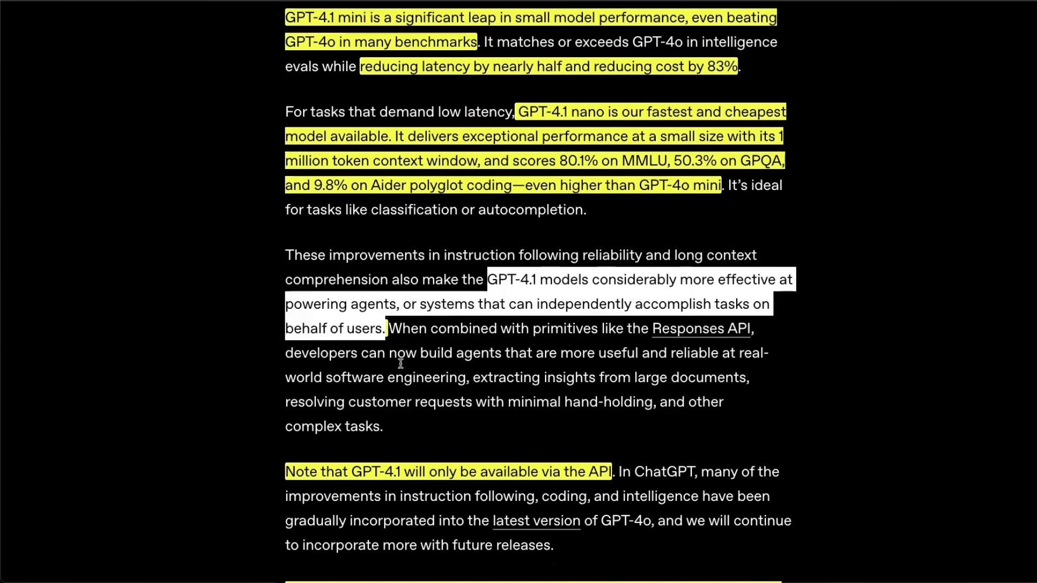
# Step: Scroll on and select the sentence describing GPT-4.5 as a research preview
pyautogui.scroll(-3)
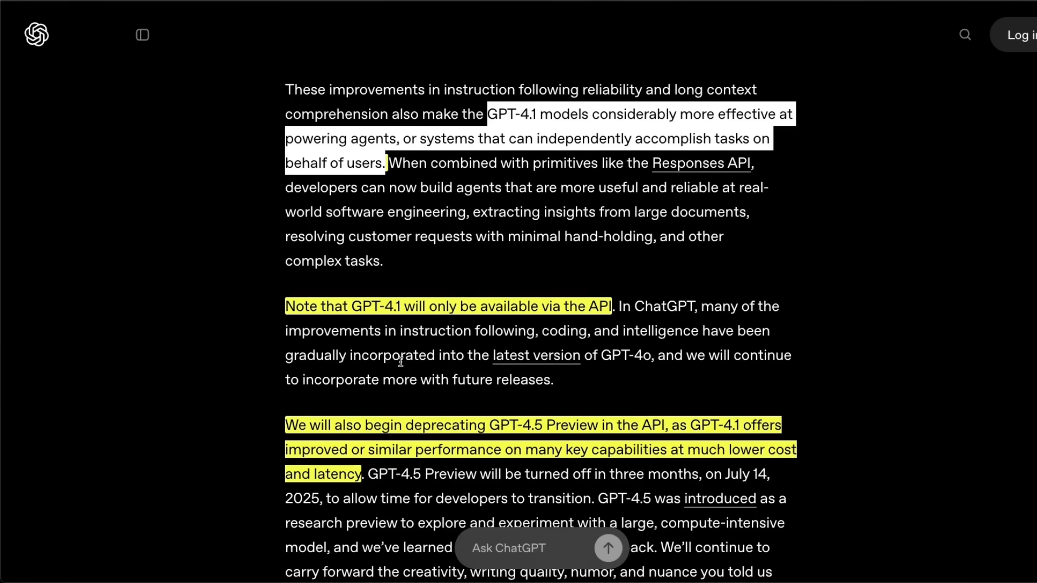
pyautogui.scroll(-3)
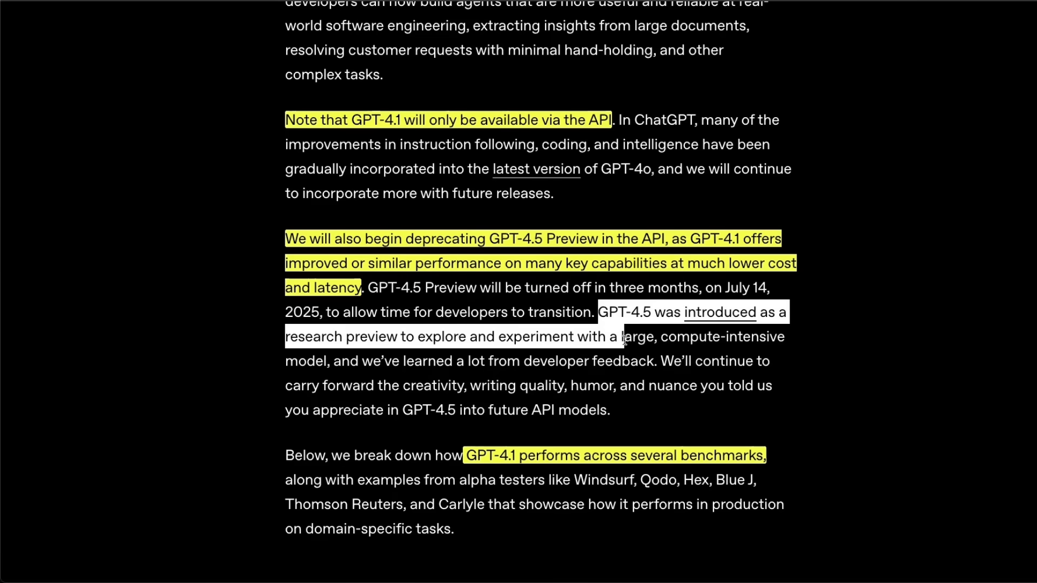
pyautogui.moveTo(621, 336); pyautogui.dragTo(350, 360)
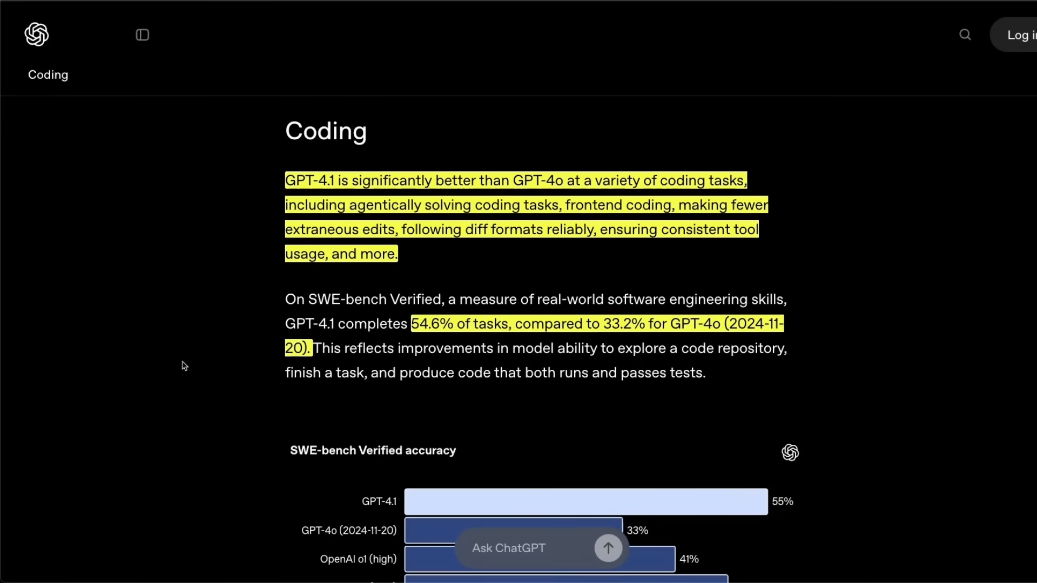
pyautogui.moveTo(453, 284)
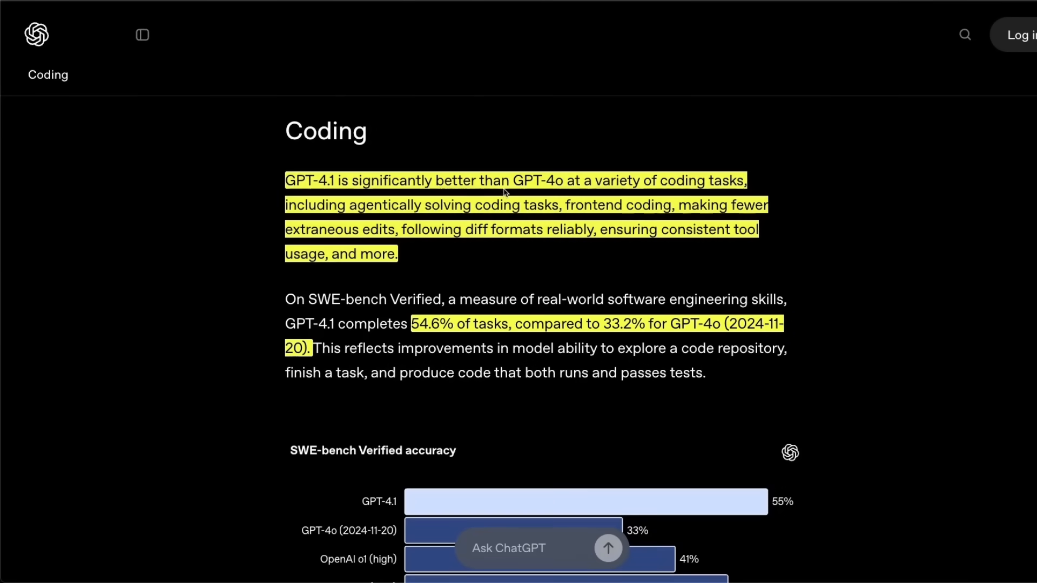
pyautogui.moveTo(557, 189)
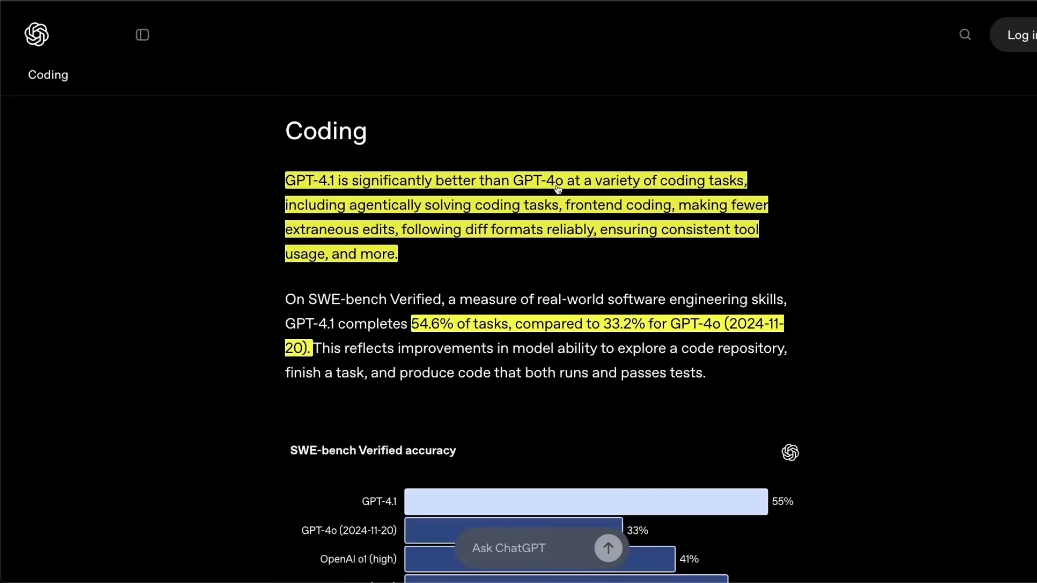
pyautogui.moveTo(325, 200)
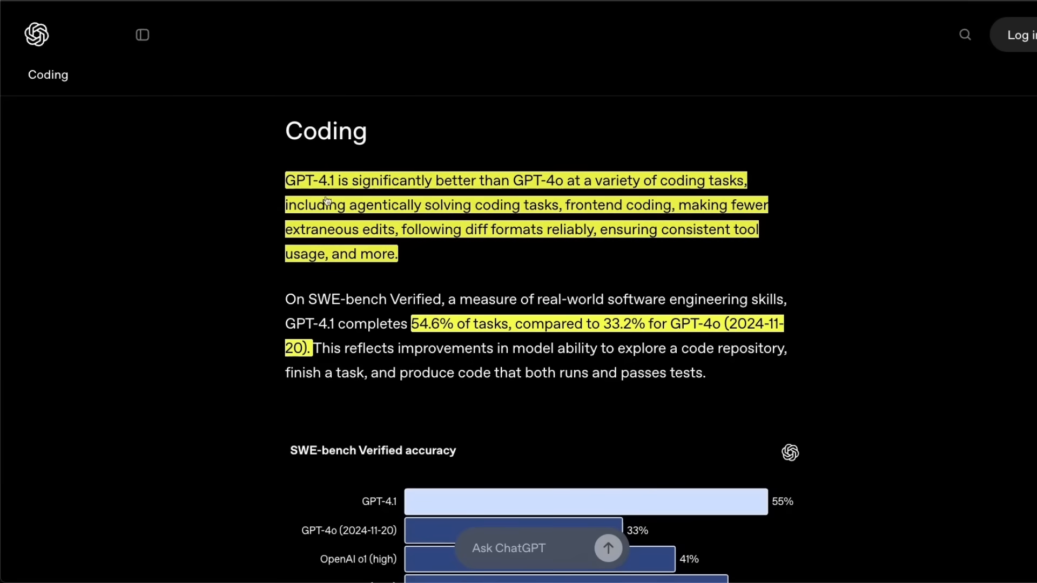
pyautogui.moveTo(285, 204); pyautogui.dragTo(521, 204)
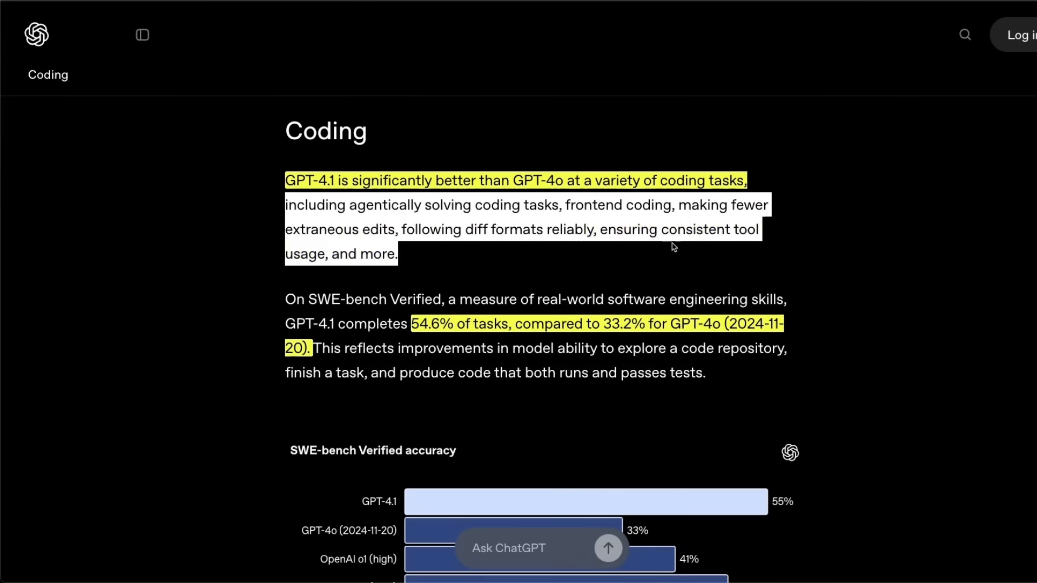
pyautogui.moveTo(436, 248)
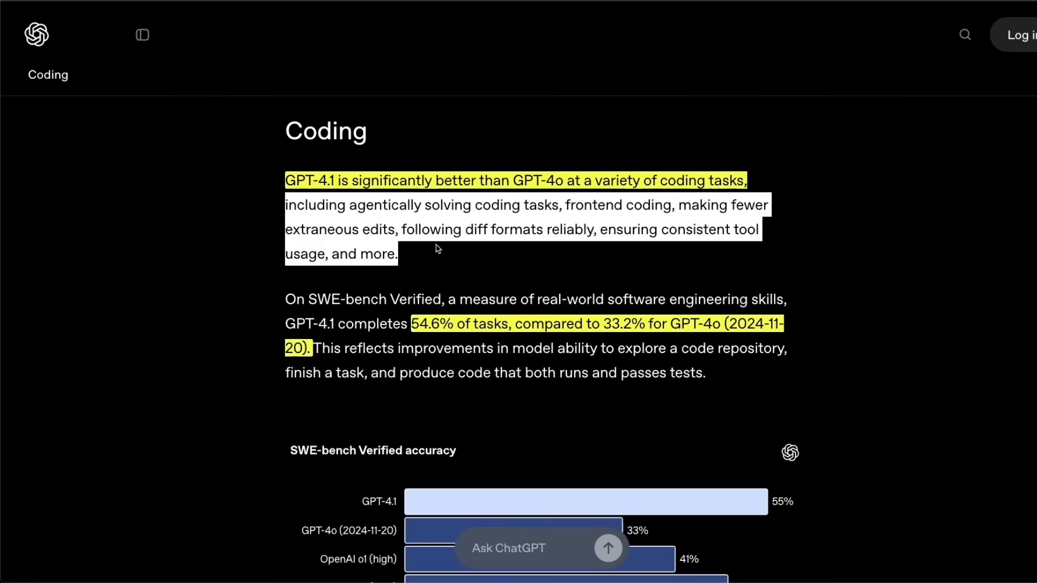
pyautogui.scroll(-3)
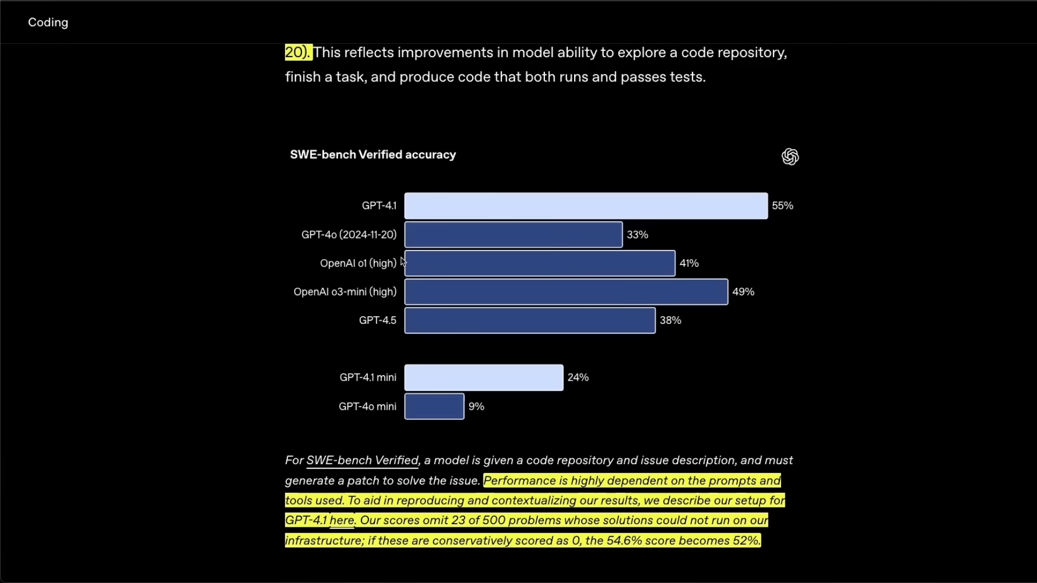
pyautogui.scroll(-3)
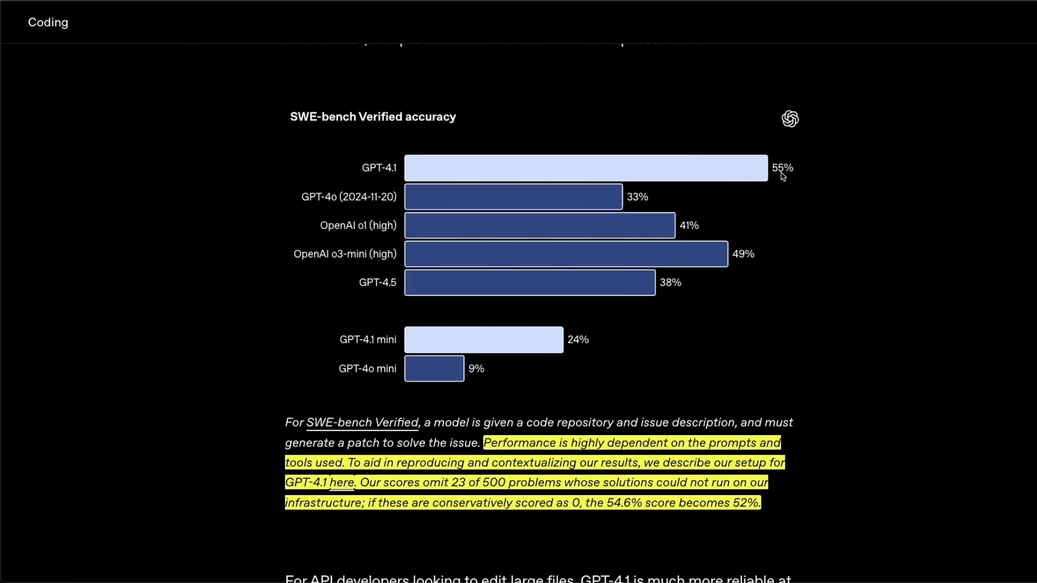
pyautogui.moveTo(745, 234)
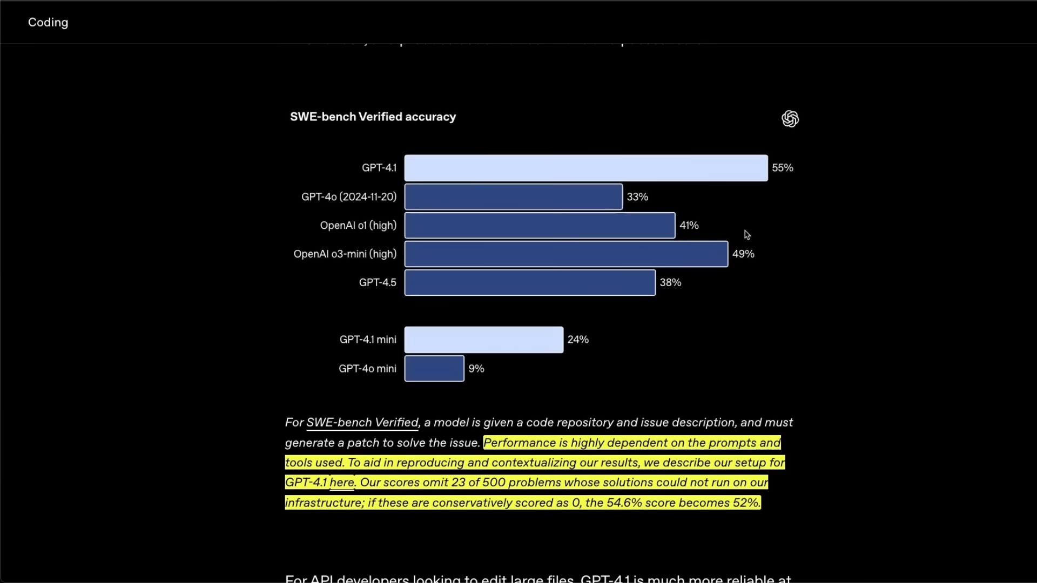
pyautogui.scroll(-3)
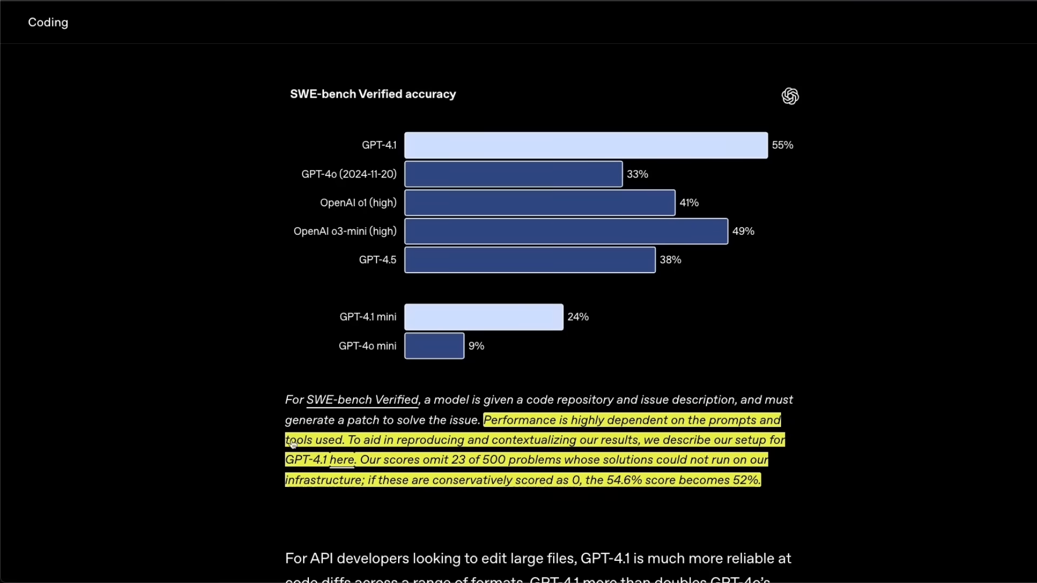
pyautogui.moveTo(447, 449)
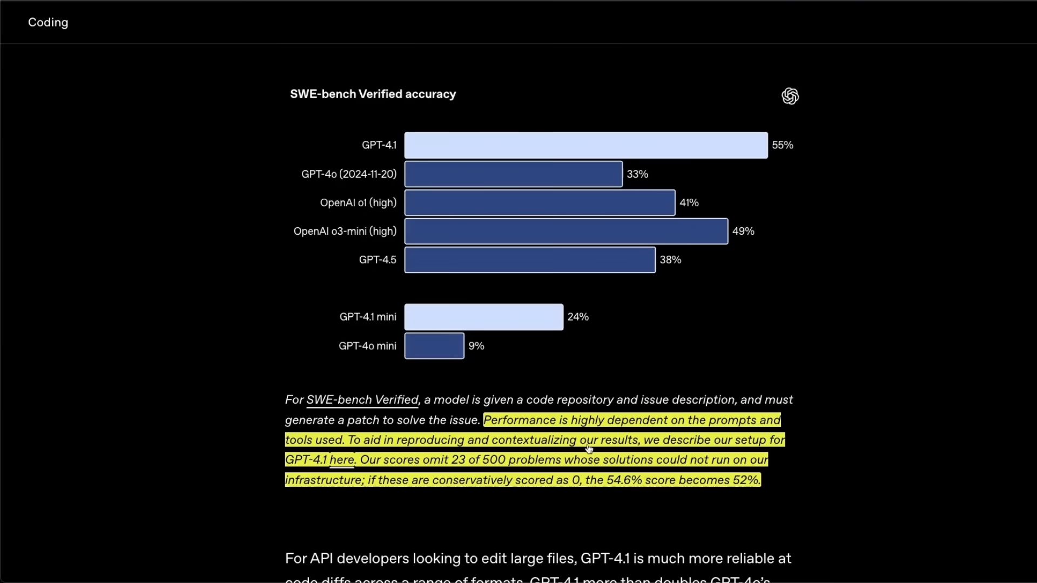
pyautogui.moveTo(367, 465)
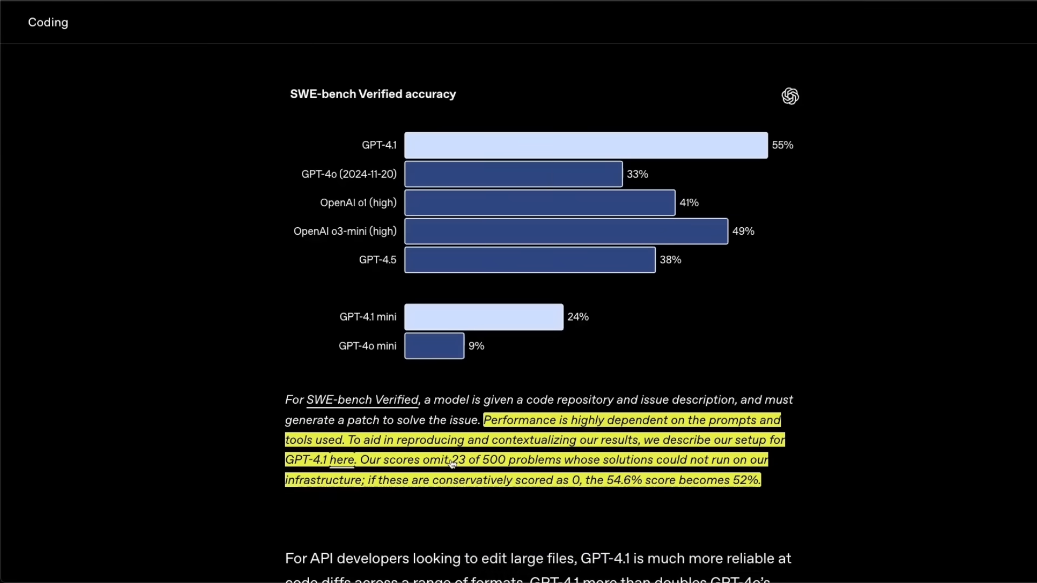
pyautogui.doubleClick(460, 459)
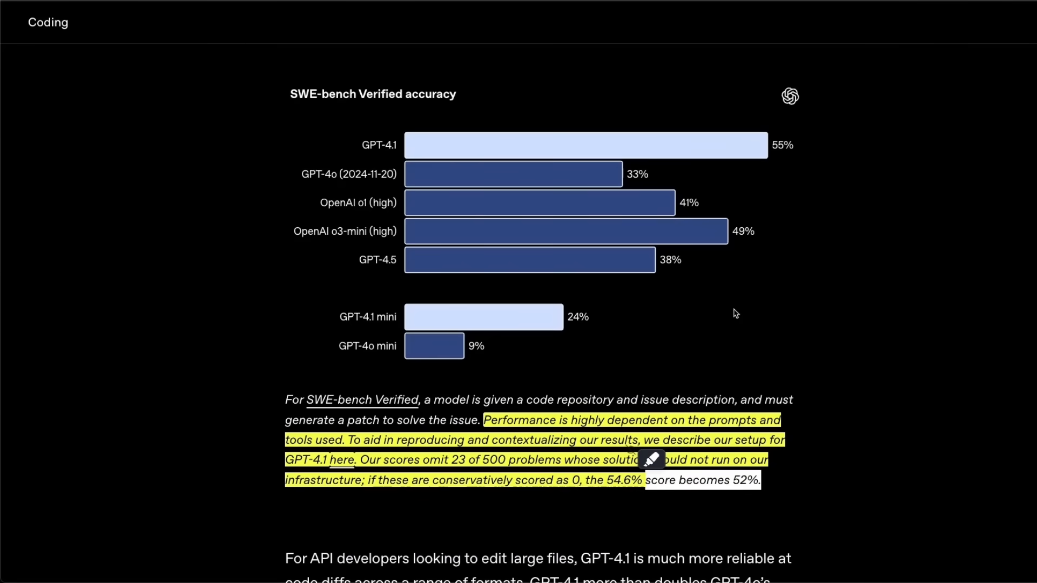
pyautogui.moveTo(648, 176)
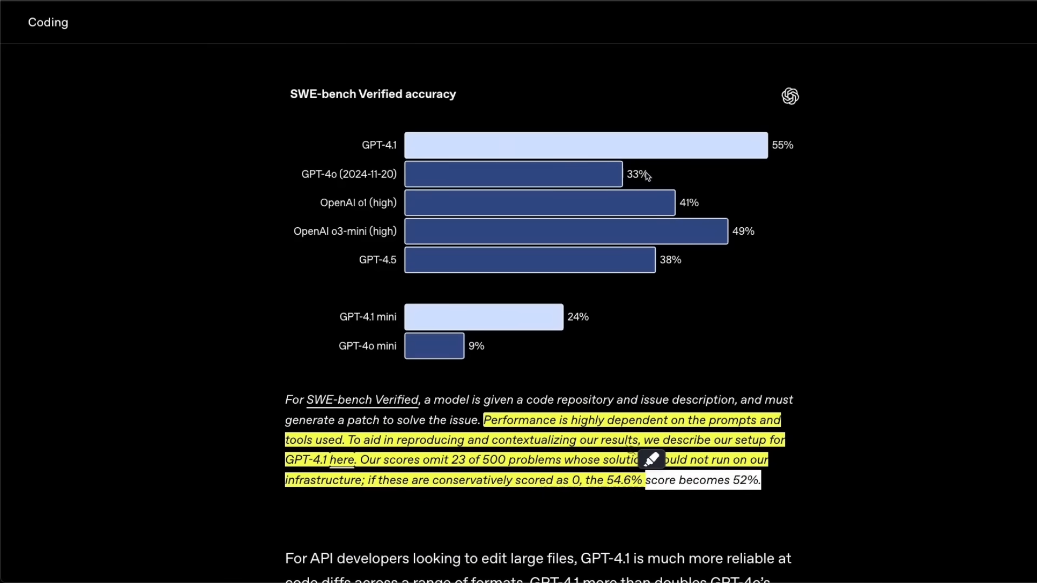
pyautogui.moveTo(739, 227)
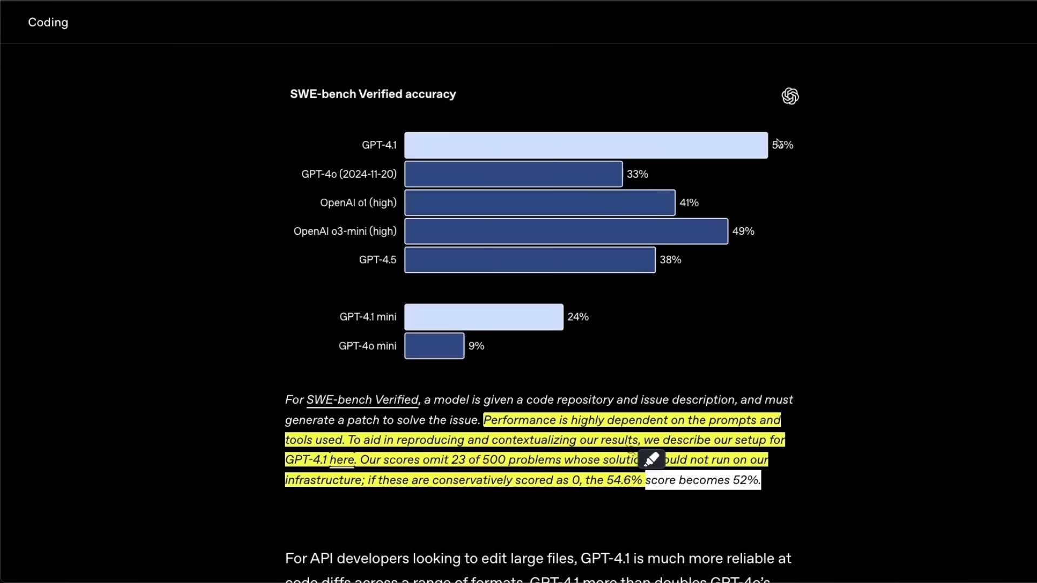
pyautogui.moveTo(733, 235)
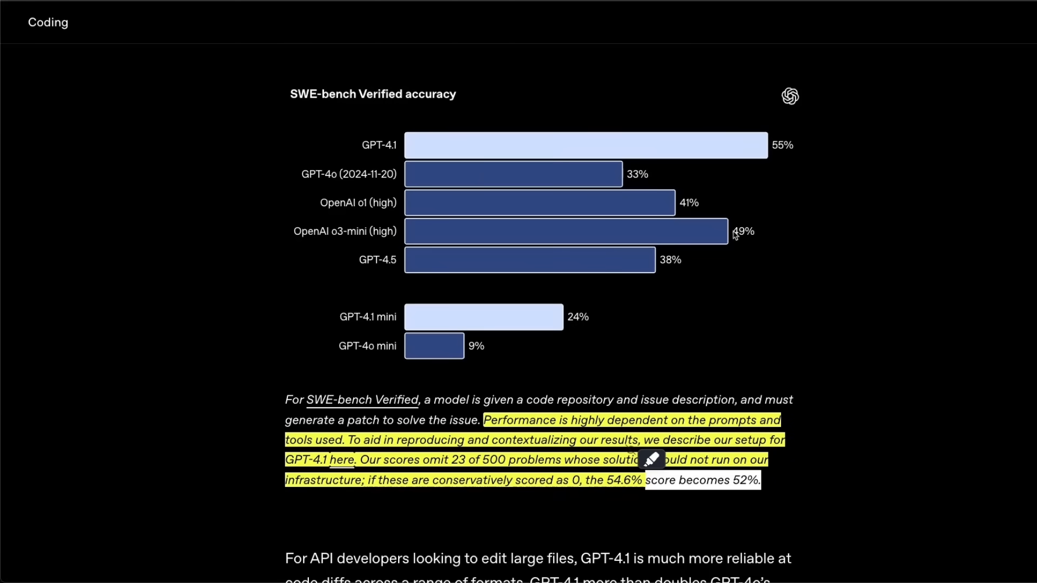
pyautogui.moveTo(757, 236)
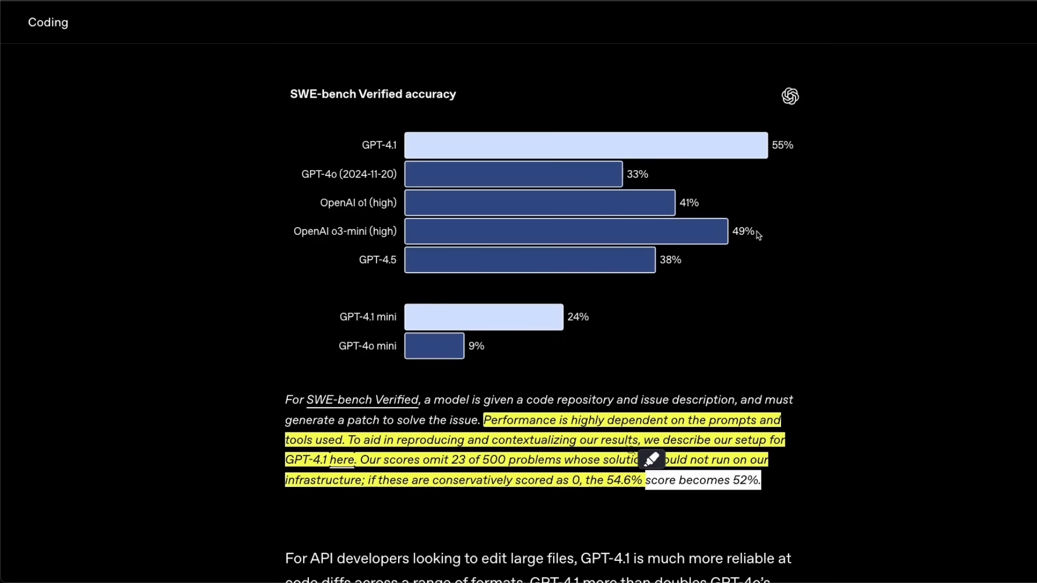
pyautogui.moveTo(746, 236)
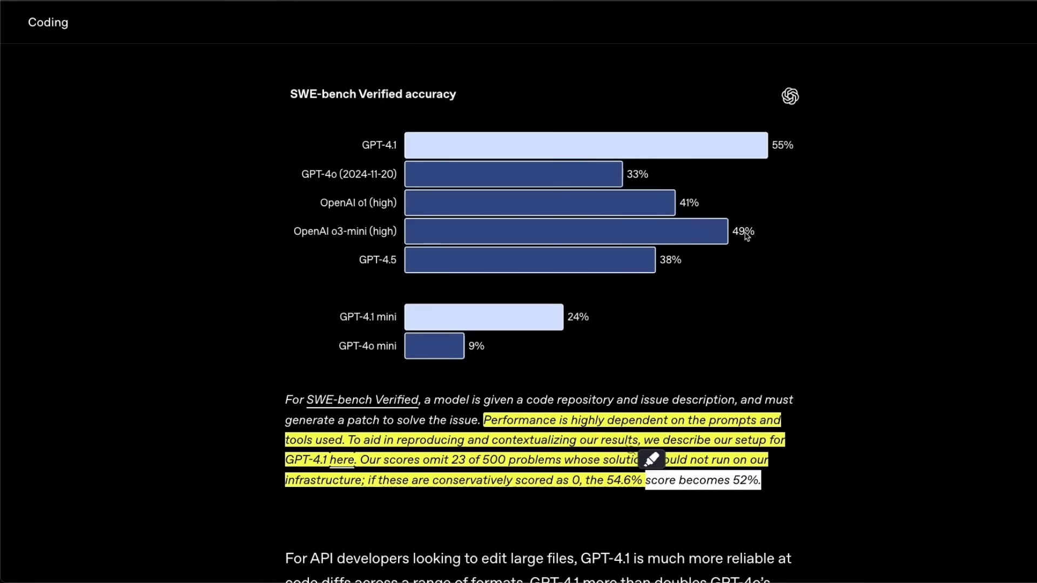
pyautogui.moveTo(766, 188)
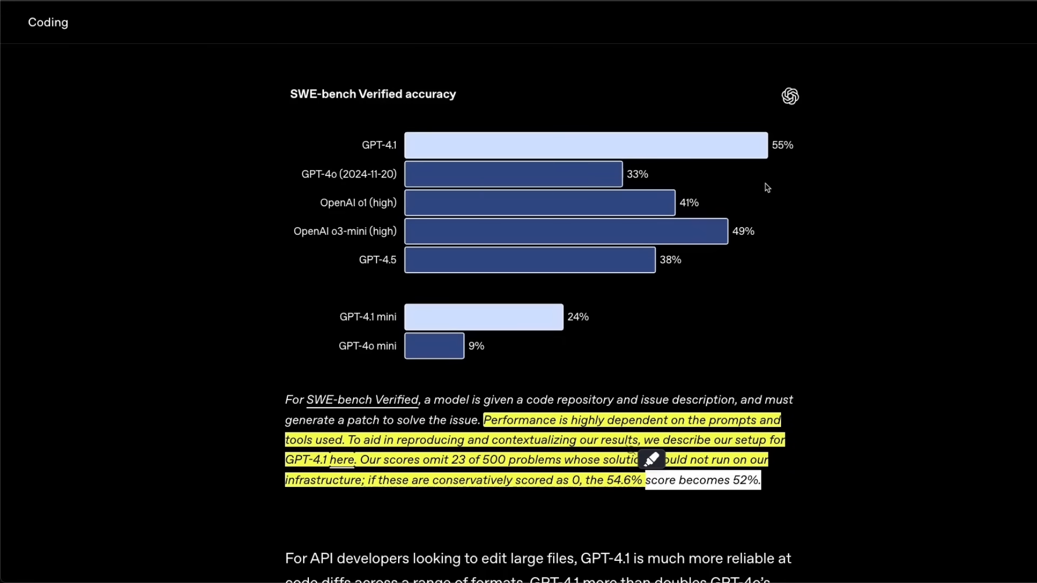
pyautogui.moveTo(760, 195)
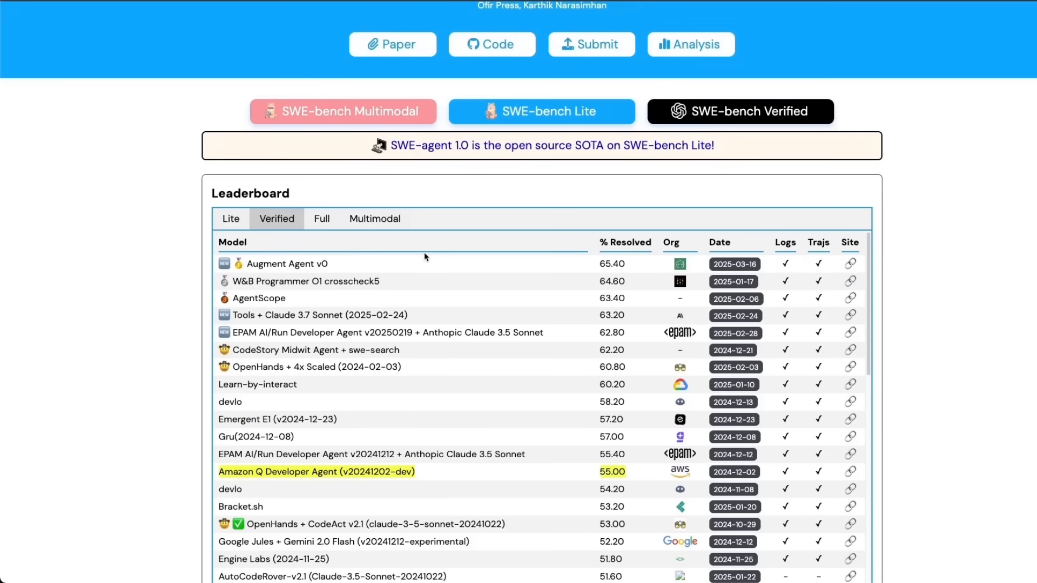
# Step: Show the Verified leaderboard with Amazon Q Developer Agent at 55.00 resolved
pyautogui.scroll(-3)
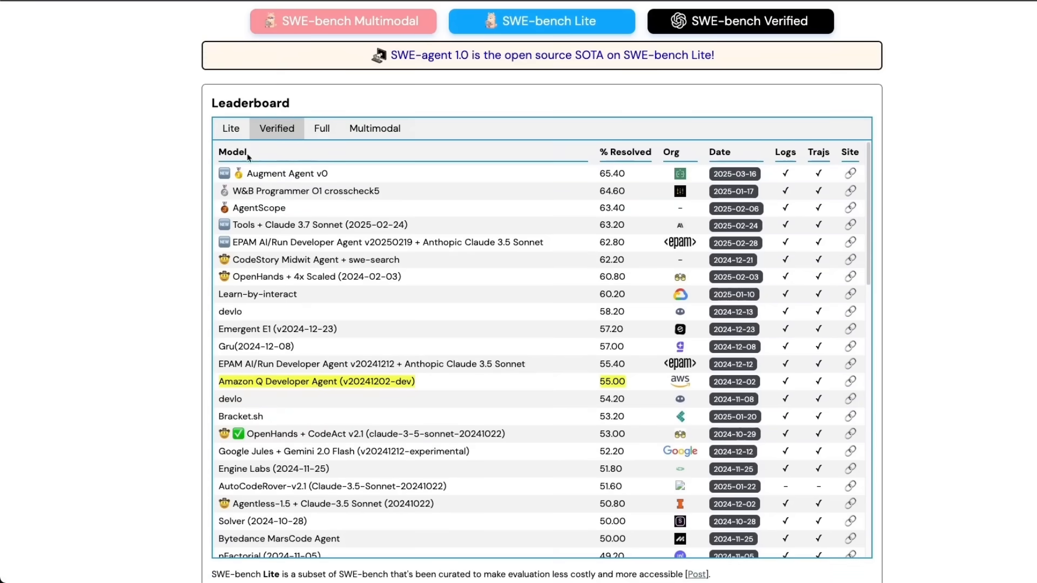
pyautogui.click(321, 129)
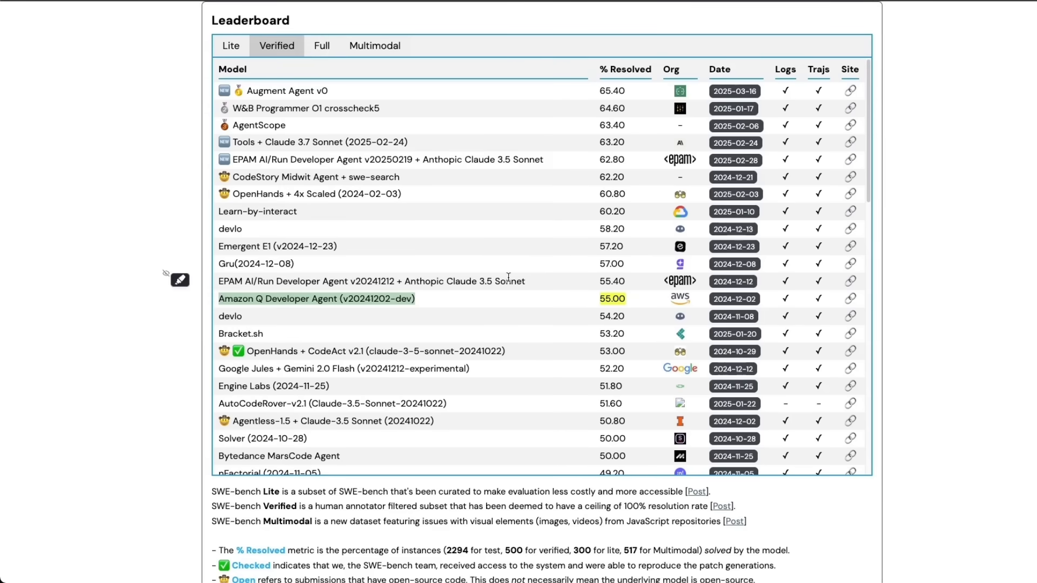
pyautogui.moveTo(439, 303)
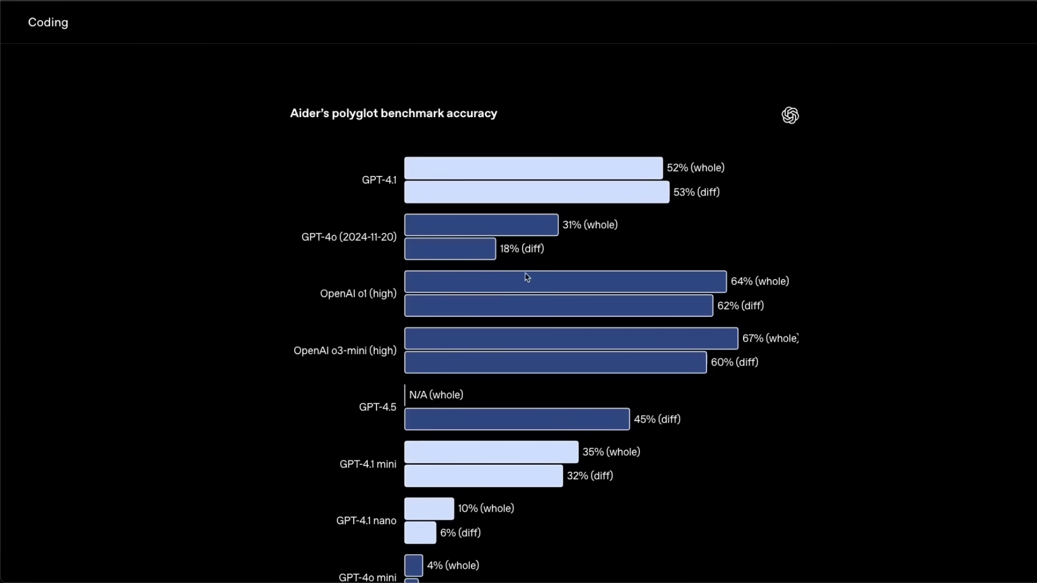
pyautogui.moveTo(534, 258)
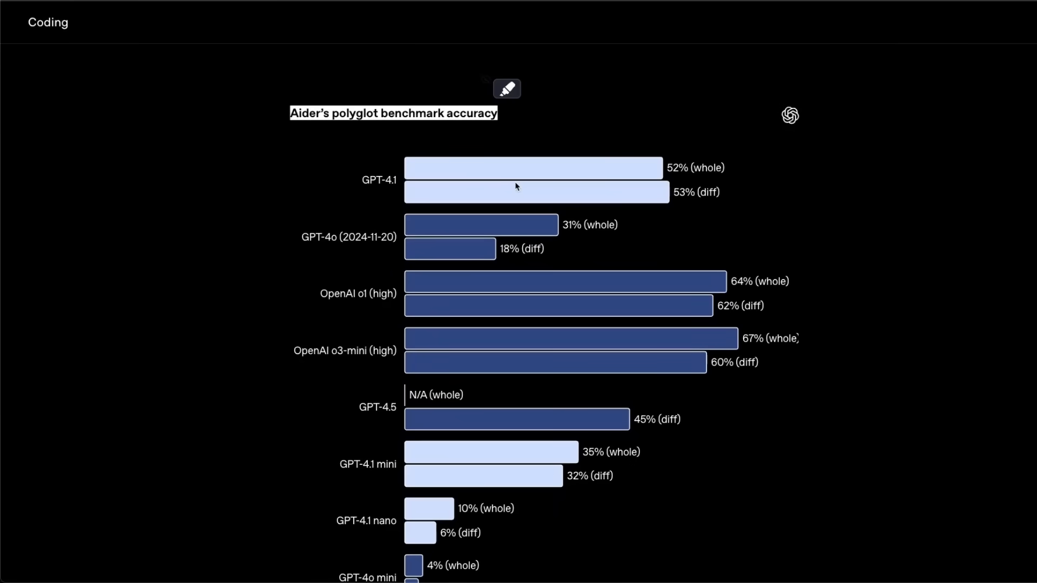
pyautogui.moveTo(655, 213)
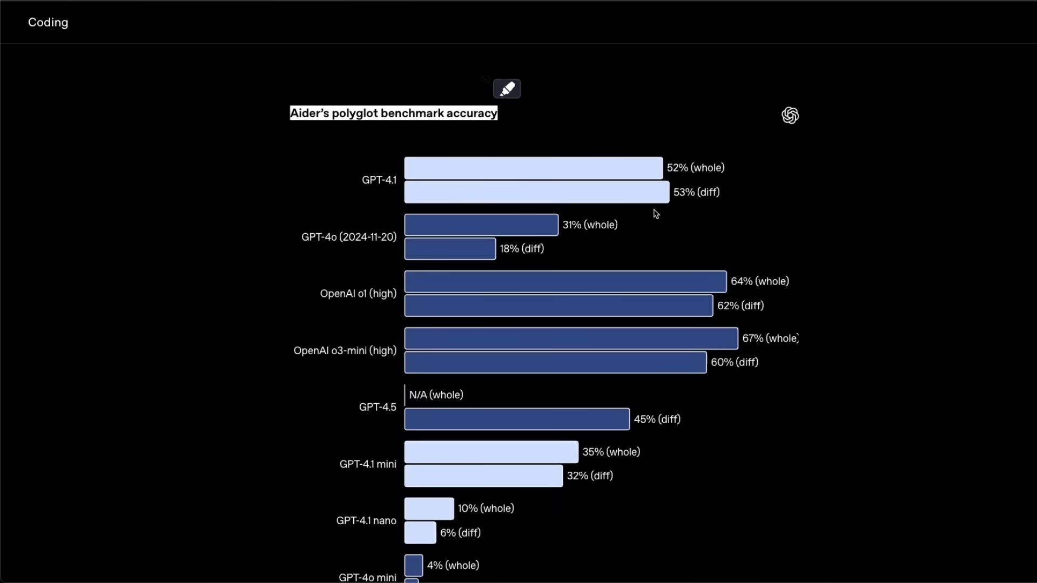
# Step: Scroll to the Aider's polyglot accuracy chart comparing whole and diff formats
pyautogui.scroll(-3)
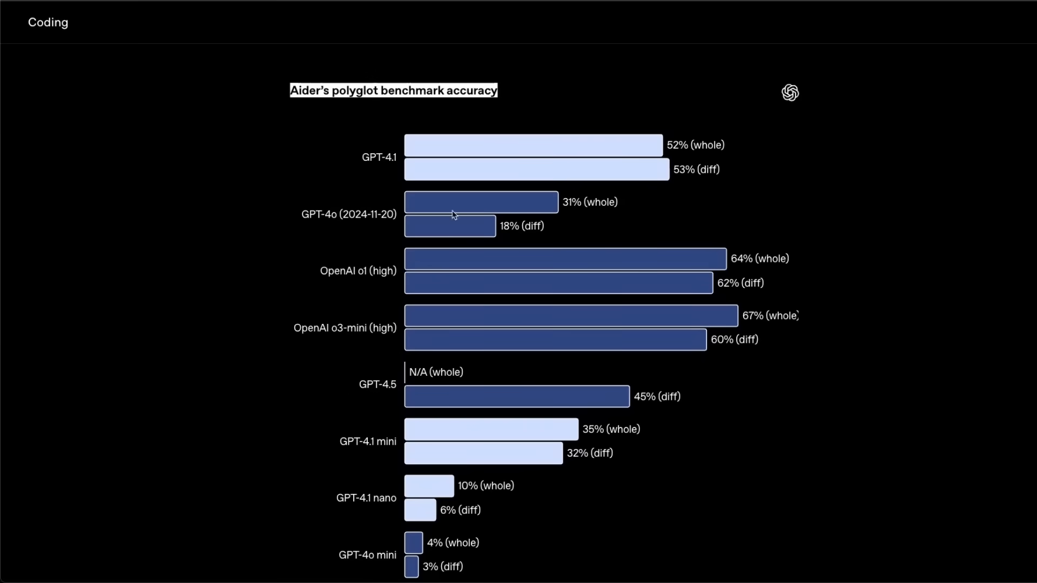
pyautogui.moveTo(665, 153)
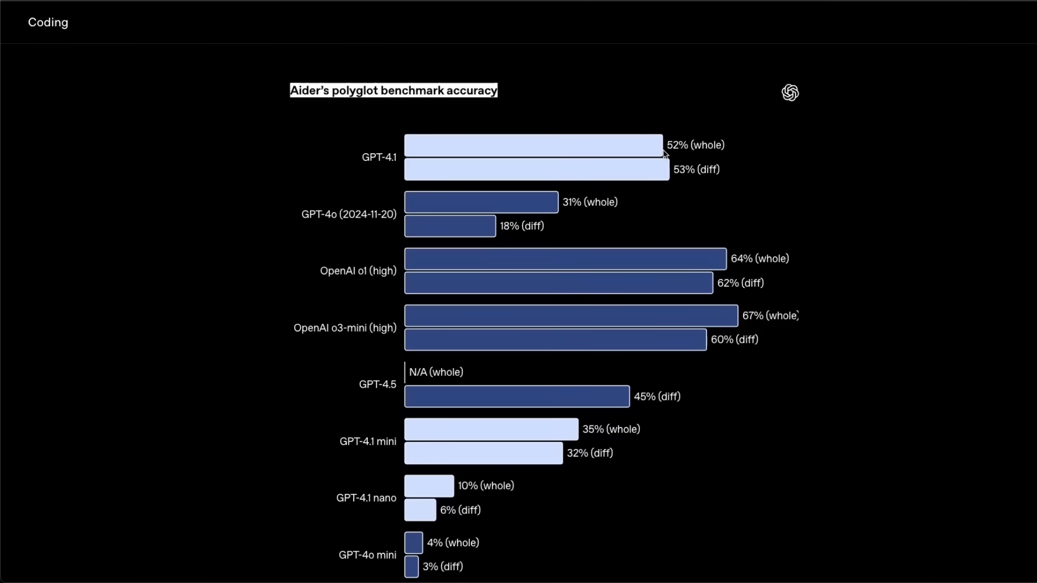
pyautogui.moveTo(666, 216)
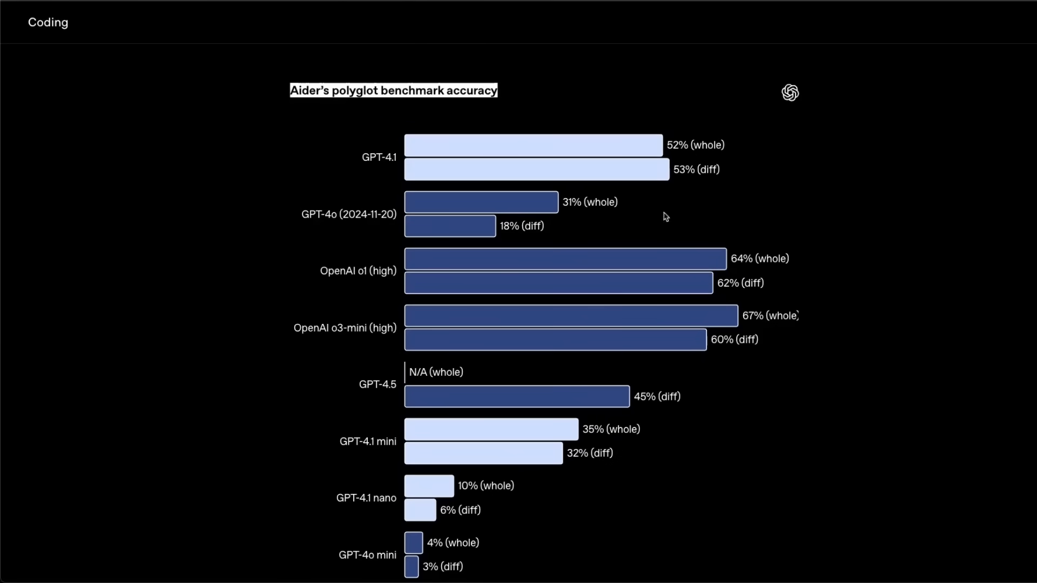
pyautogui.moveTo(344, 279)
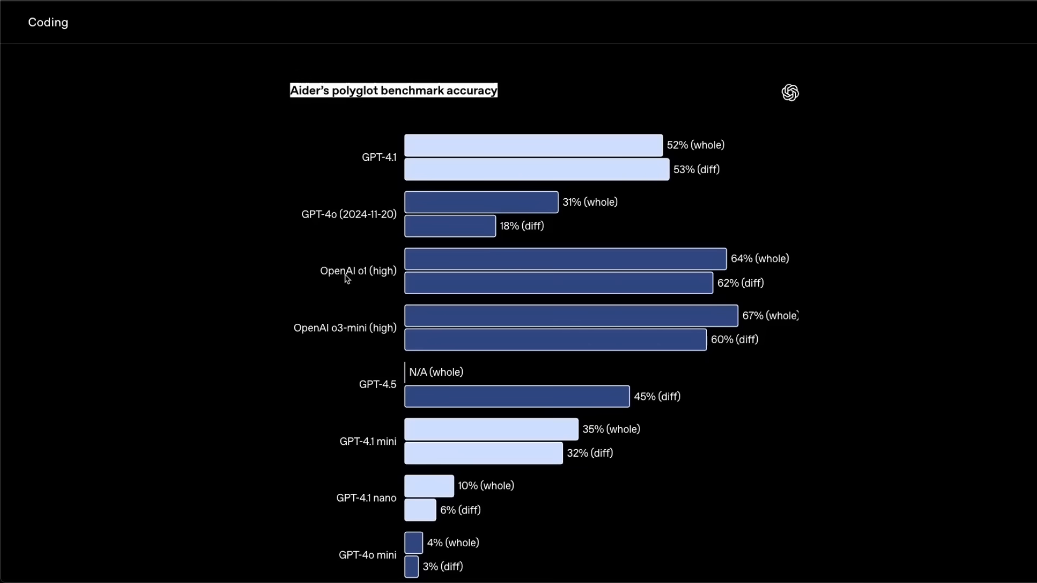
pyautogui.moveTo(333, 285)
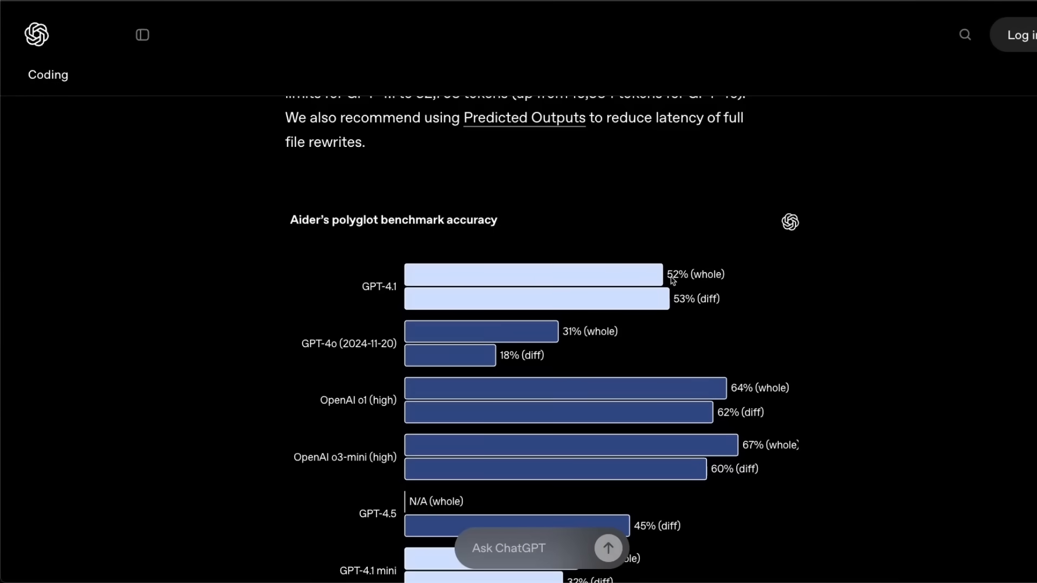
pyautogui.moveTo(706, 284)
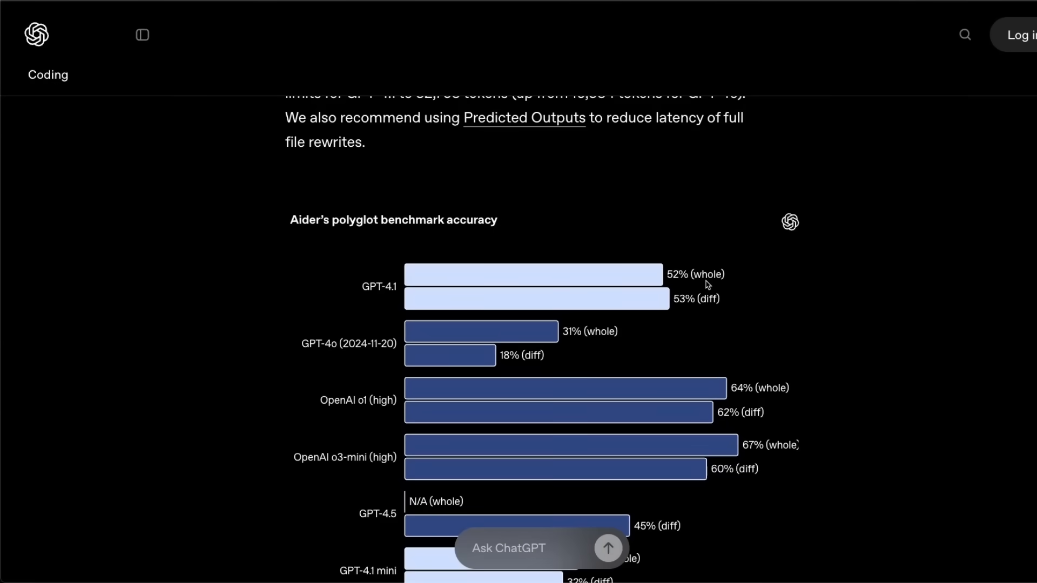
pyautogui.moveTo(732, 286)
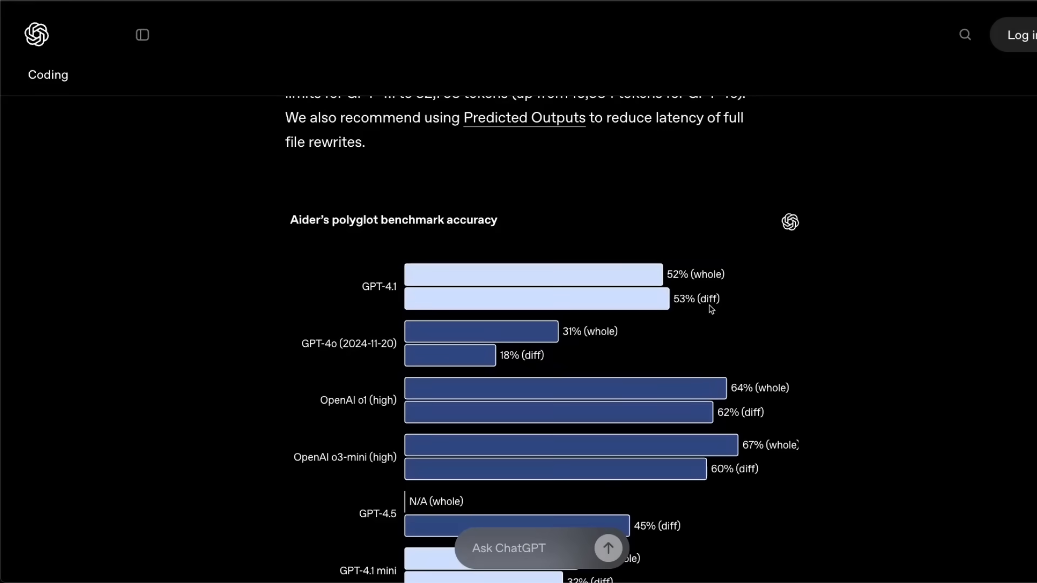
pyautogui.moveTo(687, 307)
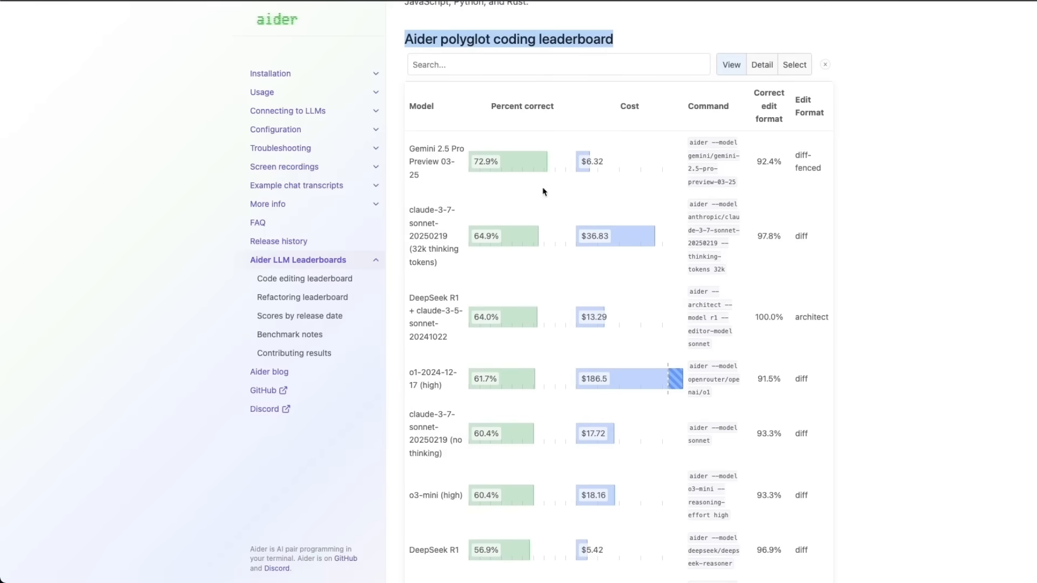
pyautogui.moveTo(562, 383)
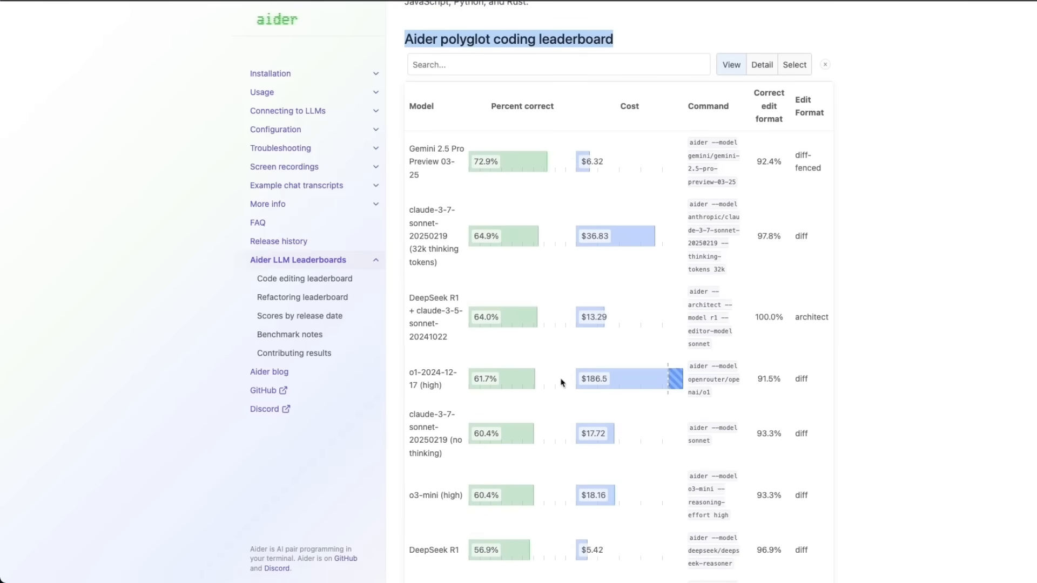
pyautogui.moveTo(421, 152)
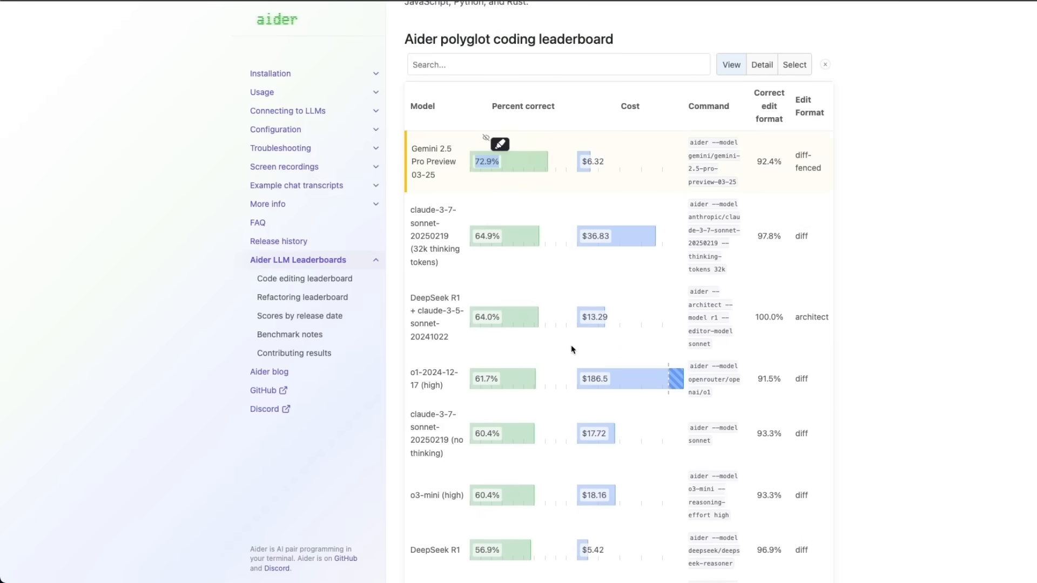
# Step: Scroll the Aider leaderboard table down to the DeepSeek V3 and Quasar Alpha rows
pyautogui.scroll(-3)
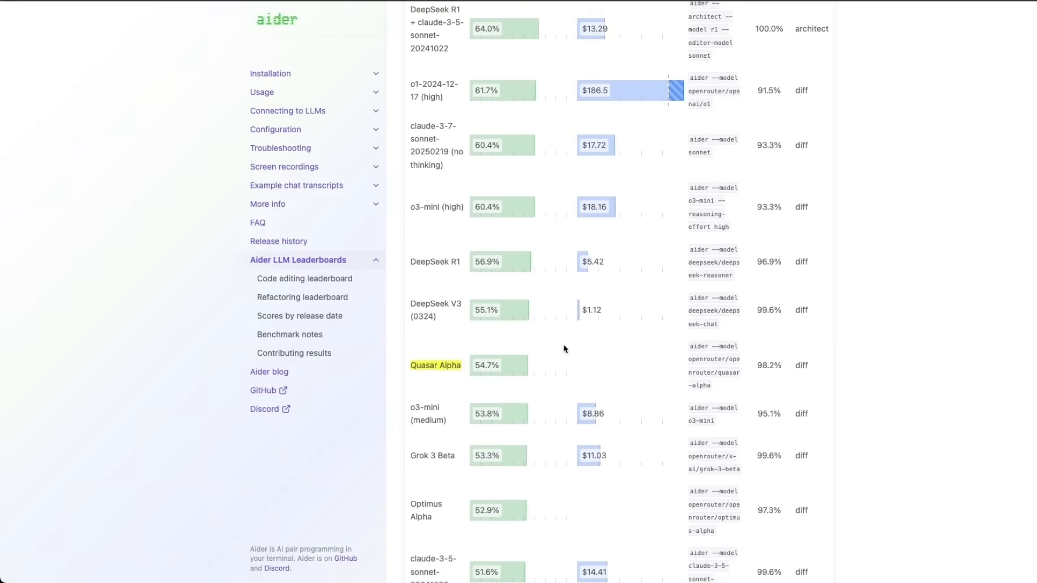
pyautogui.scroll(-3)
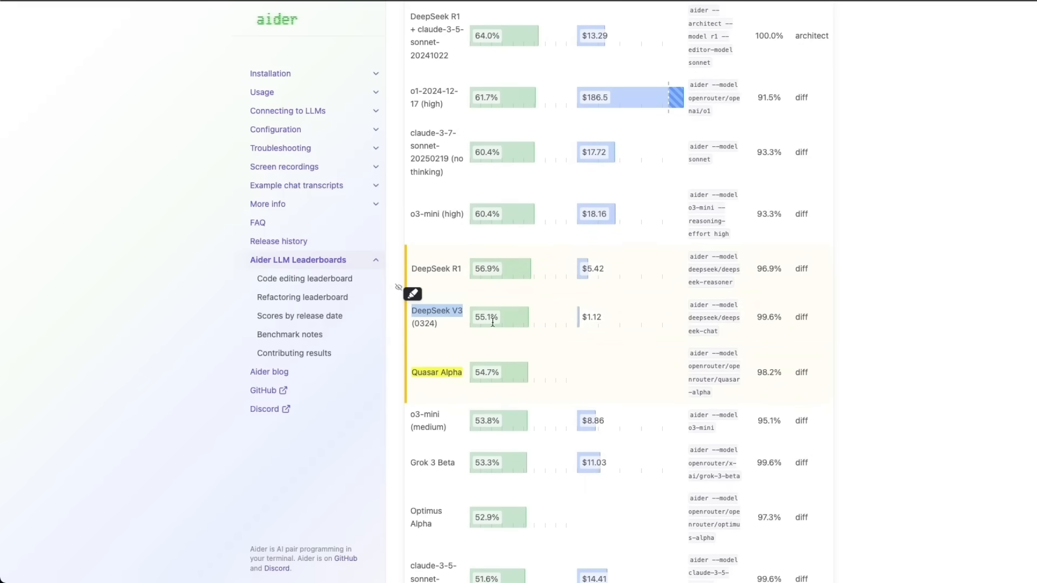
pyautogui.scroll(-3)
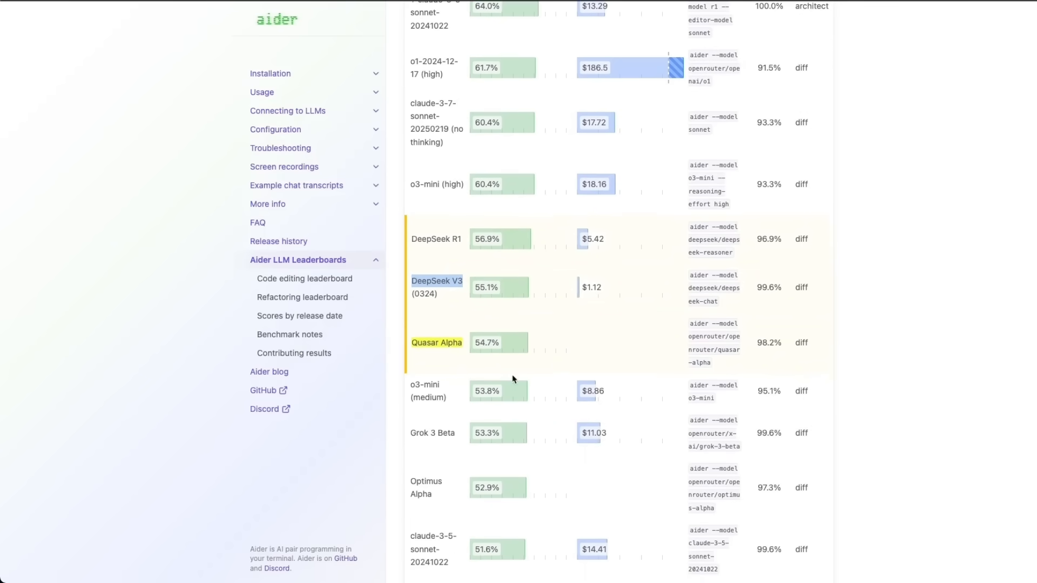
pyautogui.moveTo(448, 295)
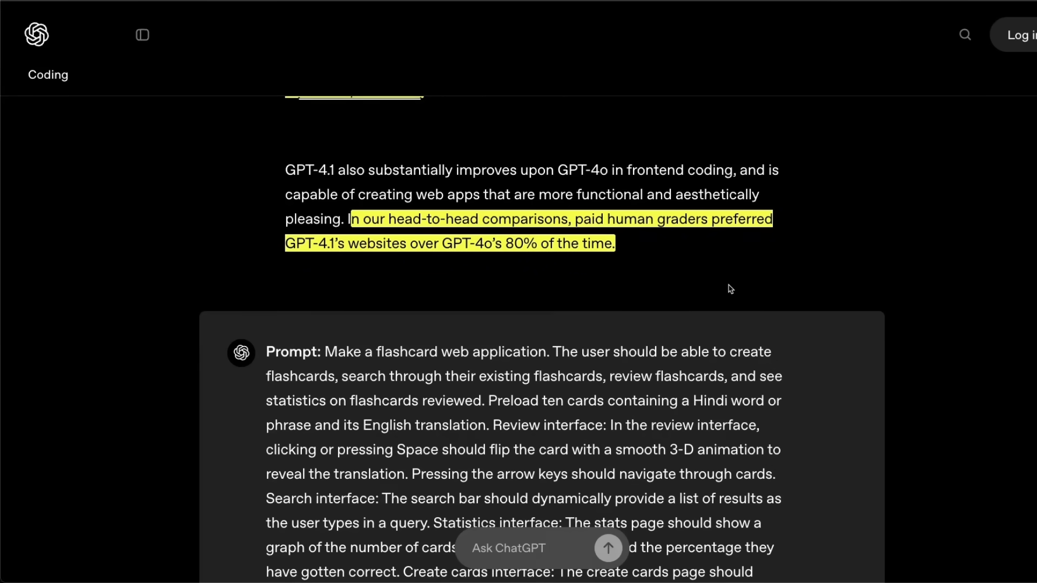
# Step: Scroll to the GPT-4o versus GPT-4.1 flashcard app comparison and interact with it
pyautogui.scroll(-3)
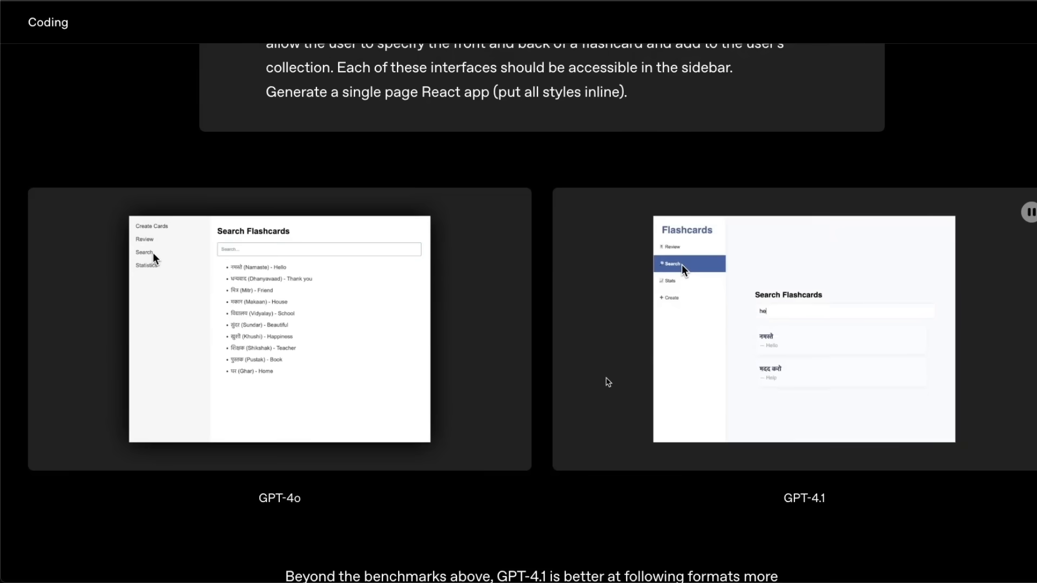
pyautogui.click(670, 280)
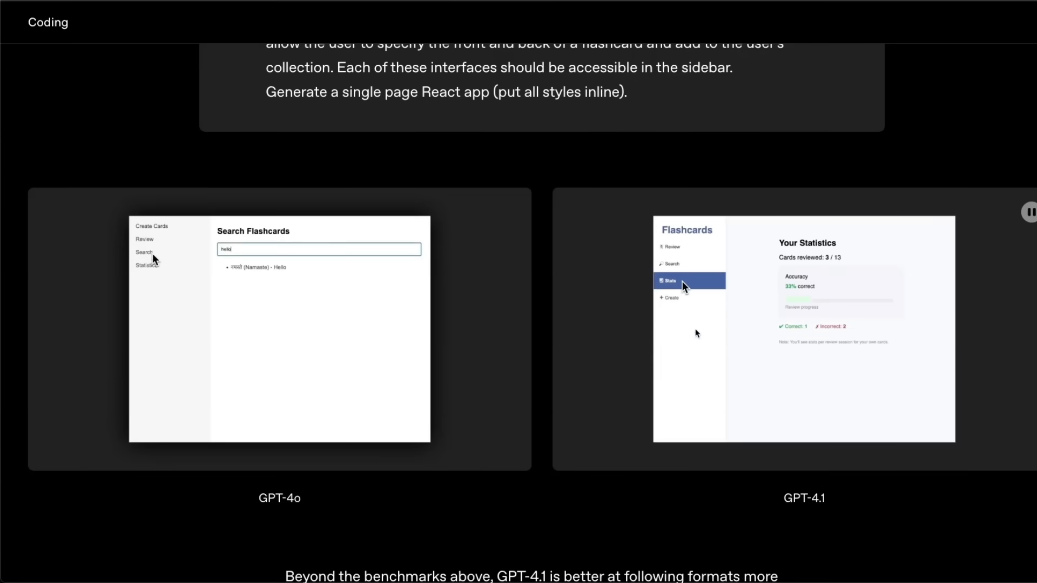
pyautogui.click(670, 297)
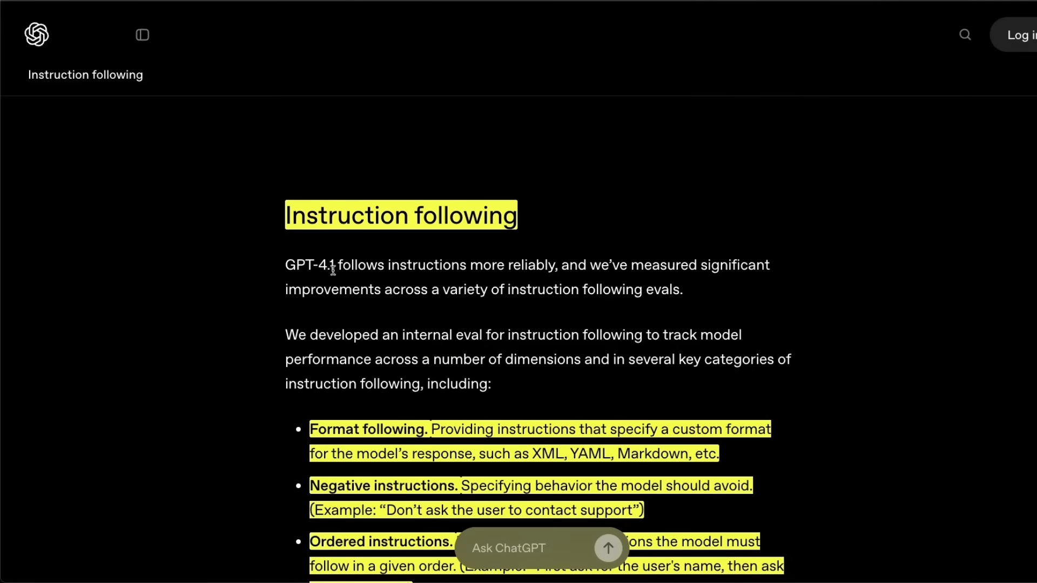
pyautogui.moveTo(493, 265)
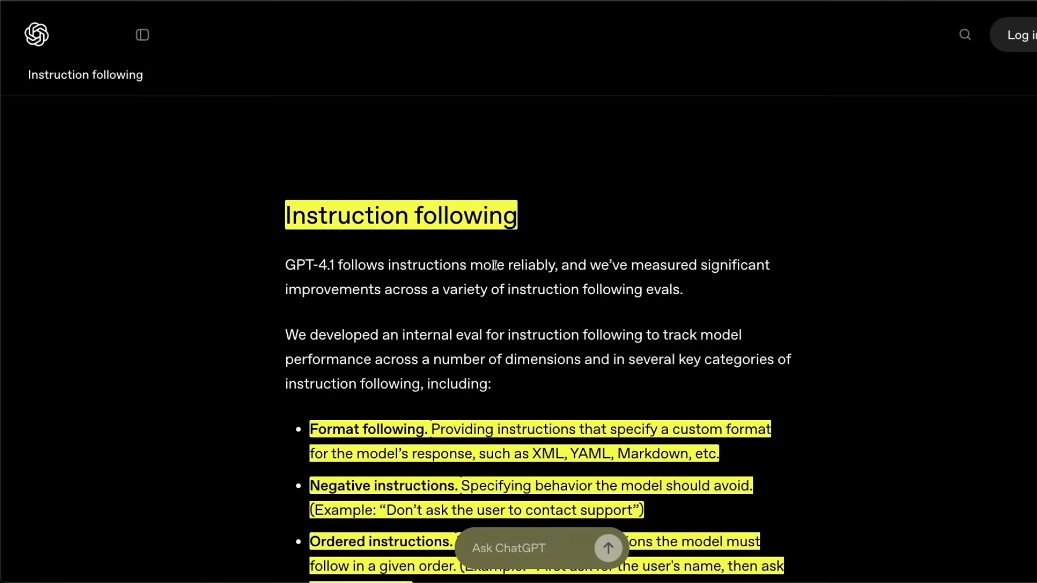
# Step: Mark the instruction-following improvements sentence and scroll through the eval category list
pyautogui.moveTo(558, 265); pyautogui.dragTo(674, 265)
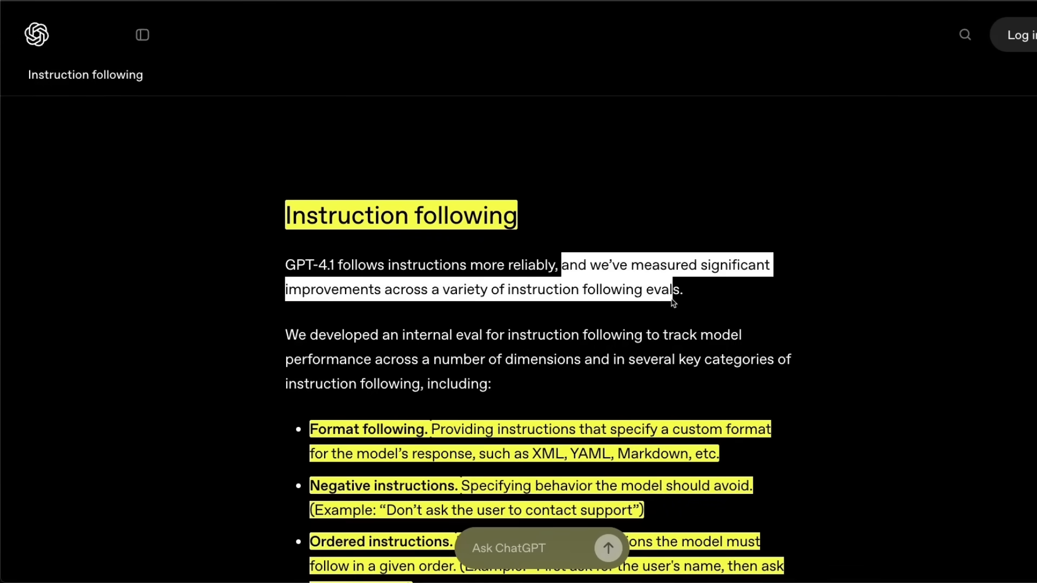
pyautogui.scroll(-3)
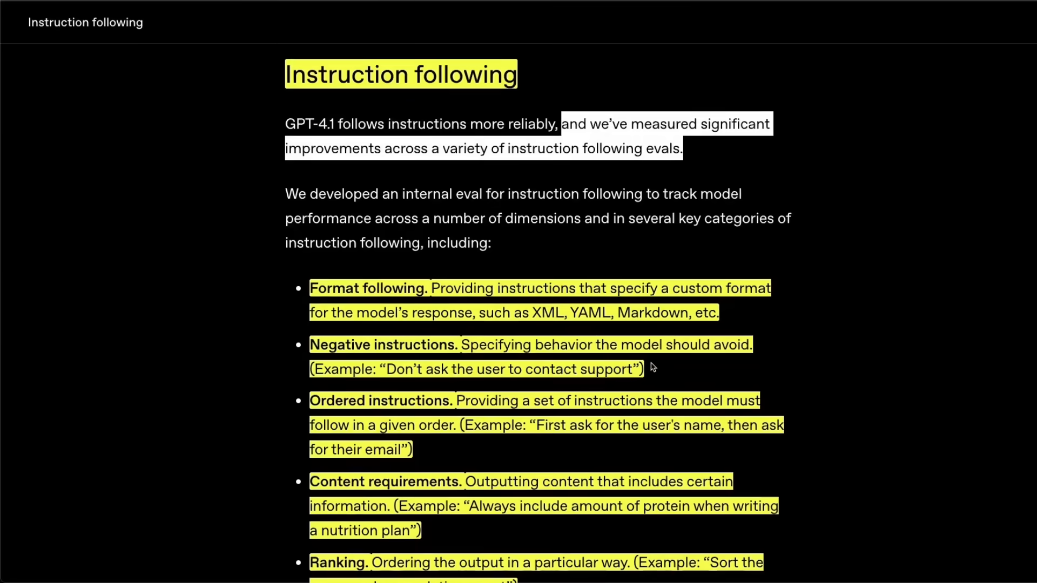
pyautogui.scroll(-3)
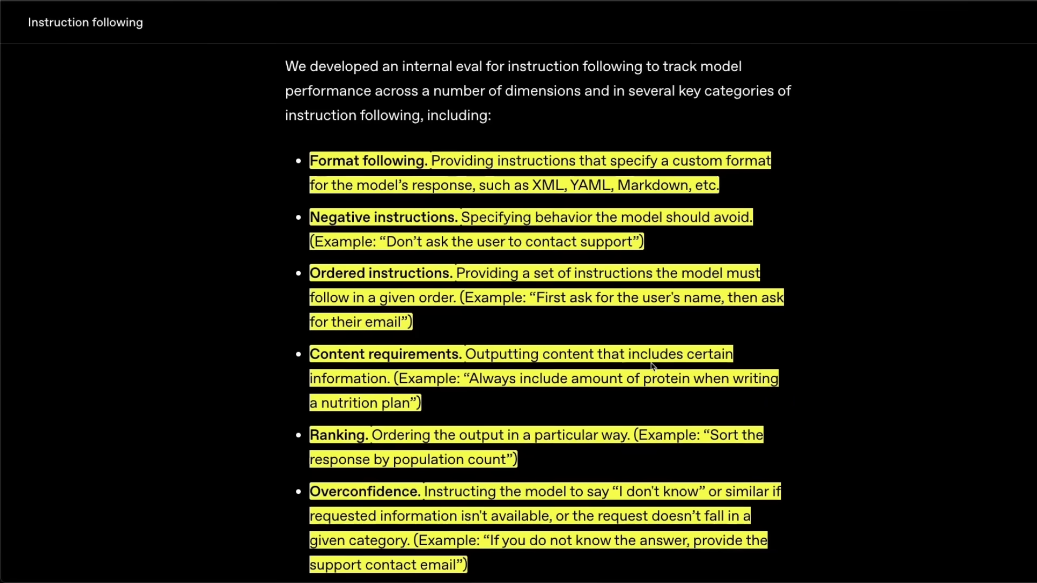
pyautogui.scroll(-3)
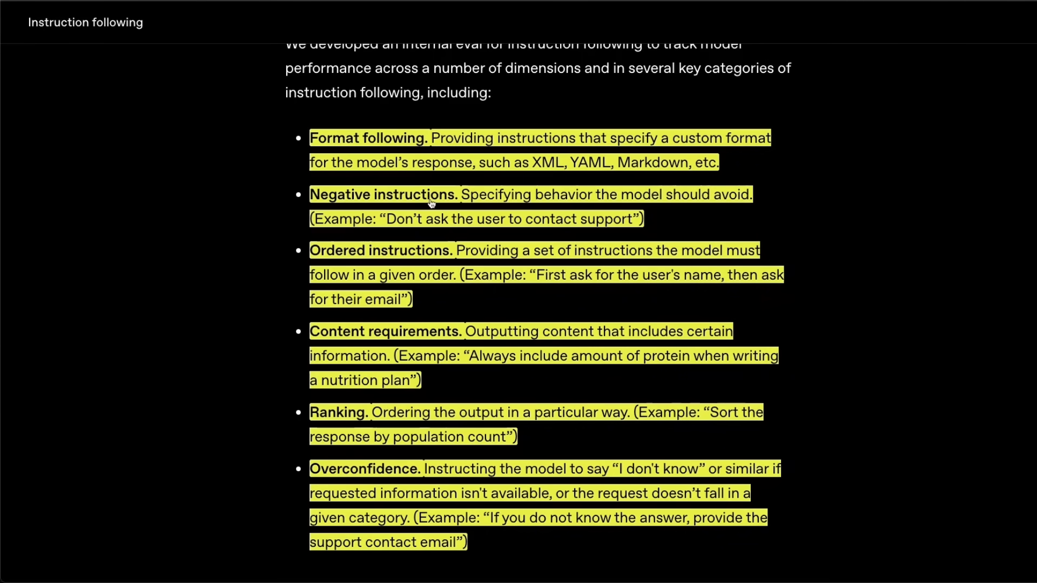
pyautogui.moveTo(324, 348)
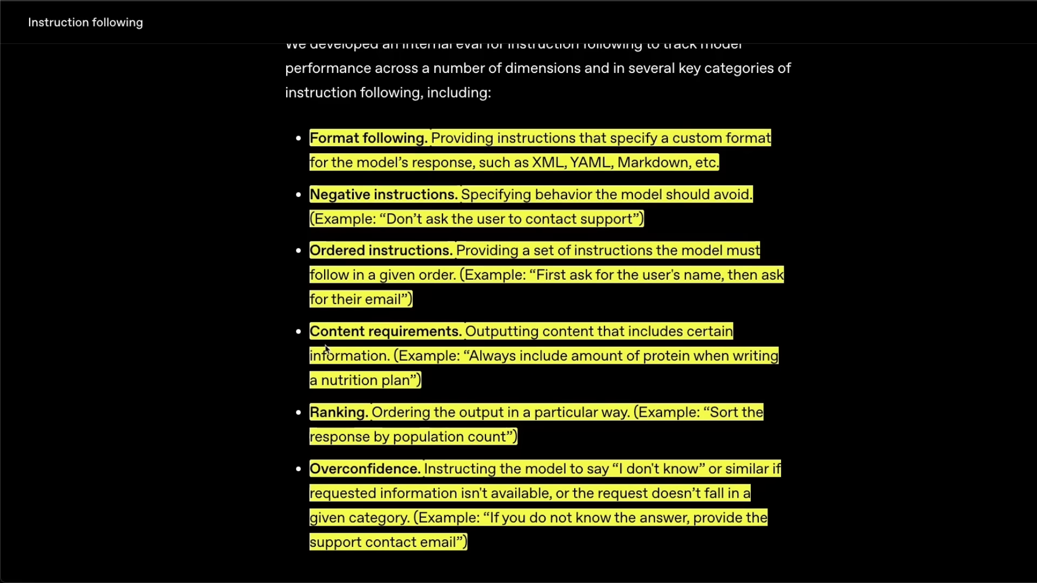
pyautogui.moveTo(380, 415)
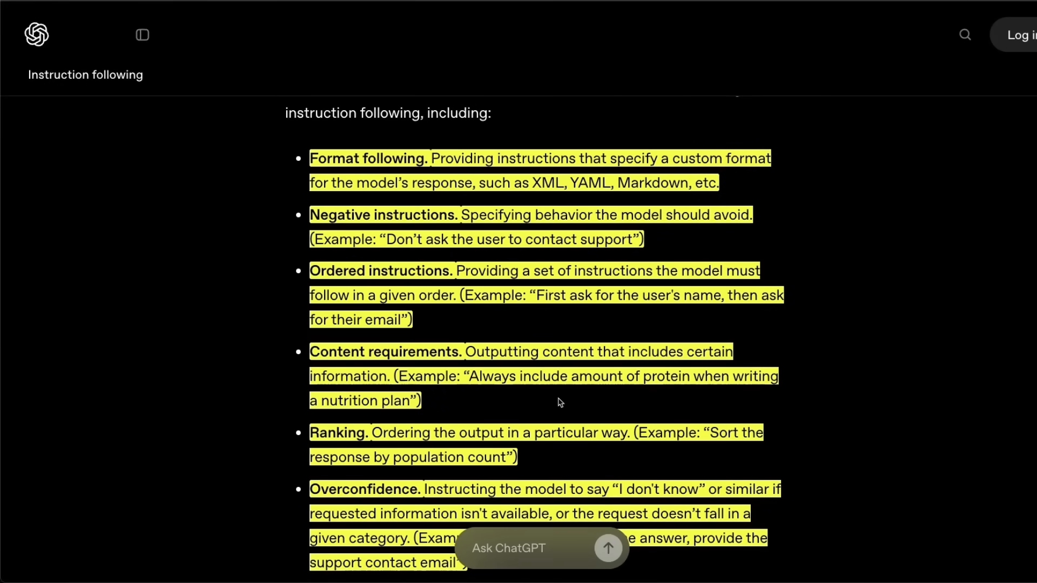
pyautogui.scroll(3)
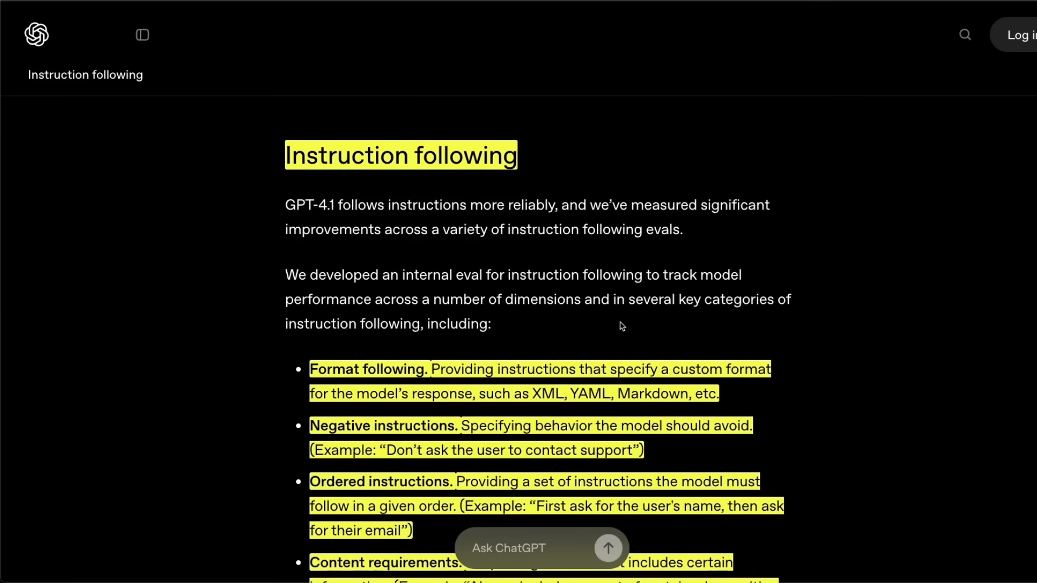
pyautogui.scroll(-3)
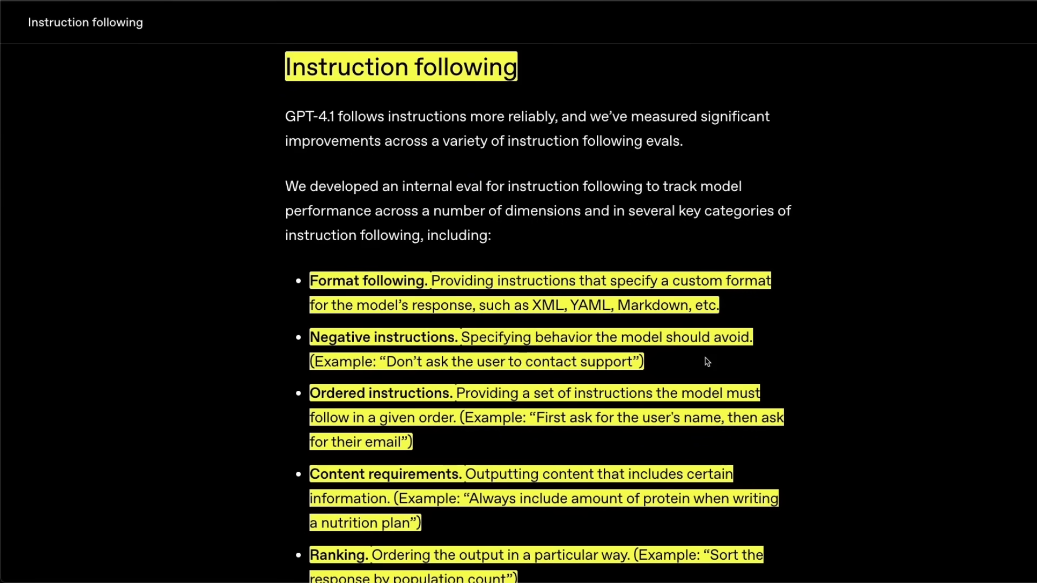
pyautogui.scroll(-3)
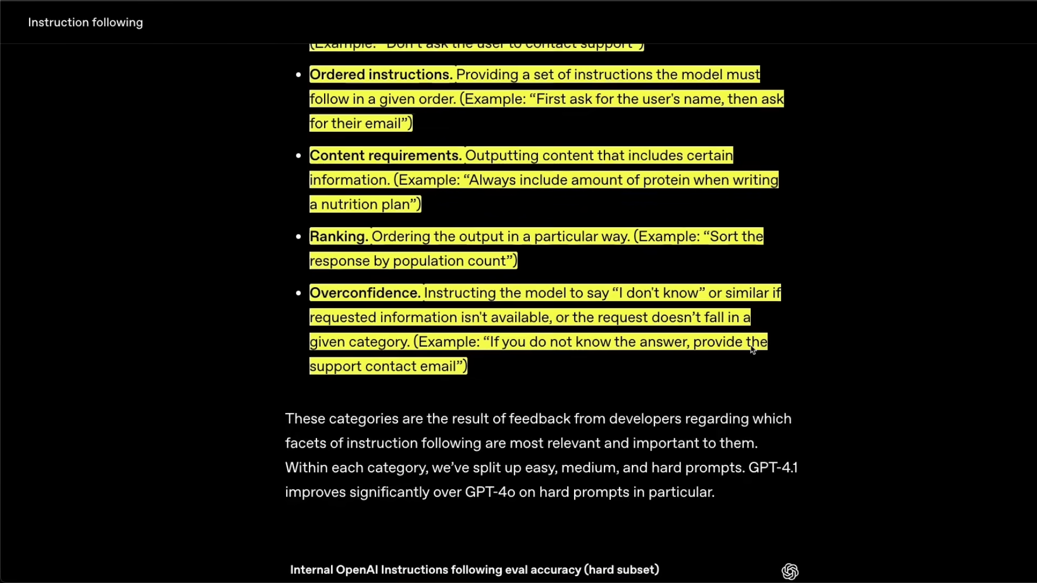
# Step: Scroll to the hard-subset Internal OpenAI Instructions following eval chart and mark its title
pyautogui.scroll(-3)
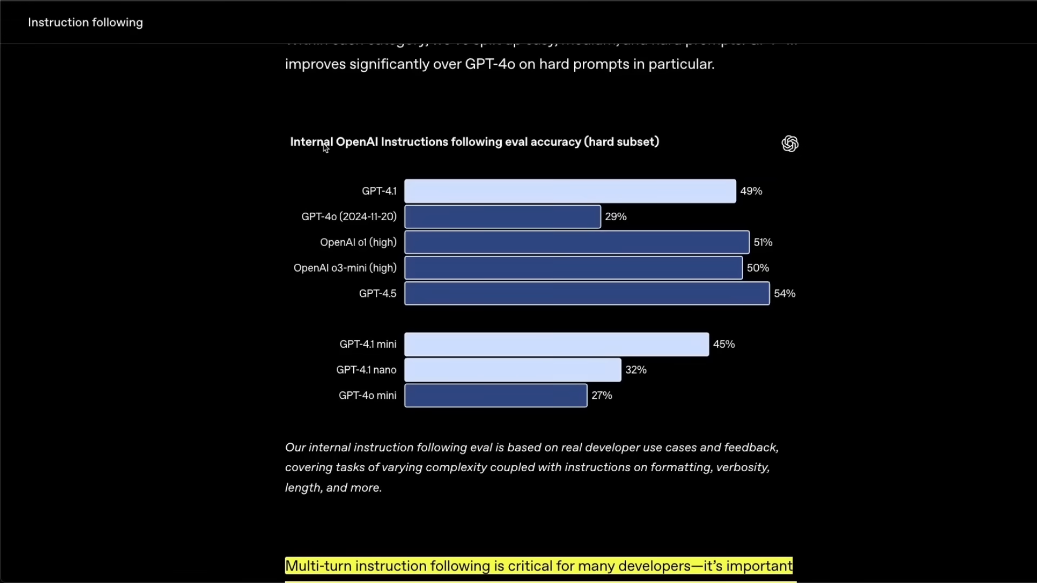
pyautogui.moveTo(289, 141); pyautogui.dragTo(474, 141)
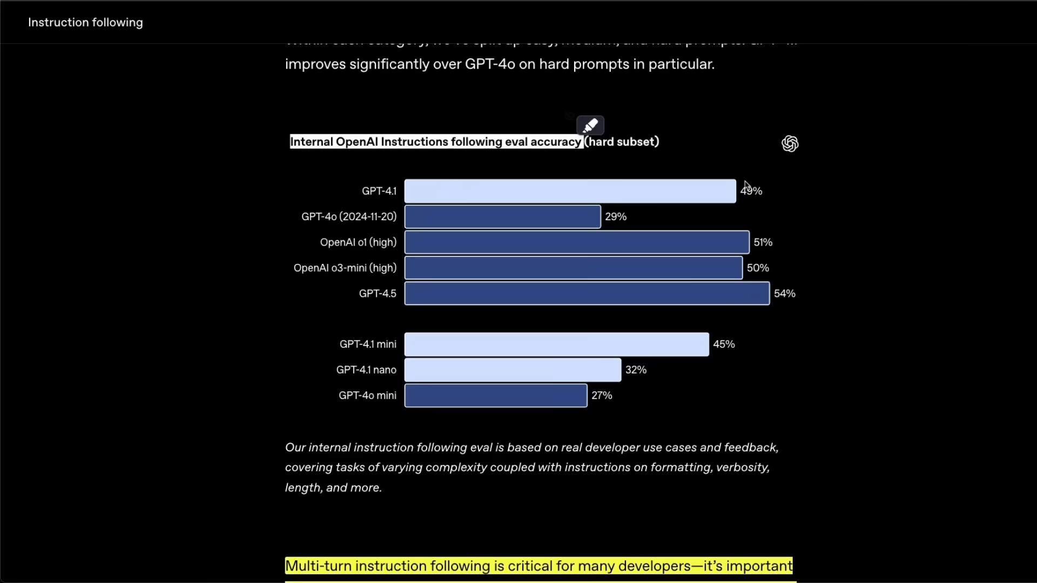
pyautogui.moveTo(612, 211)
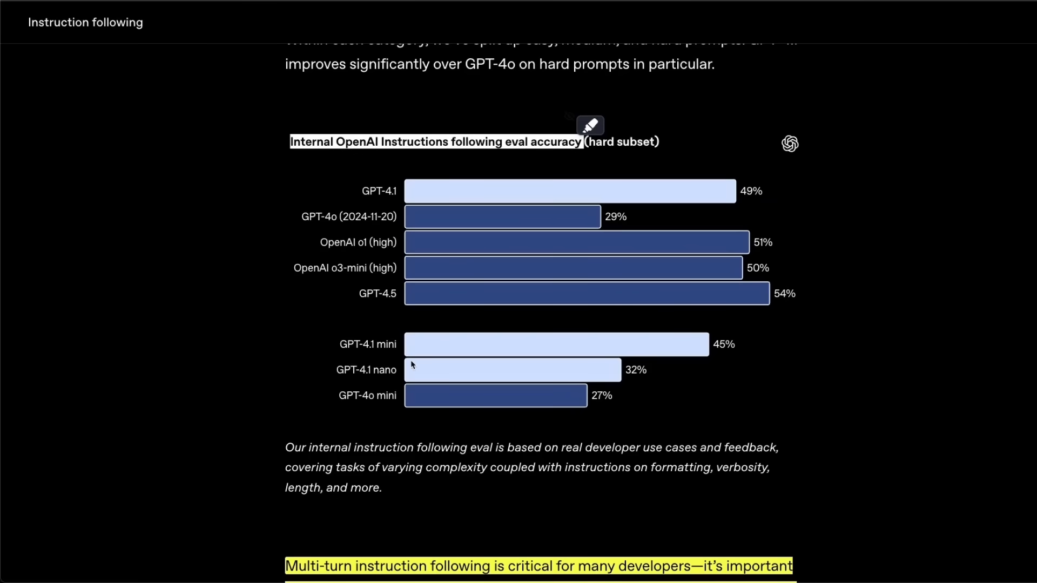
pyautogui.moveTo(599, 230)
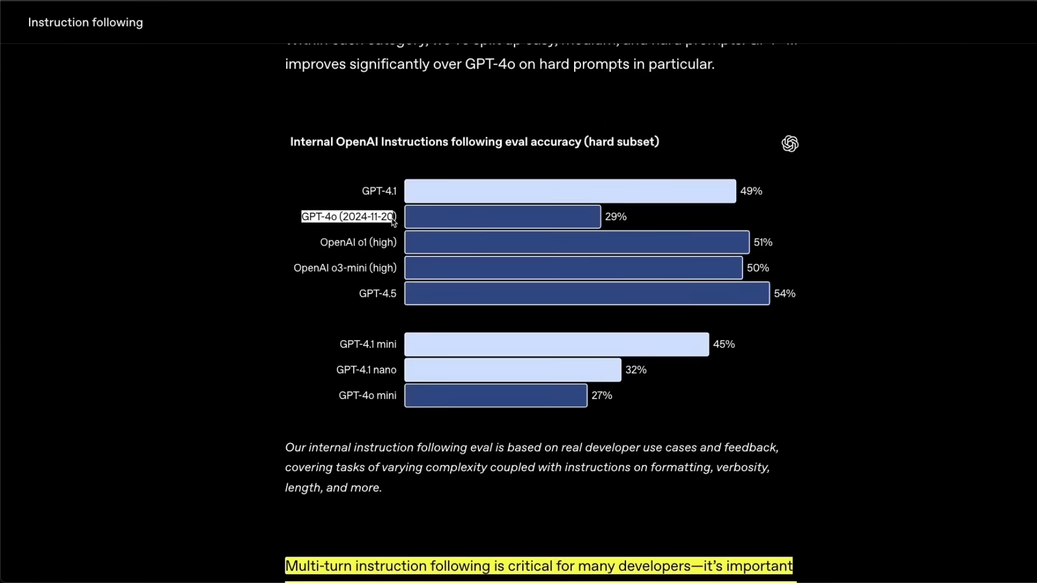
# Step: Scroll to the MultiChallenge accuracy bar chart and mark its title
pyautogui.scroll(-3)
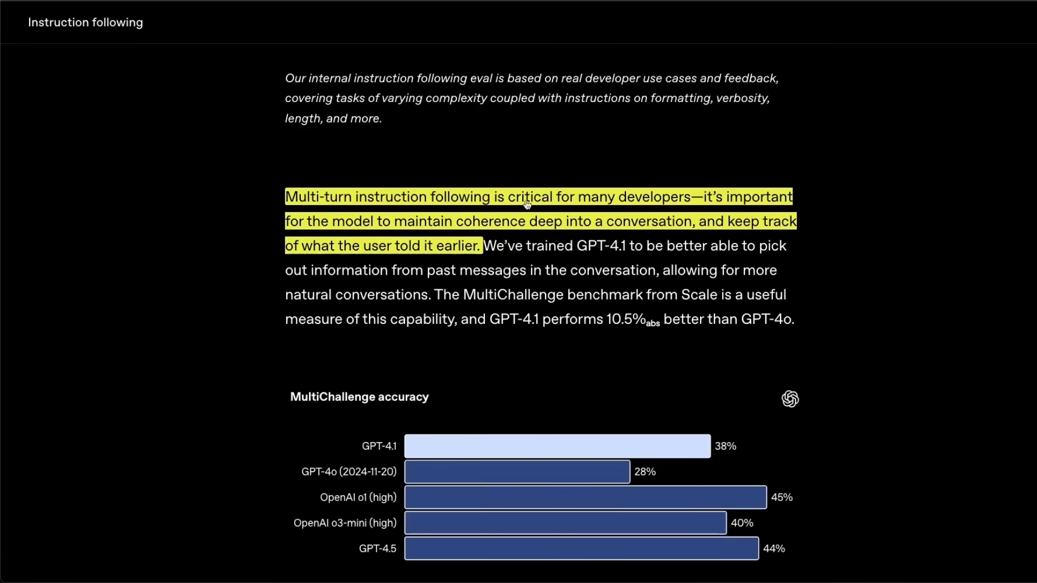
pyautogui.moveTo(674, 205)
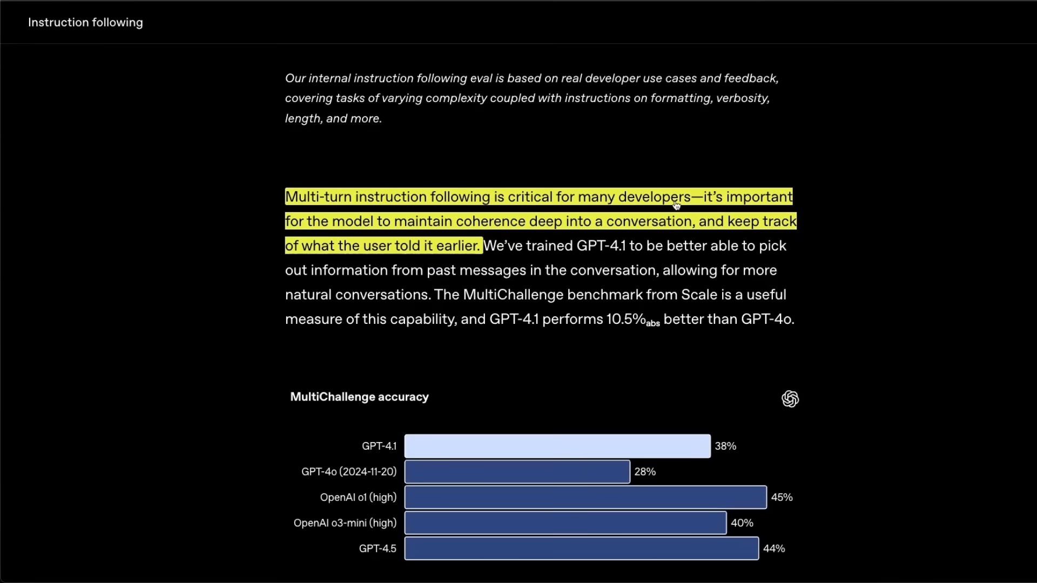
pyautogui.moveTo(722, 209)
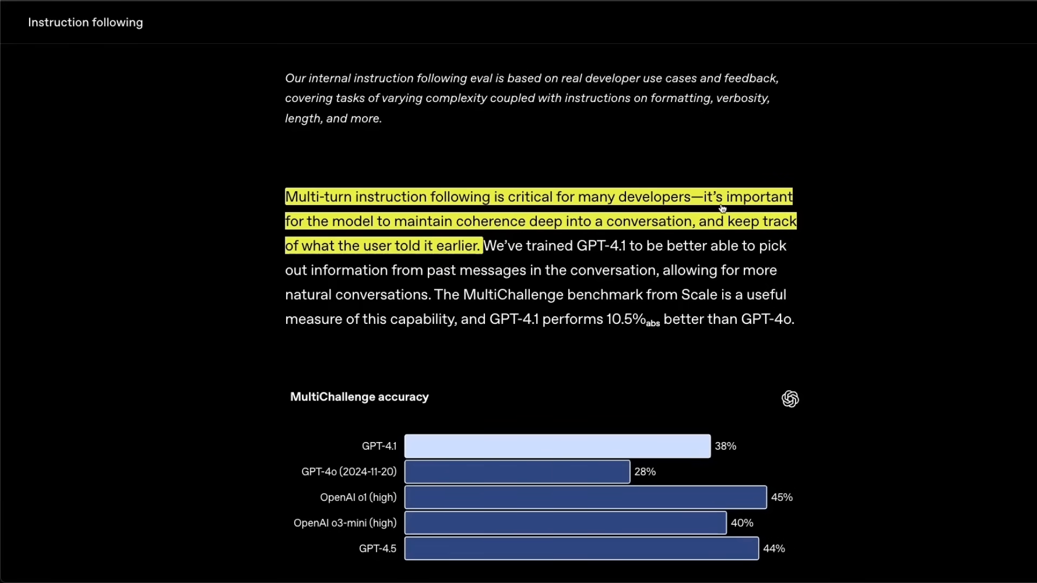
pyautogui.moveTo(511, 230)
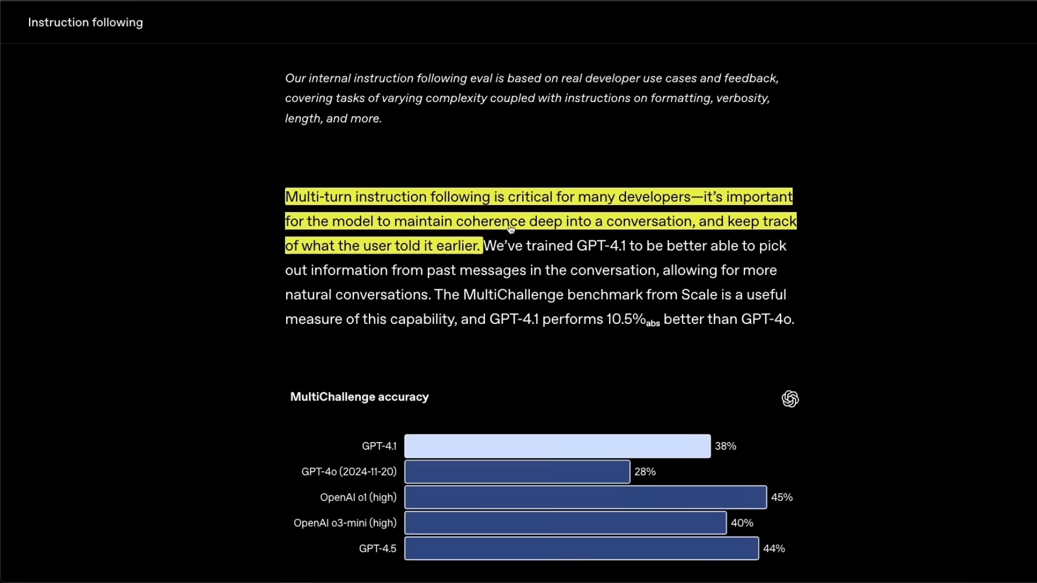
pyautogui.moveTo(629, 230)
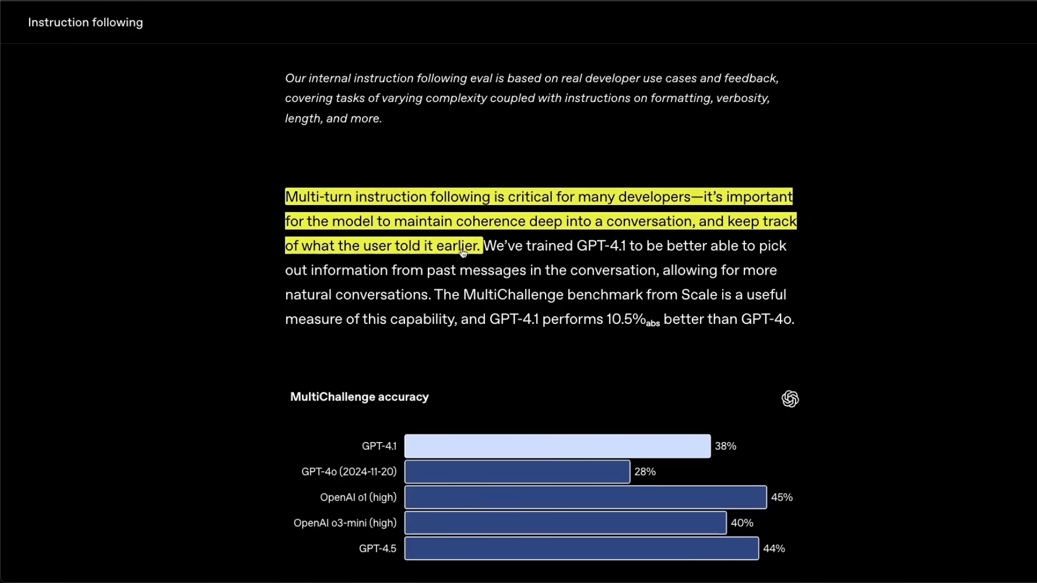
pyautogui.scroll(-3)
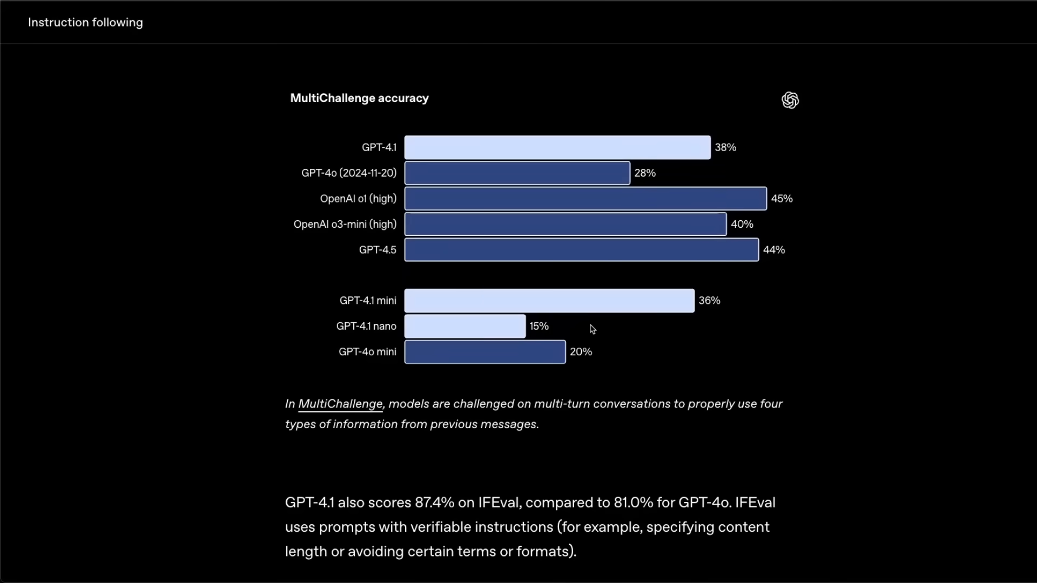
pyautogui.moveTo(287, 94)
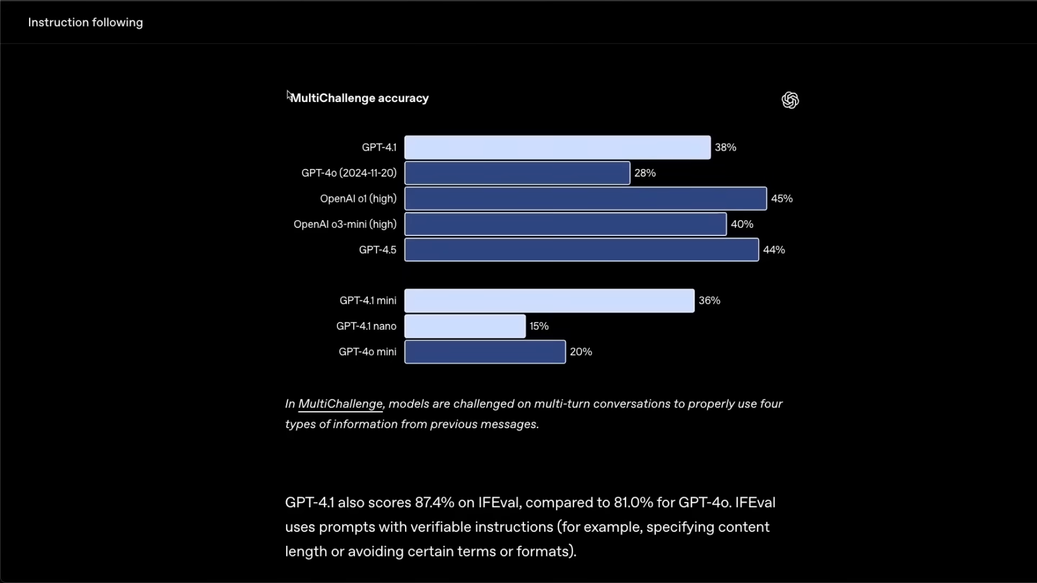
pyautogui.doubleClick(358, 98)
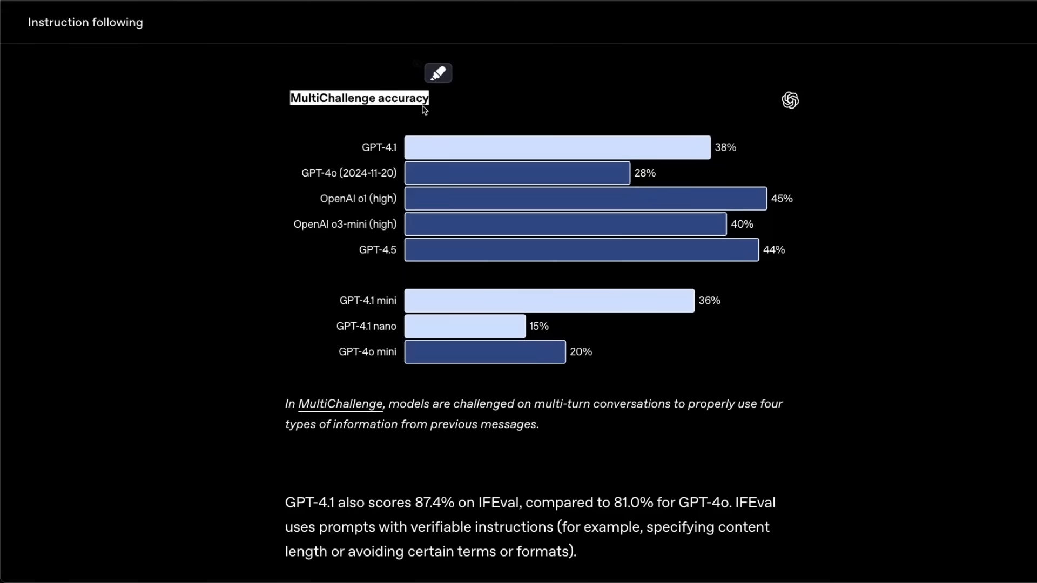
pyautogui.moveTo(349, 262)
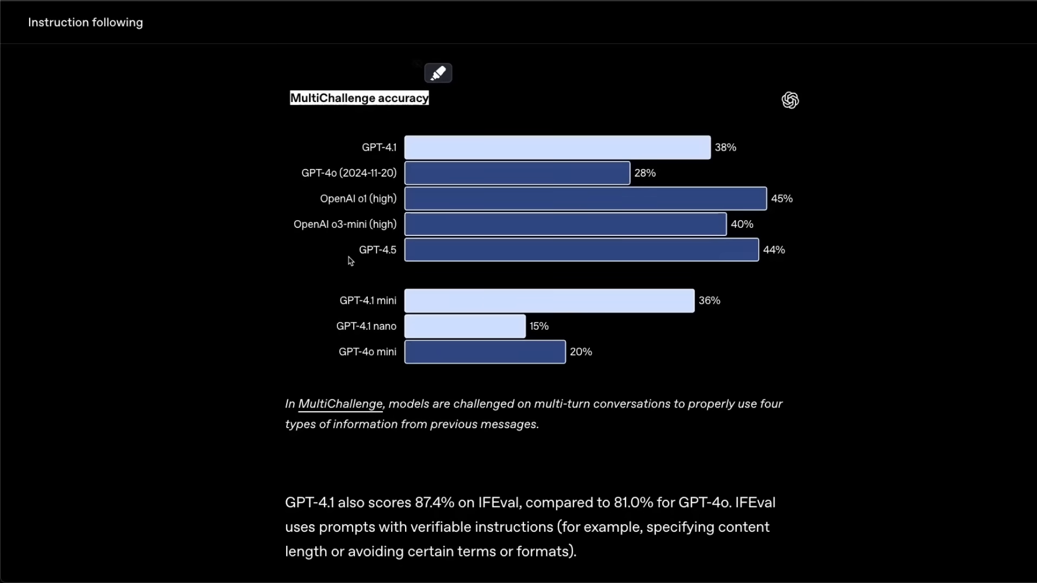
pyautogui.moveTo(677, 176)
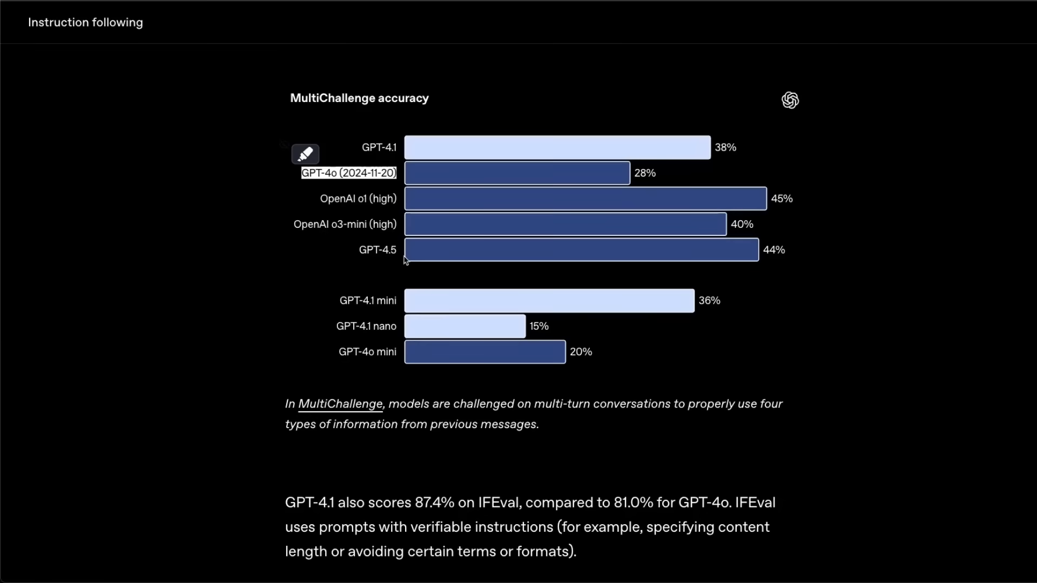
pyautogui.moveTo(351, 235)
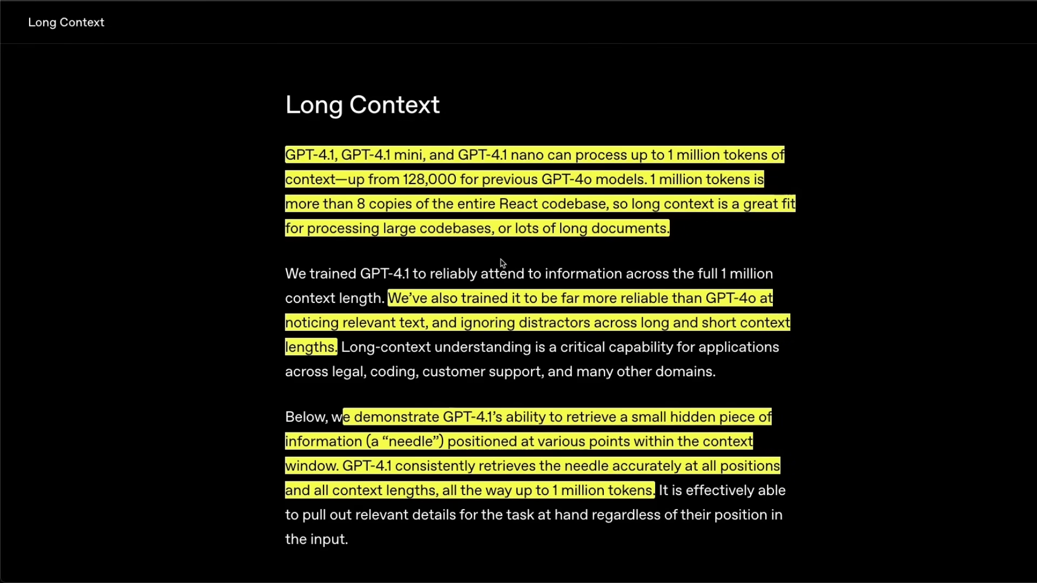
pyautogui.moveTo(384, 132)
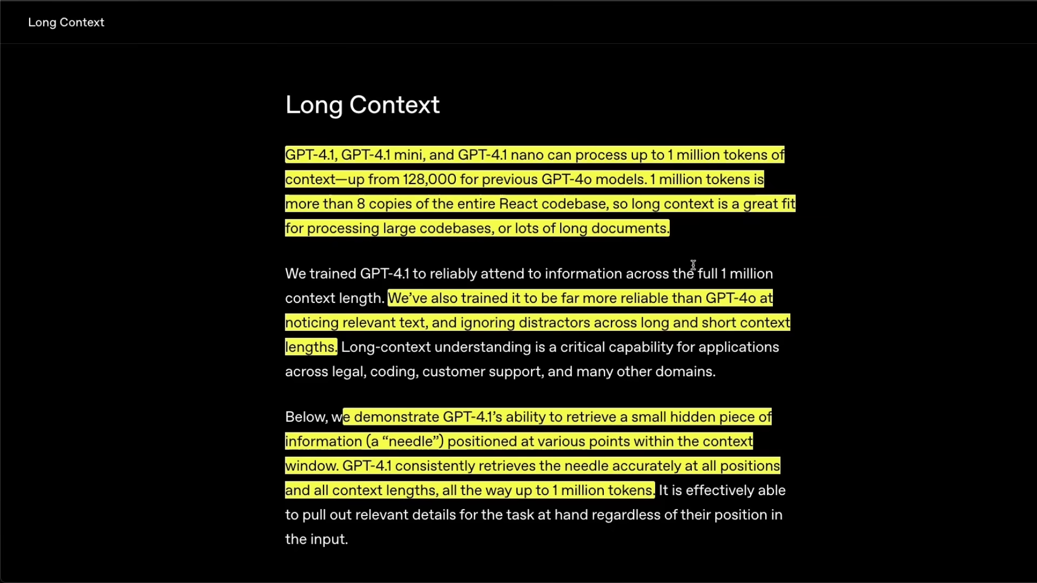
pyautogui.moveTo(403, 182)
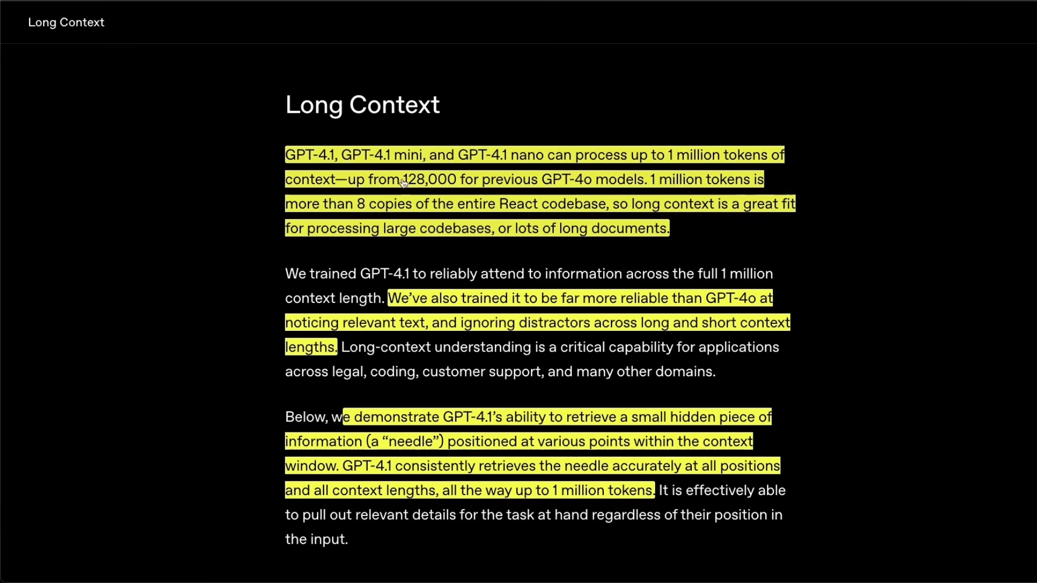
# Step: Highlight the Long Context paragraphs on million-token processing and scroll toward the haystack chart
pyautogui.doubleClick(426, 179)
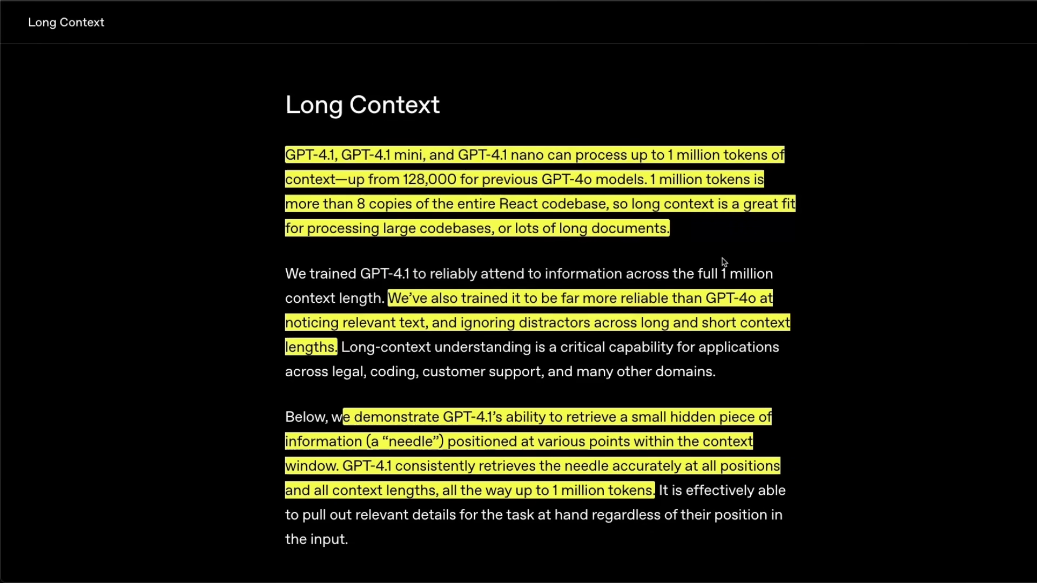
pyautogui.scroll(-3)
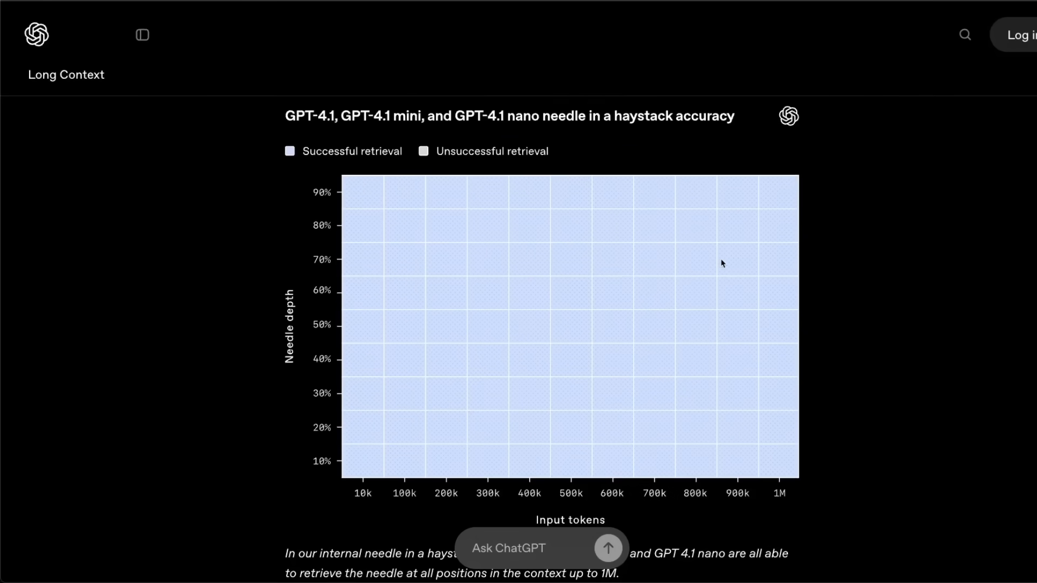
pyautogui.moveTo(533, 323)
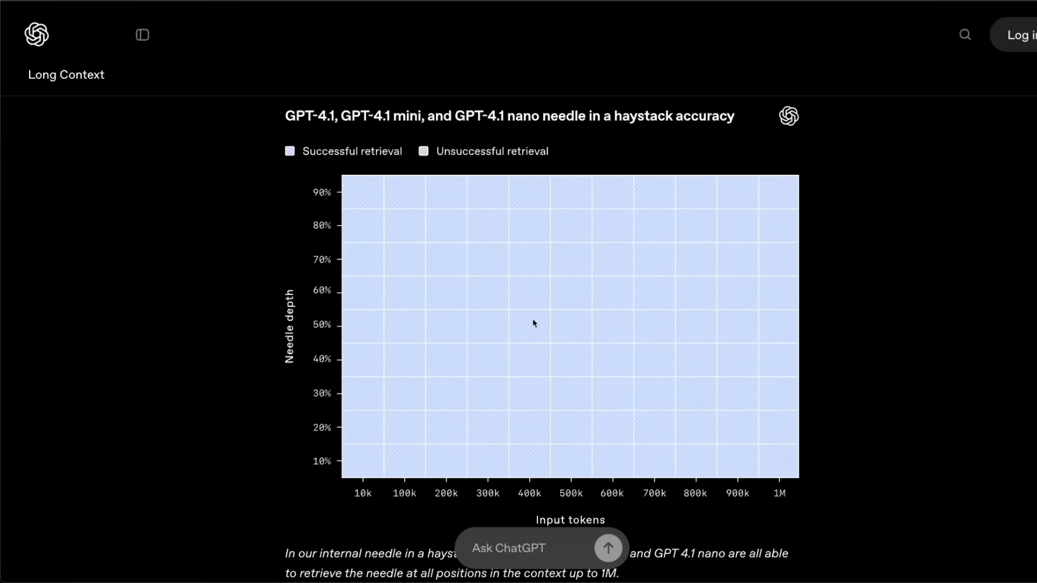
pyautogui.moveTo(509, 322)
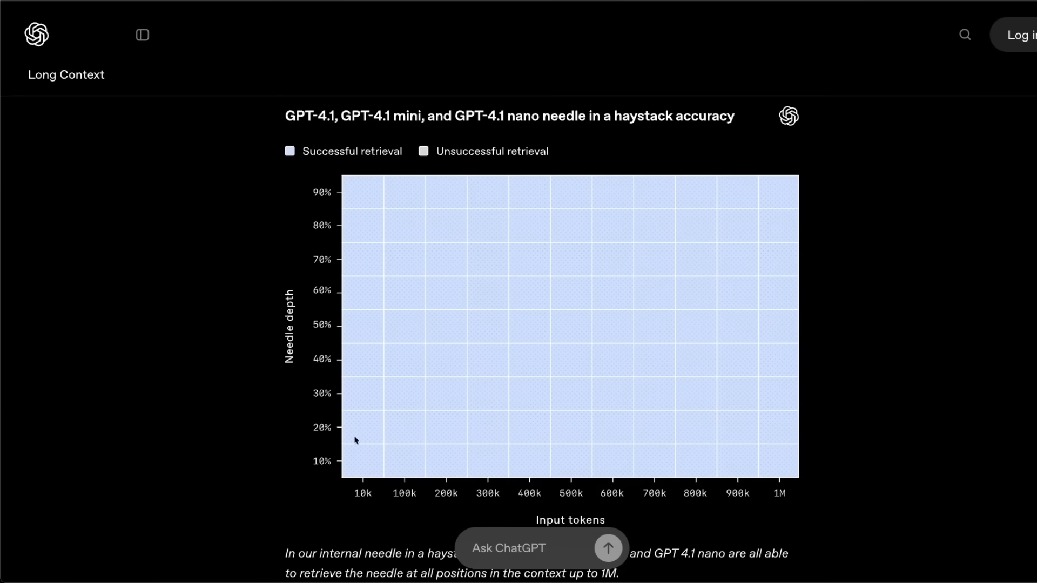
pyautogui.moveTo(529, 422)
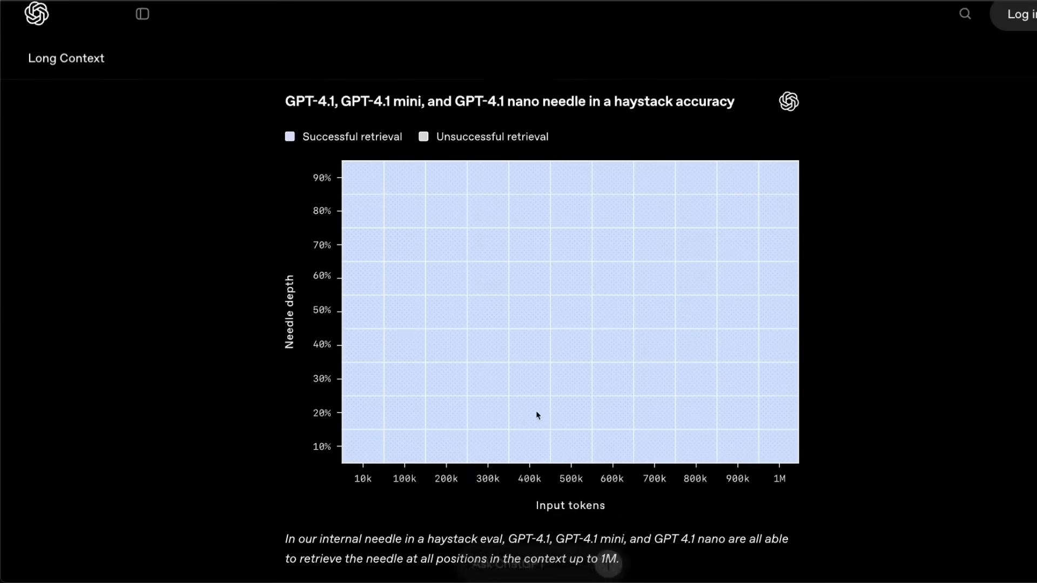
# Step: Scroll past the needle-in-a-haystack chart to its all-positions caption and real-world tasks sentence
pyautogui.scroll(-3)
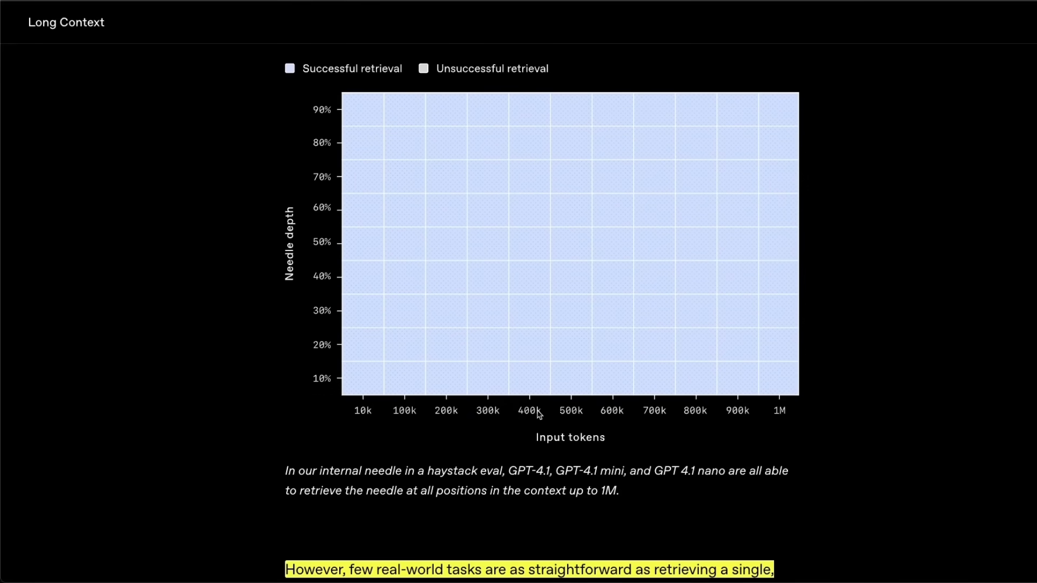
# Step: Highlight the MRCR phrase about disambiguating multiple needles, then scroll to the MRCR accuracy chart
pyautogui.scroll(-3)
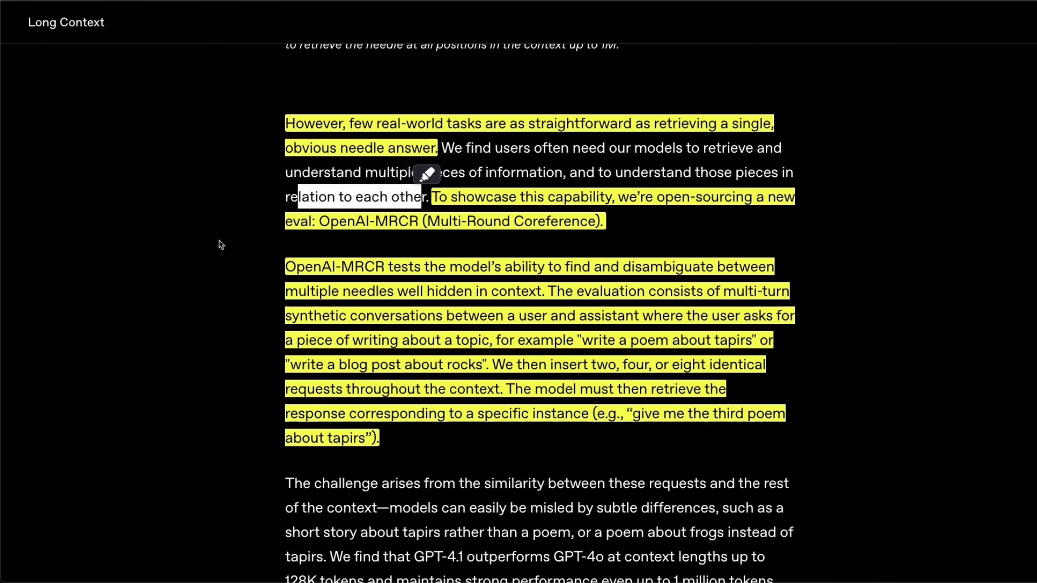
pyautogui.scroll(-3)
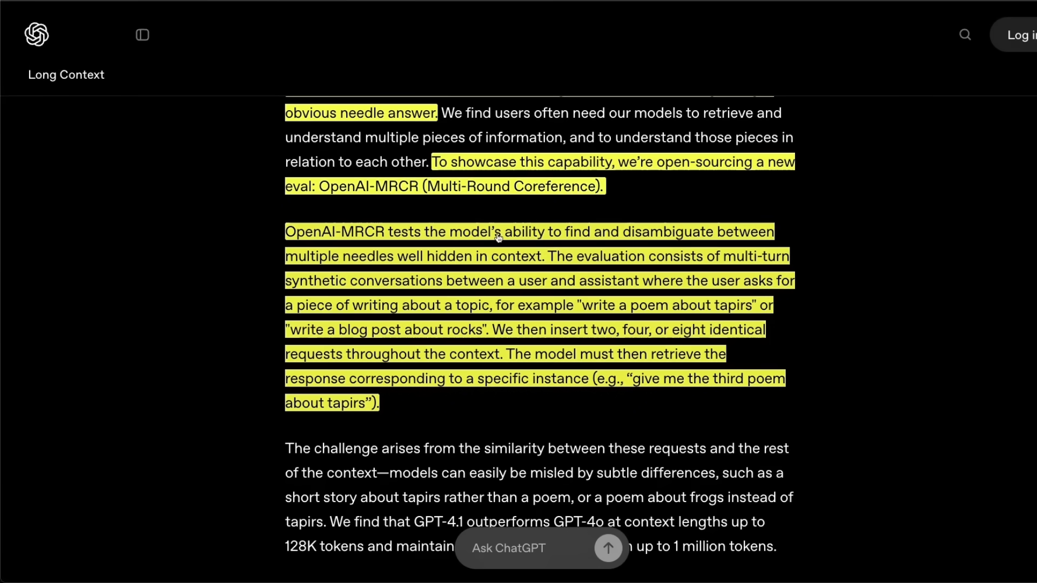
pyautogui.moveTo(494, 232); pyautogui.dragTo(773, 232)
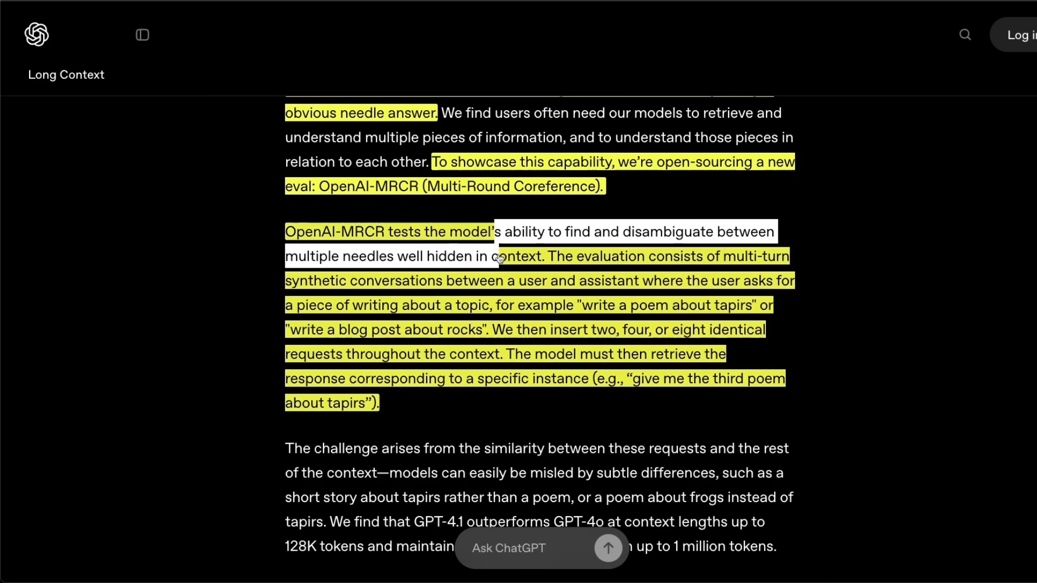
pyautogui.click(533, 228)
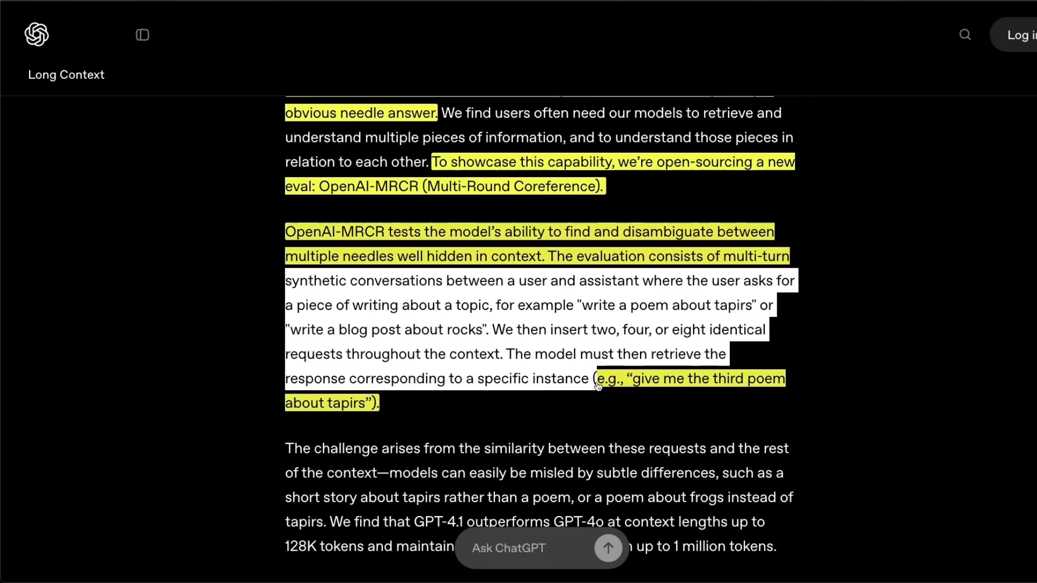
pyautogui.scroll(-3)
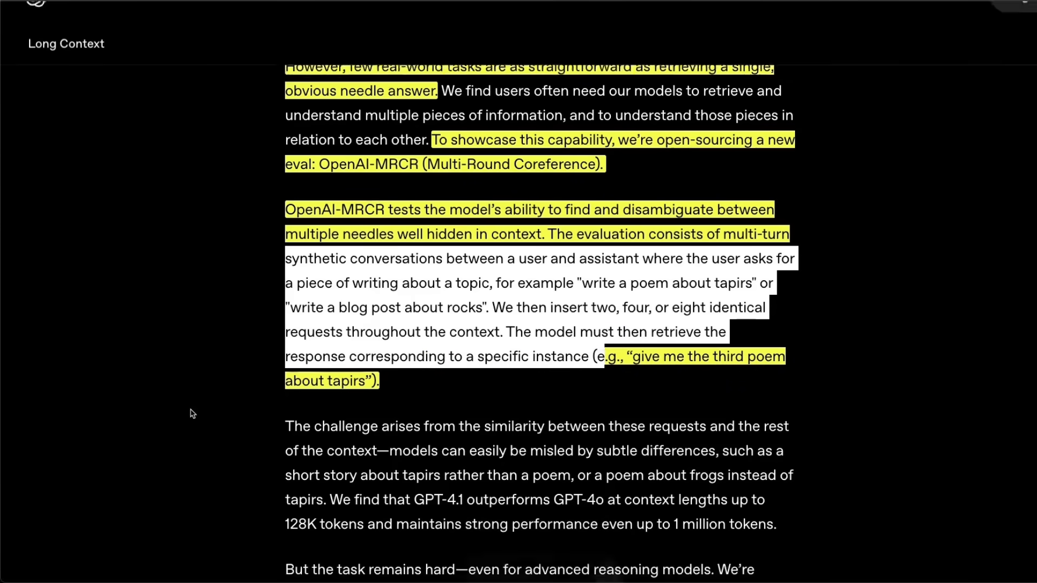
pyautogui.scroll(-3)
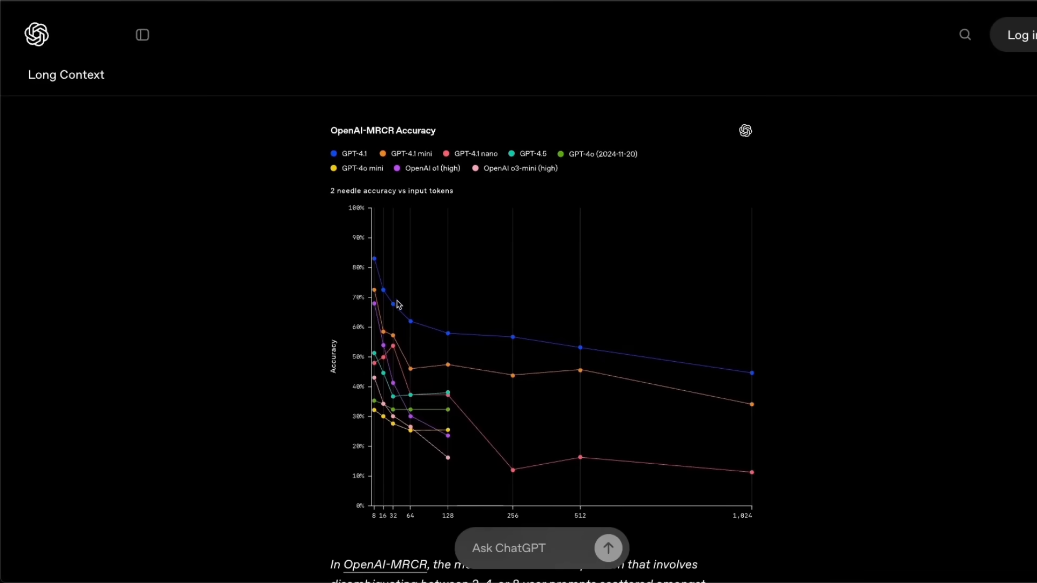
pyautogui.moveTo(530, 379)
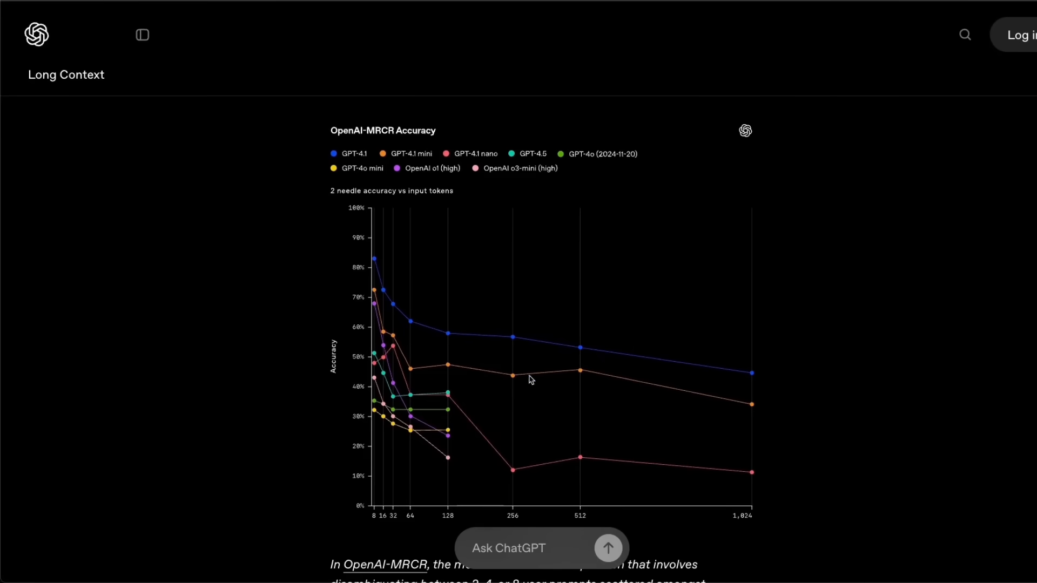
pyautogui.moveTo(426, 405)
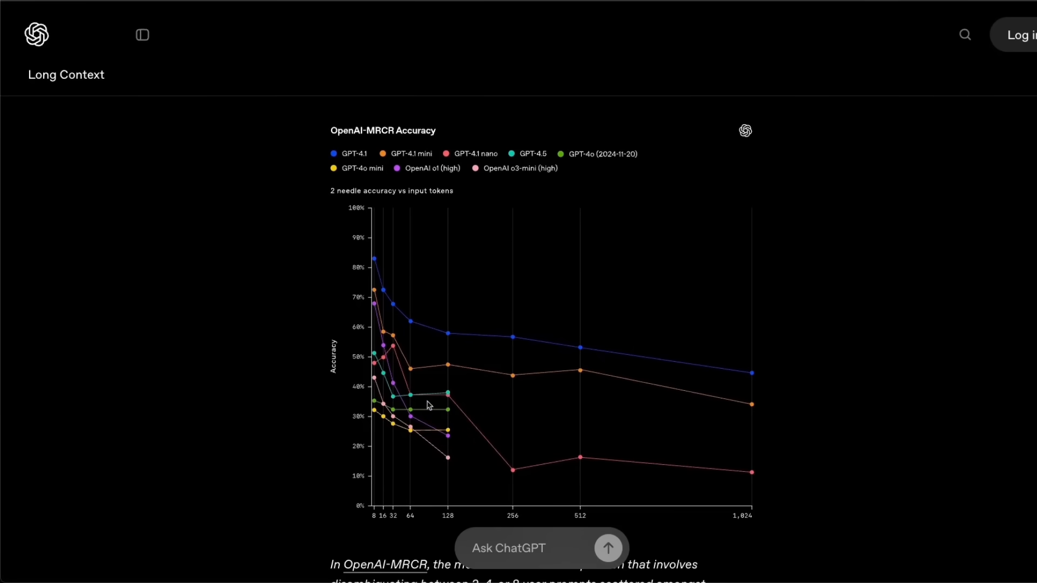
pyautogui.moveTo(450, 455)
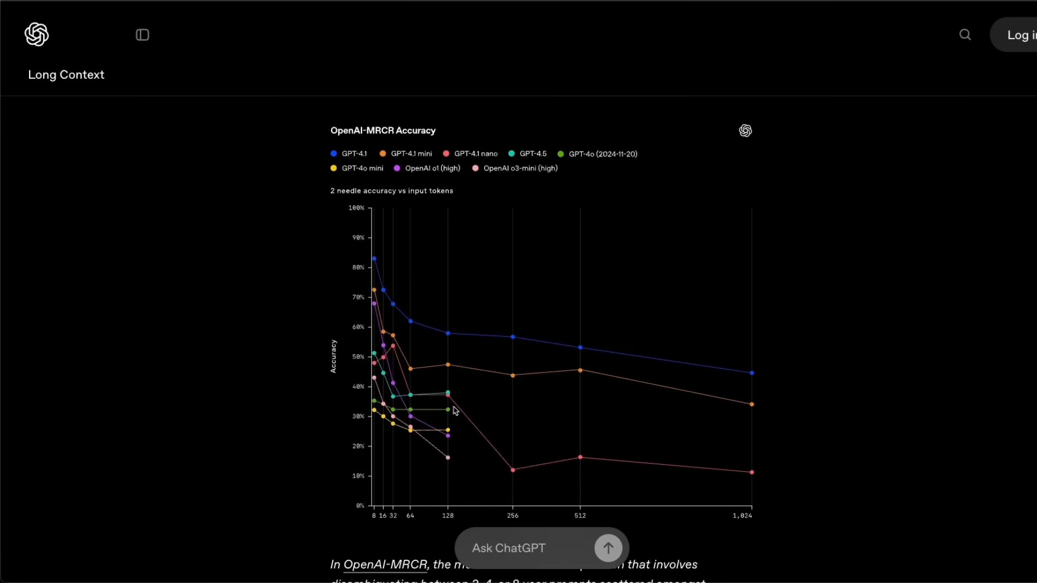
pyautogui.moveTo(445, 444)
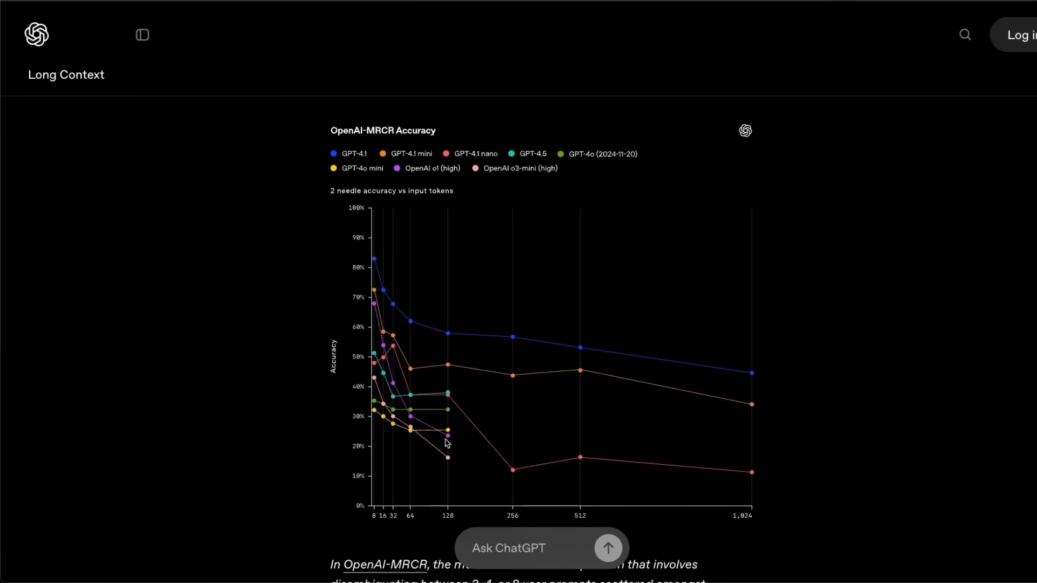
pyautogui.moveTo(377, 275)
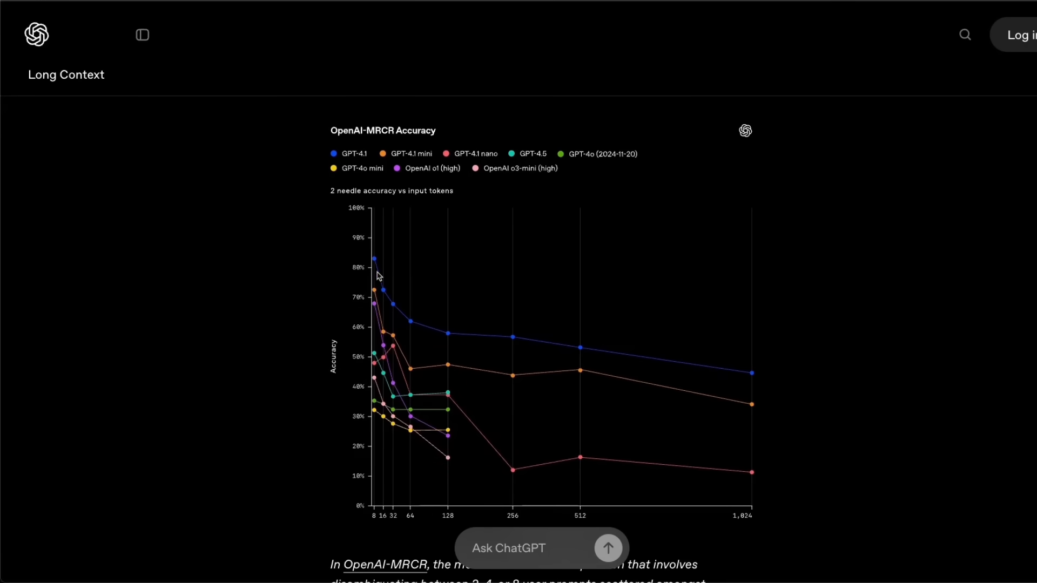
pyautogui.moveTo(388, 254)
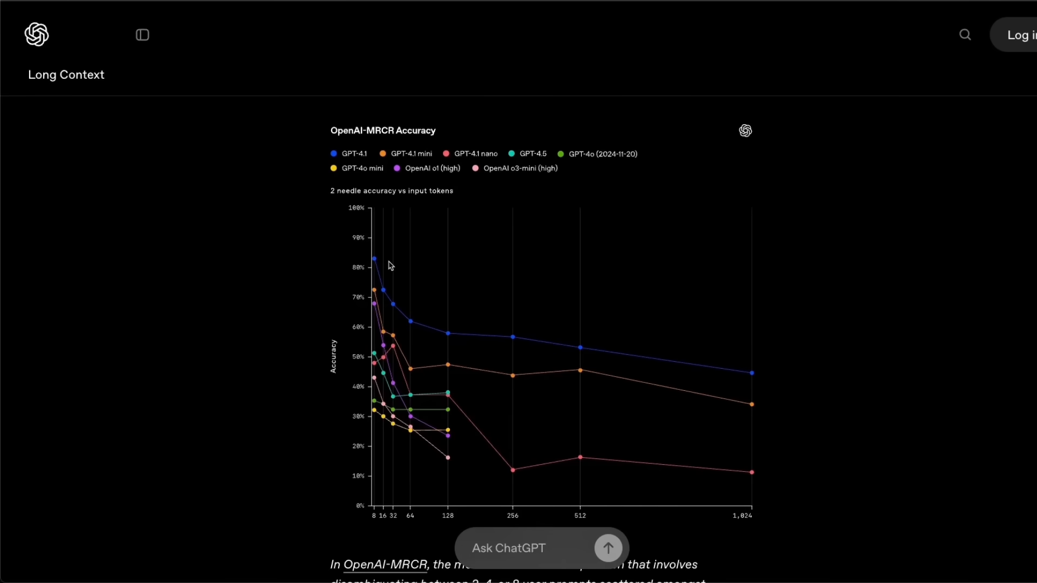
# Step: Switch the OpenAI-MRCR accuracy chart from 2-needle to 4-needle results
pyautogui.click(541, 171)
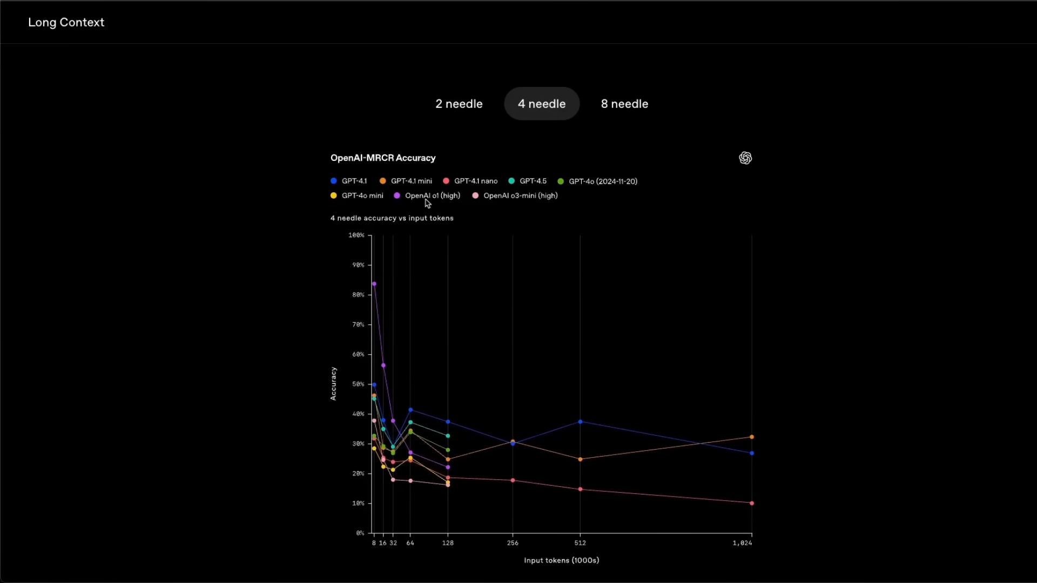
pyautogui.moveTo(446, 223)
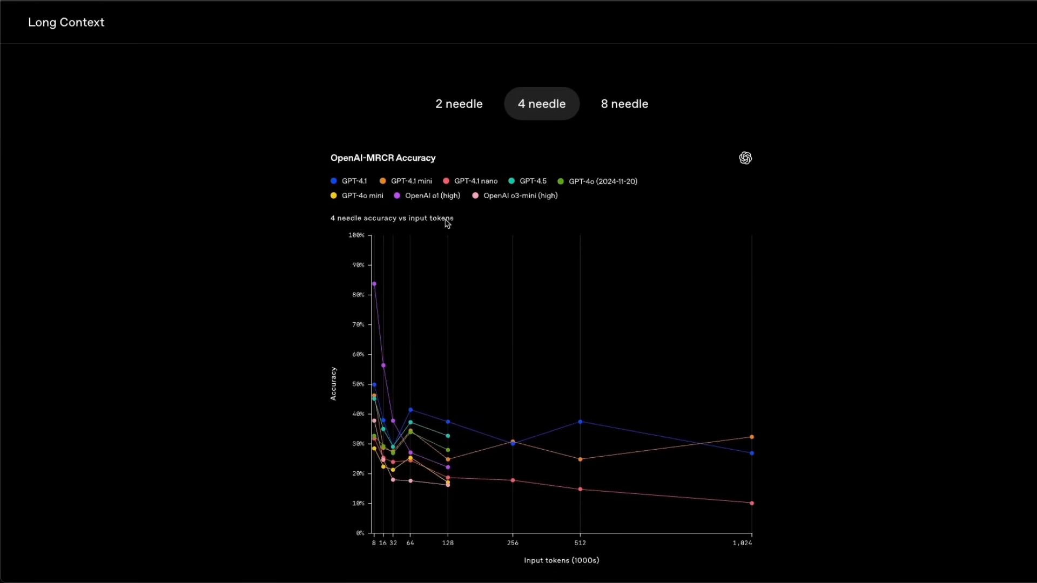
pyautogui.moveTo(444, 202)
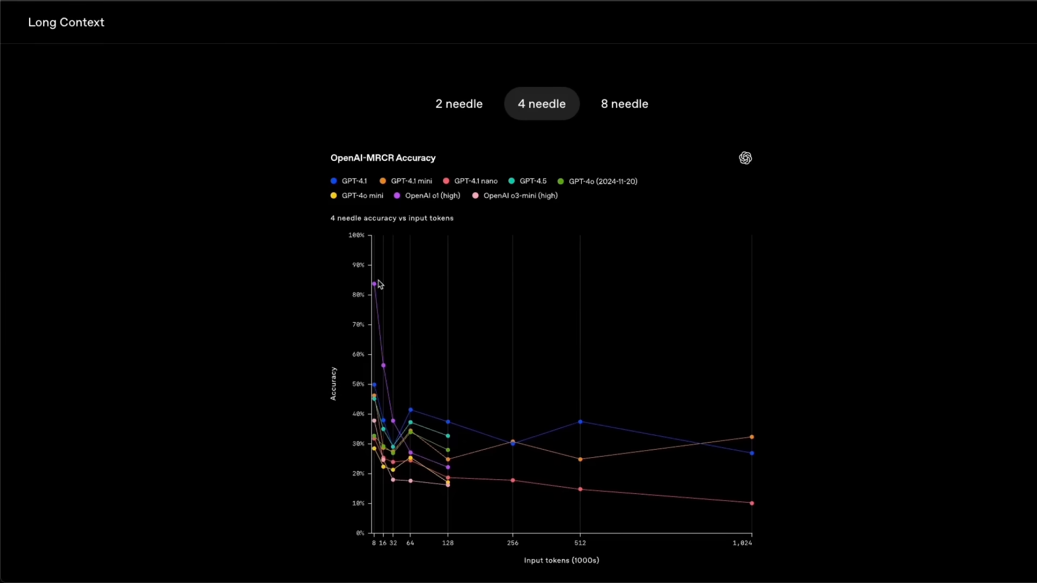
pyautogui.moveTo(372, 356)
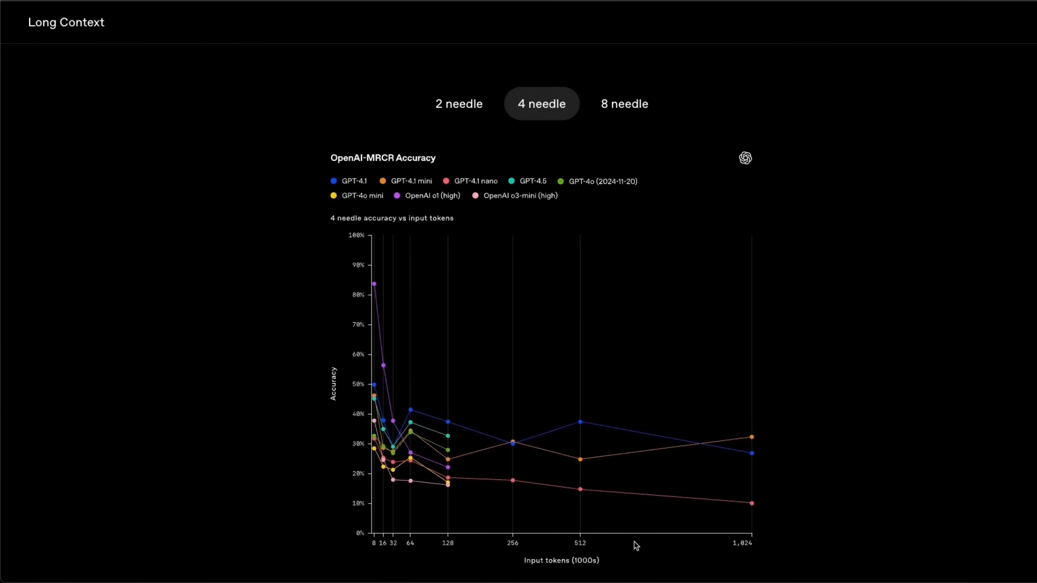
pyautogui.moveTo(622, 103)
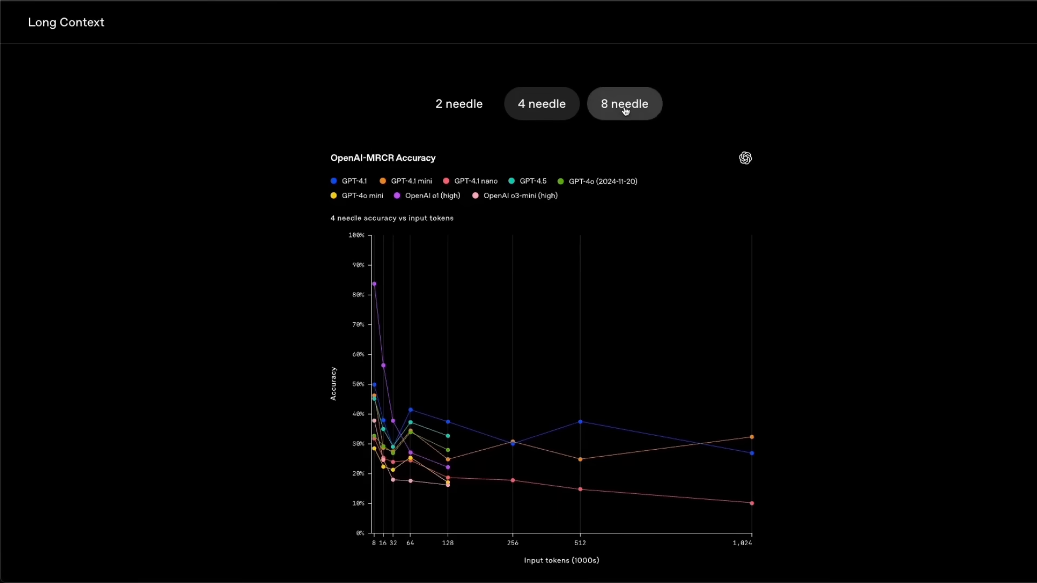
# Step: Show the 8-needle MRCR results, where accuracies mostly stay below 45%
pyautogui.click(624, 103)
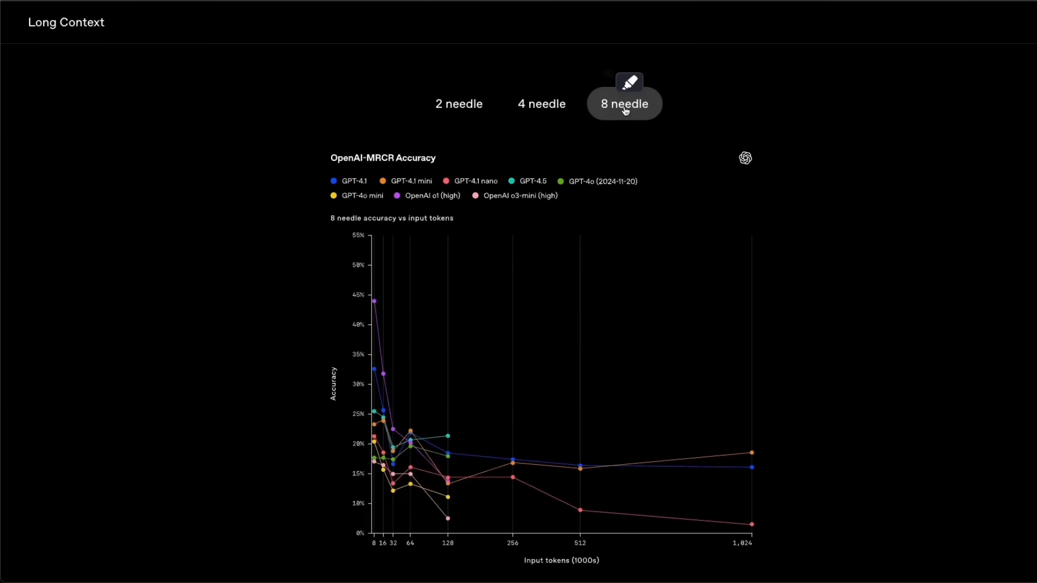
pyautogui.moveTo(389, 462)
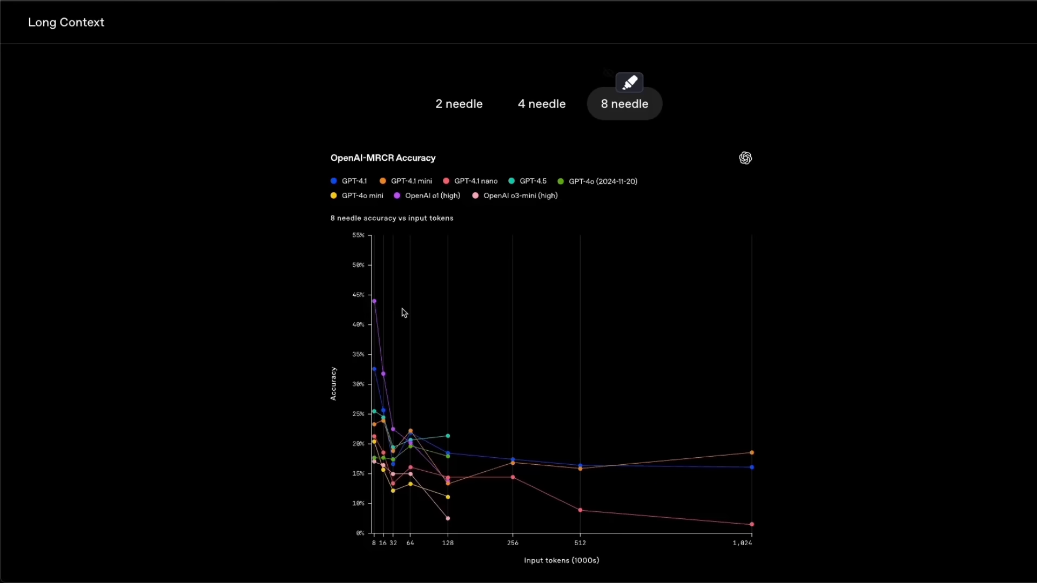
pyautogui.moveTo(445, 204)
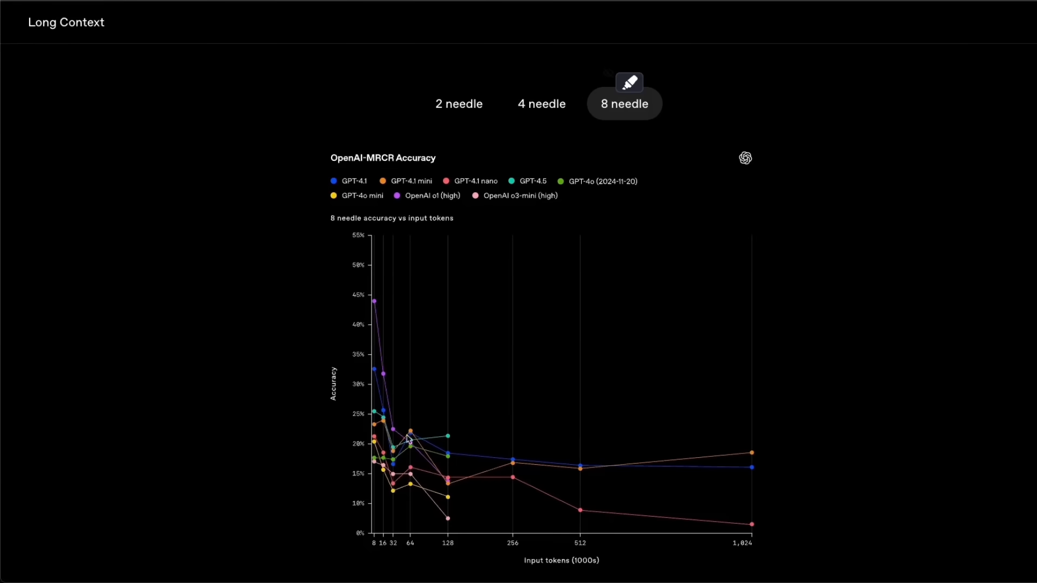
pyautogui.moveTo(456, 459)
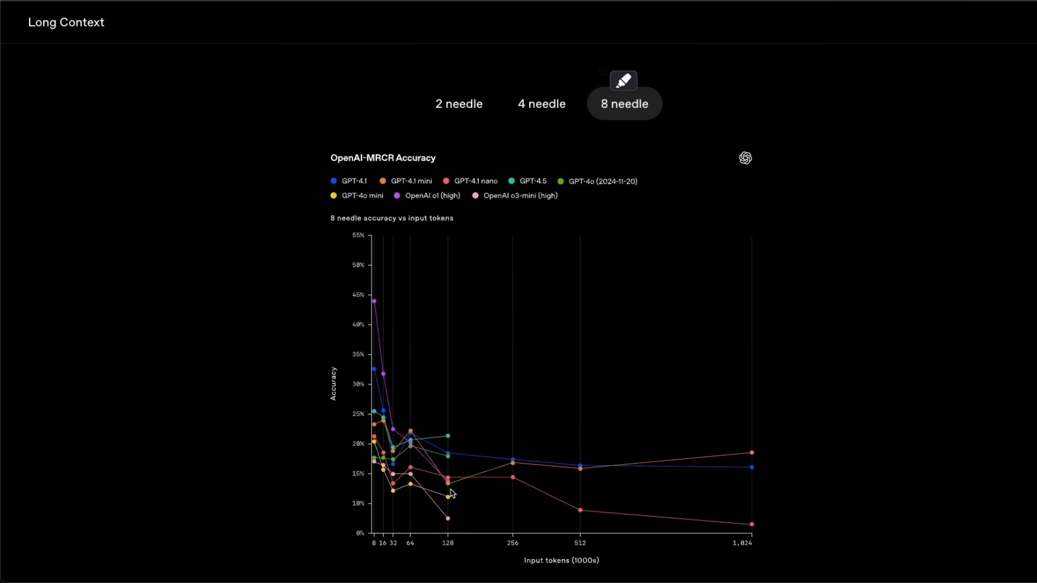
pyautogui.moveTo(435, 457)
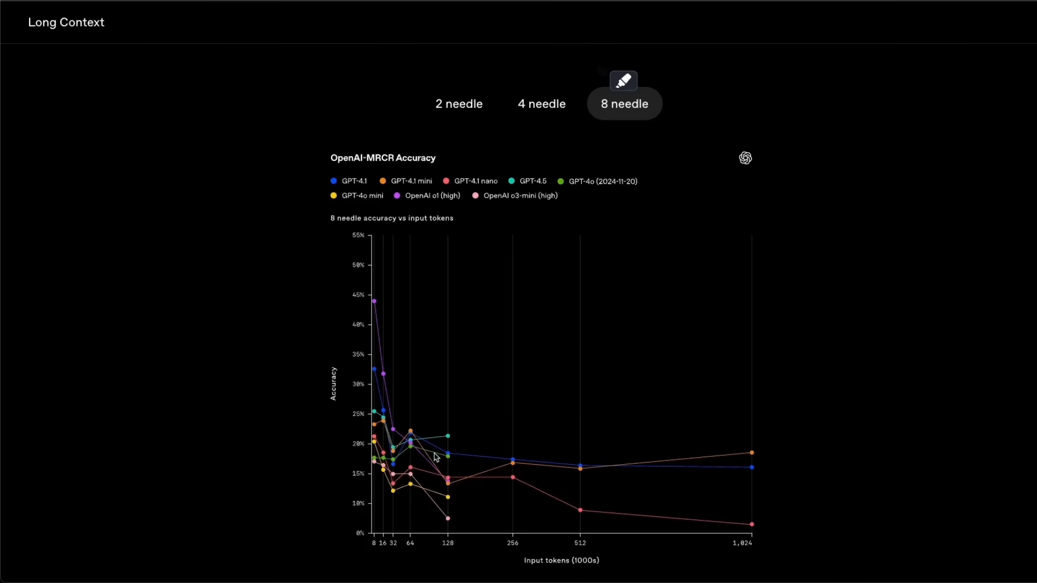
pyautogui.moveTo(524, 475)
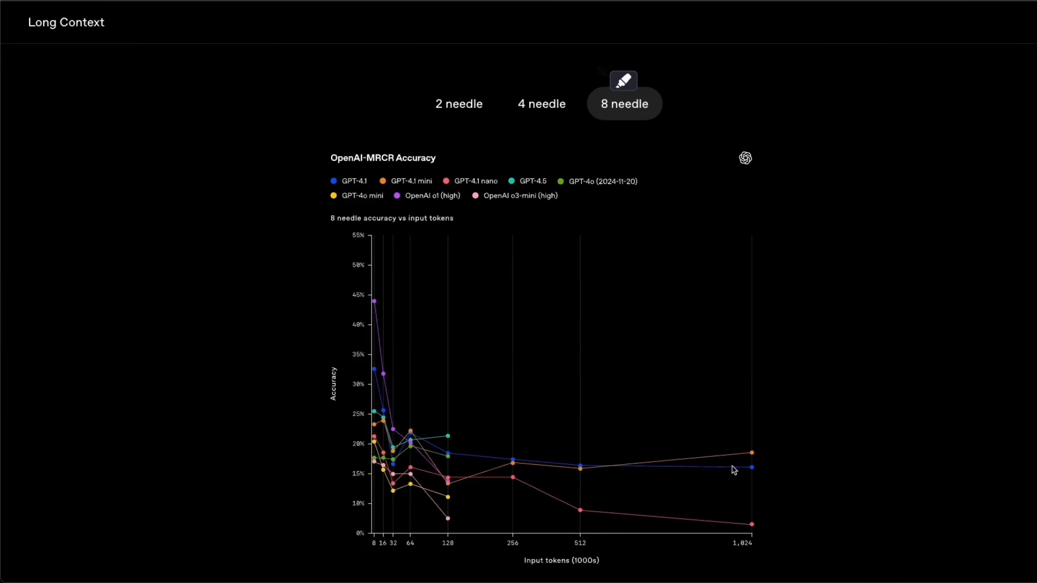
pyautogui.moveTo(535, 357)
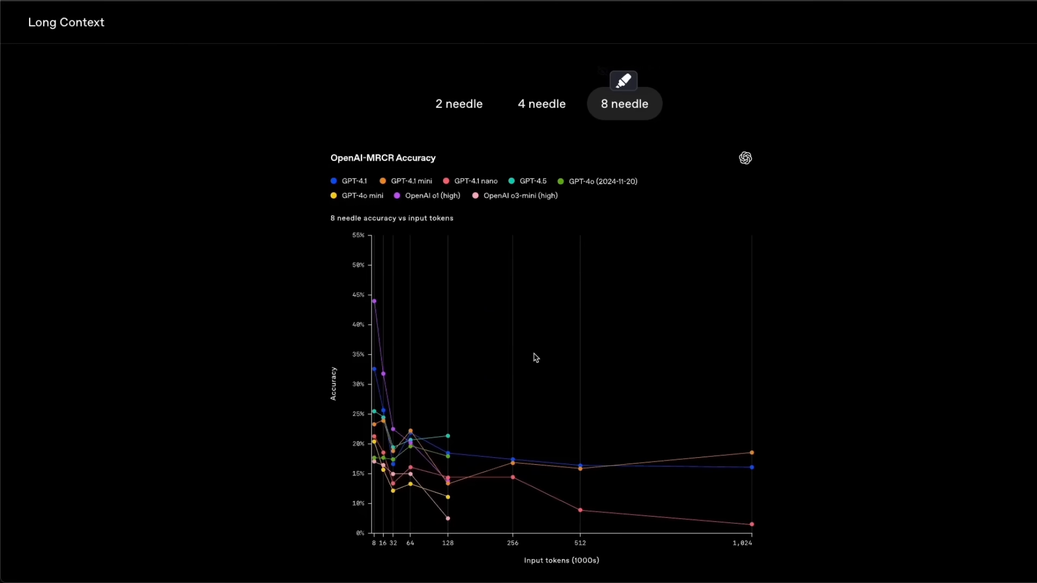
# Step: Return the MRCR chart to 4-needle results, with accuracies reaching about 83%
pyautogui.click(539, 104)
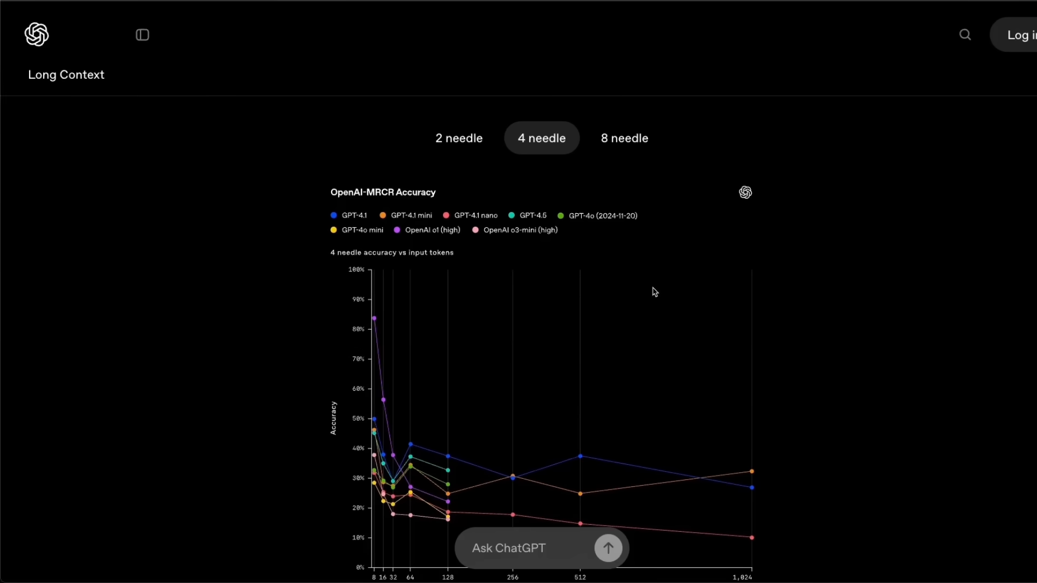
# Step: Scroll down to the Graphwalks BFS <128k chart, where GPT-4.5 leads at 72%
pyautogui.scroll(-3)
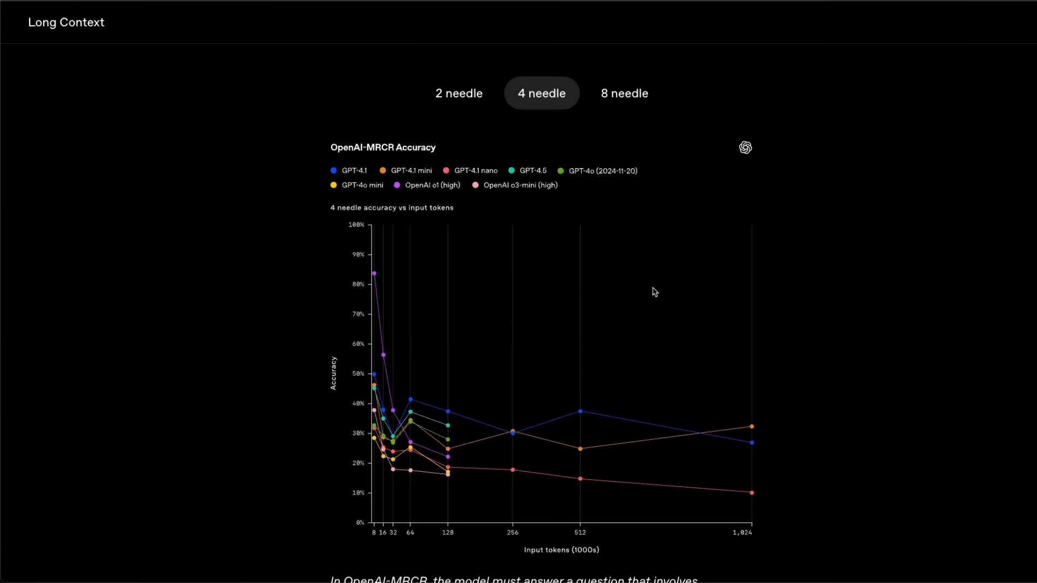
pyautogui.moveTo(472, 376)
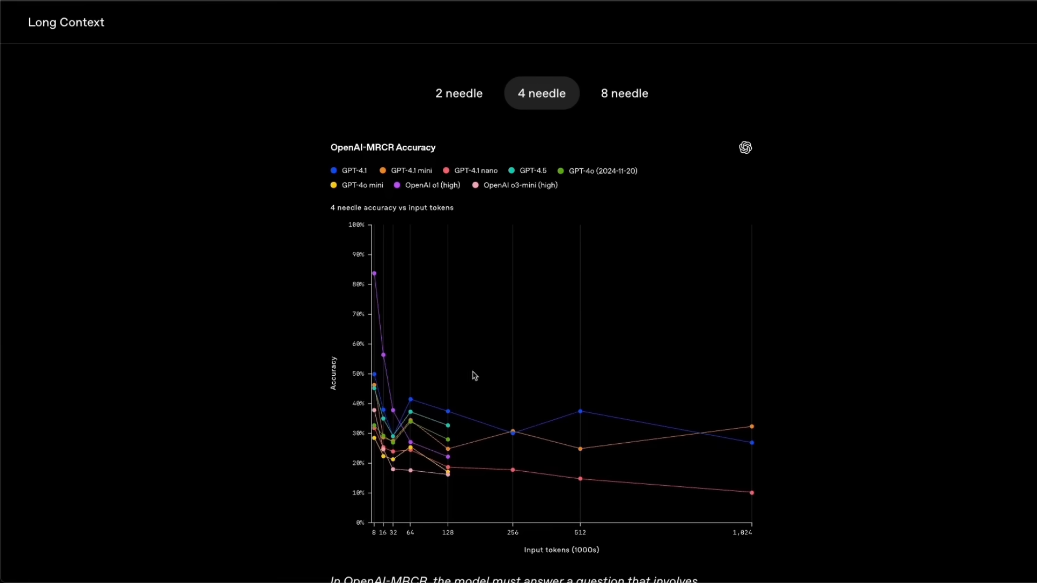
pyautogui.moveTo(496, 374)
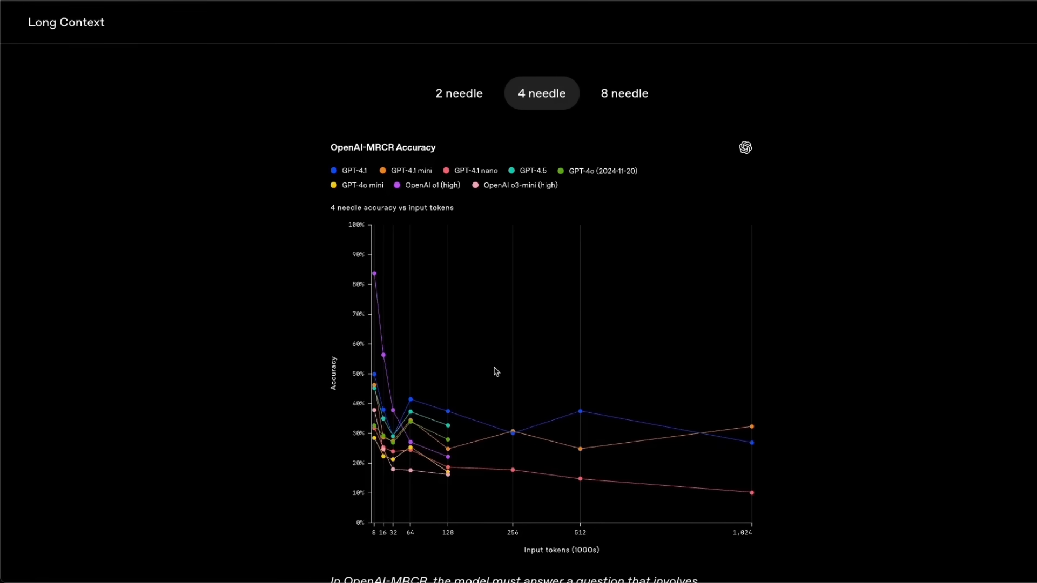
pyautogui.moveTo(480, 329)
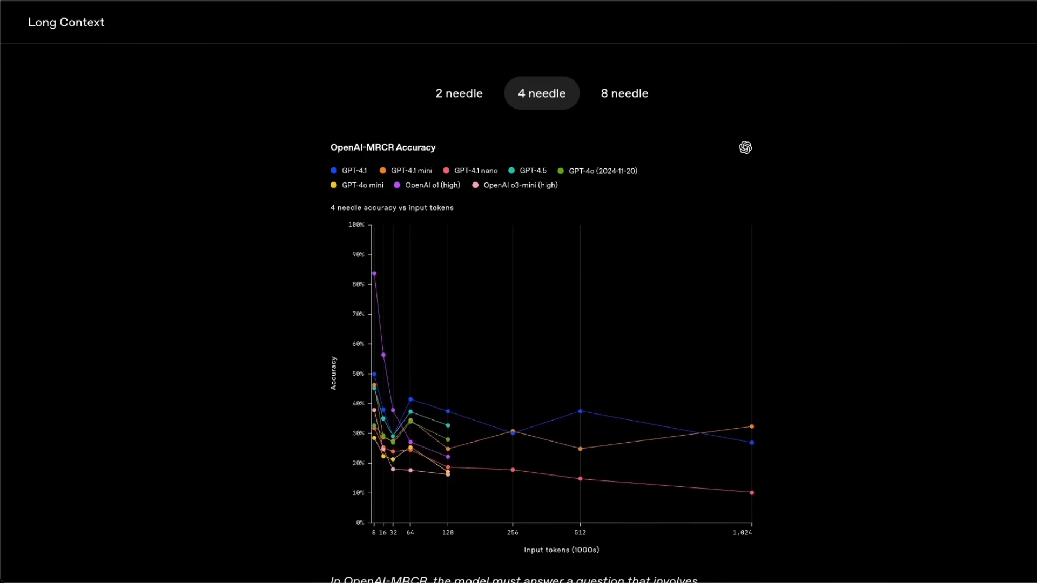
pyautogui.scroll(-3)
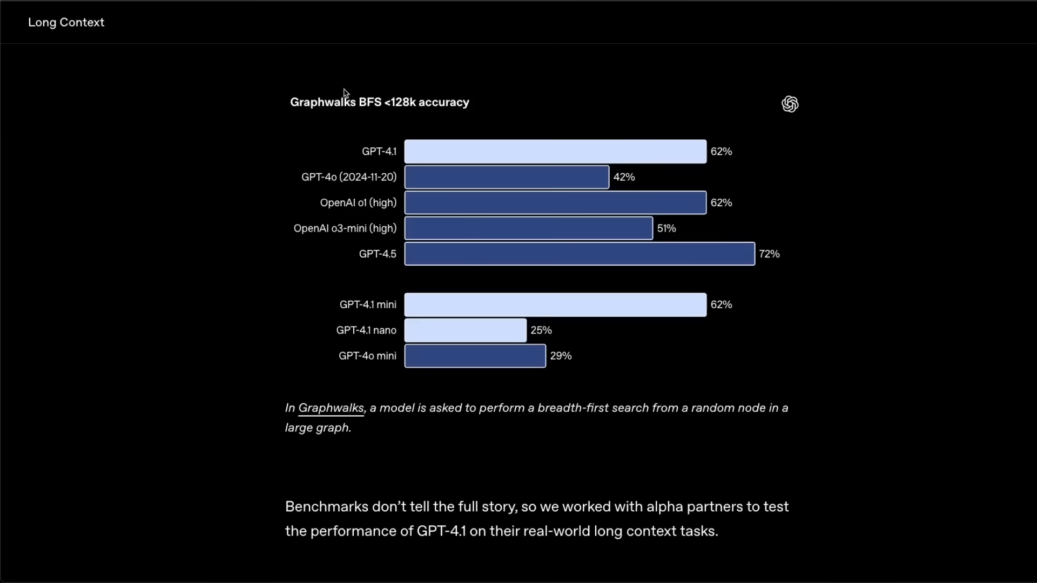
# Step: Select the Graphwalks chart title, then scroll down to the Vision section and MMMU chart
pyautogui.doubleClick(379, 102)
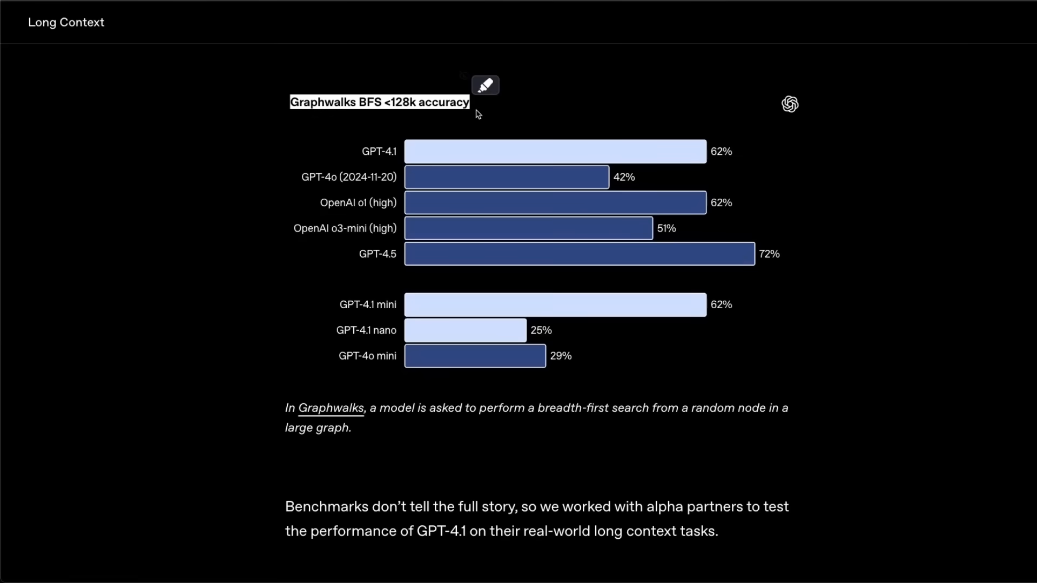
pyautogui.moveTo(491, 153)
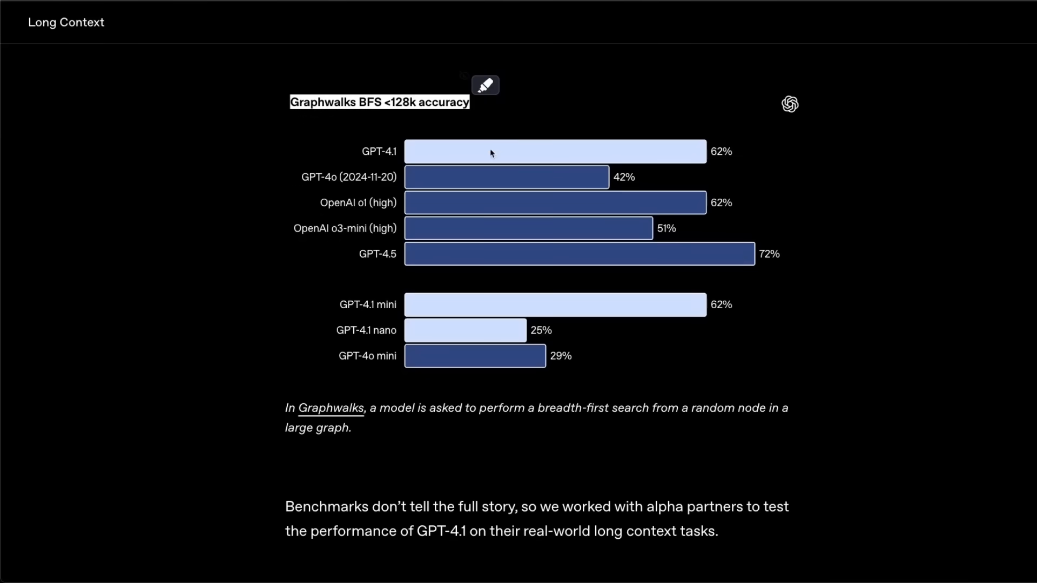
pyautogui.moveTo(535, 171)
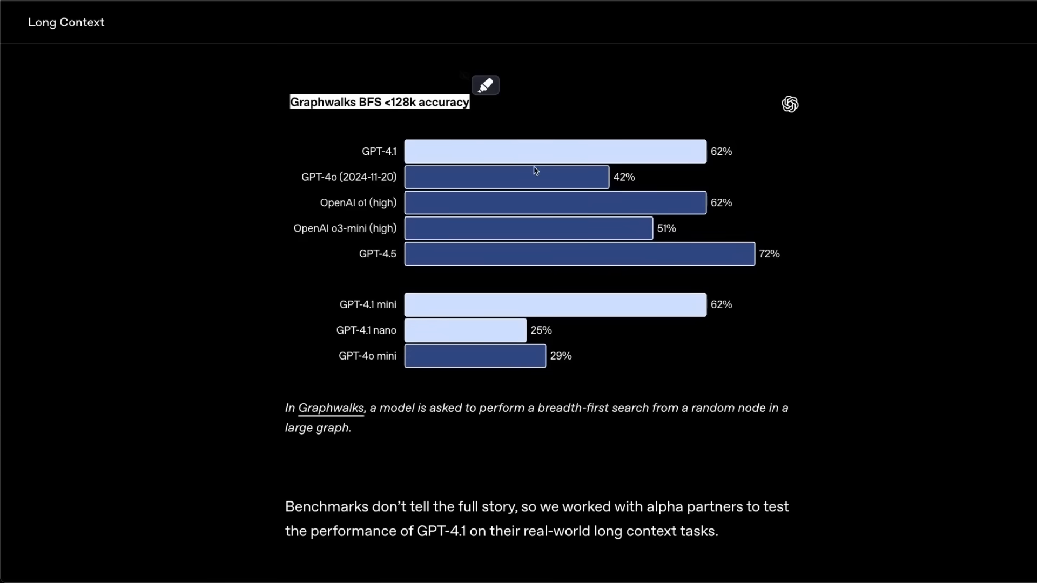
pyautogui.scroll(-3)
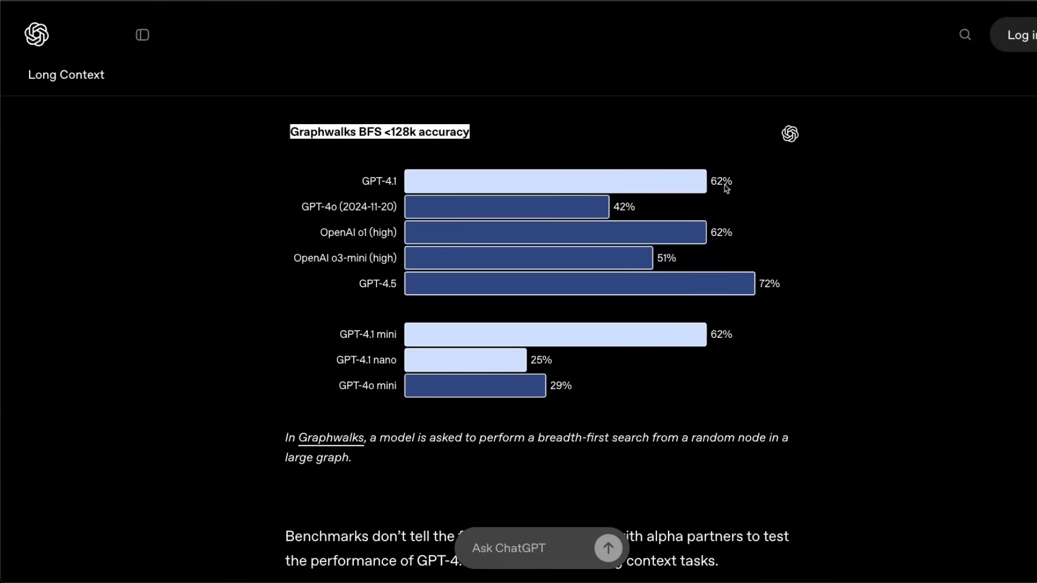
pyautogui.moveTo(565, 198)
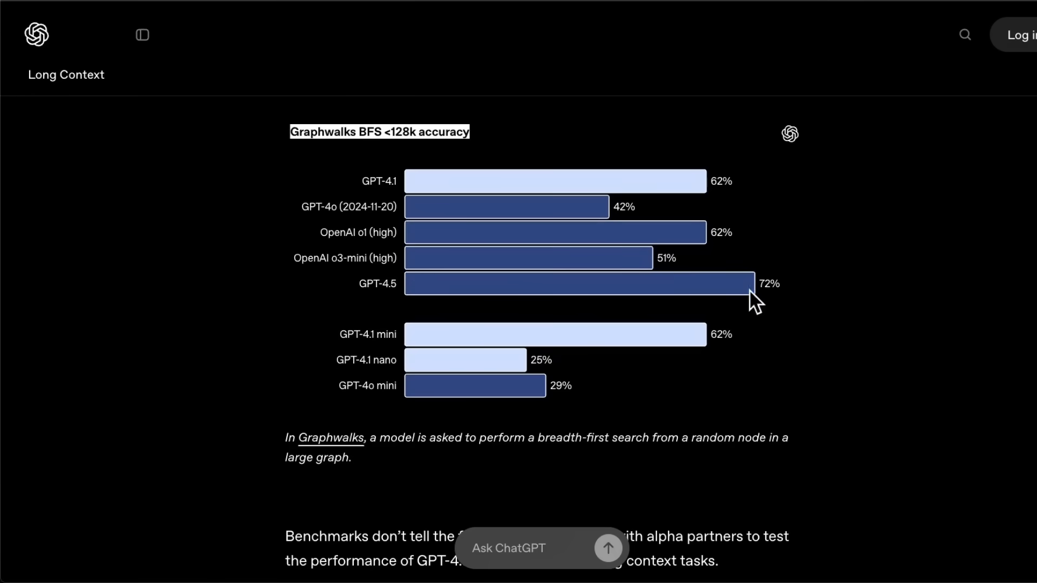
pyautogui.moveTo(783, 299)
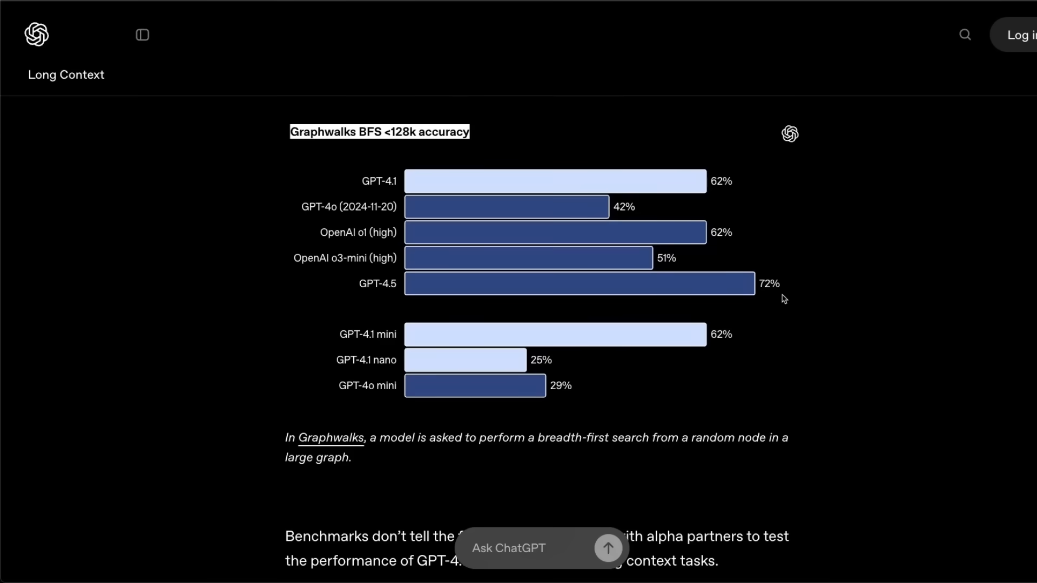
pyautogui.scroll(-3)
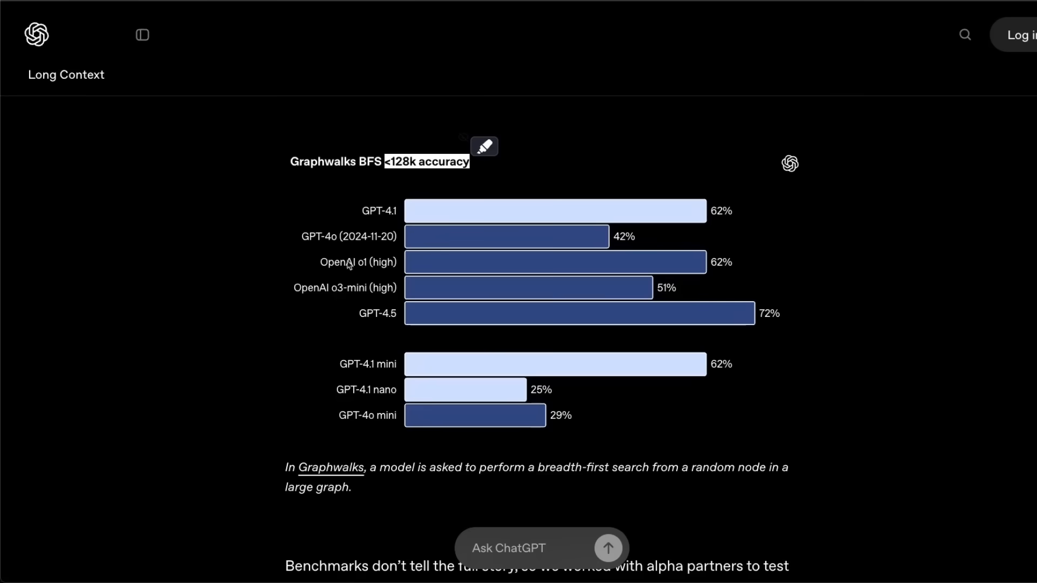
pyautogui.moveTo(400, 388)
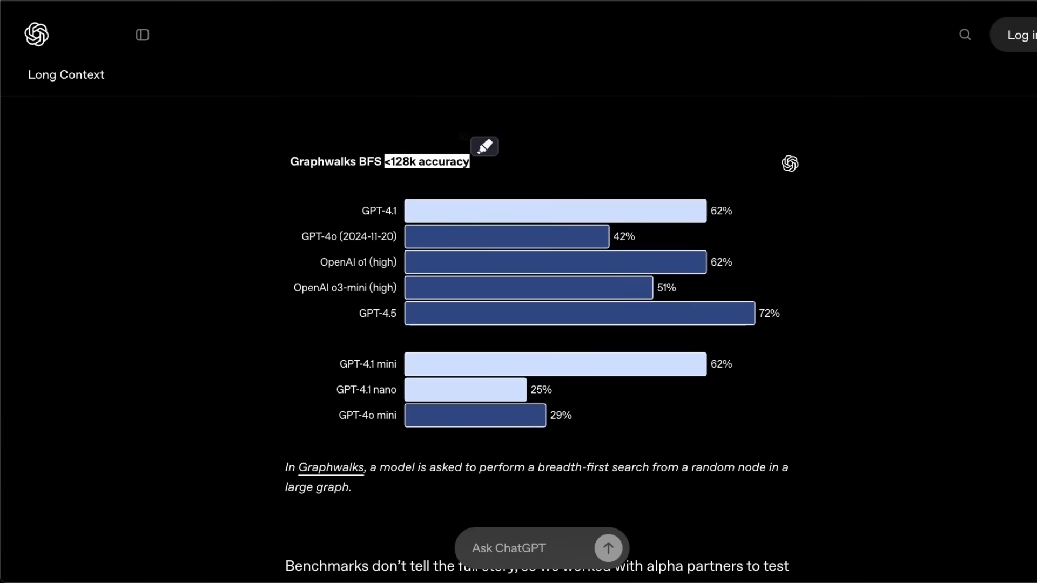
pyautogui.scroll(-3)
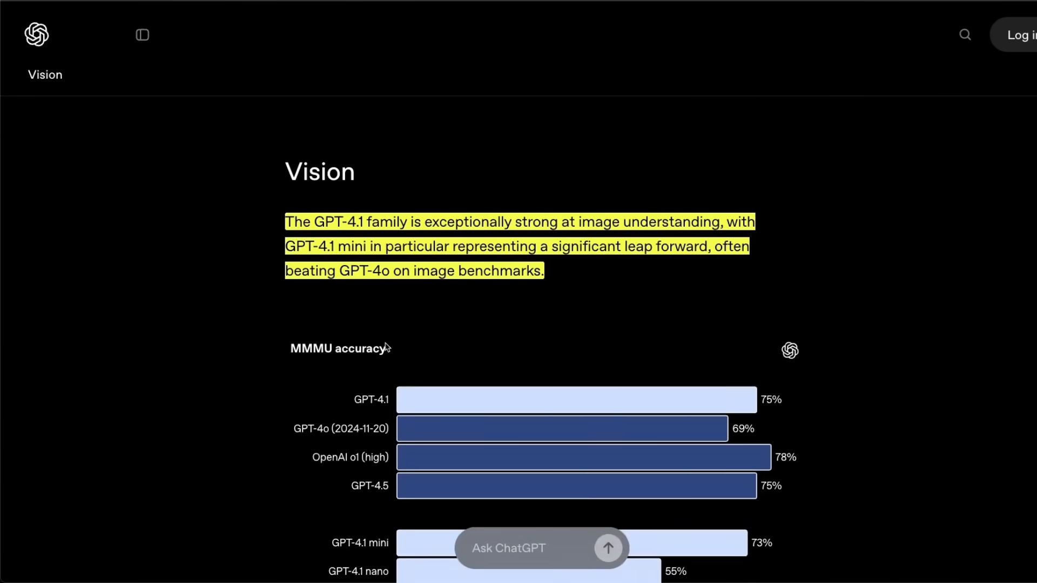
# Step: Scroll until the full MMMU chart, its caption and the MathVista chart are visible
pyautogui.scroll(-3)
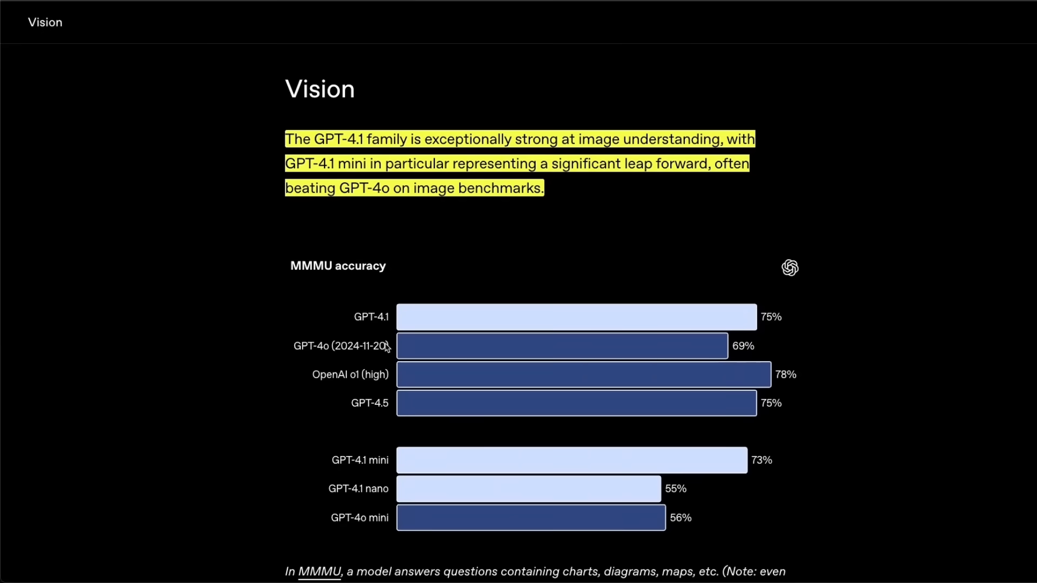
pyautogui.scroll(-3)
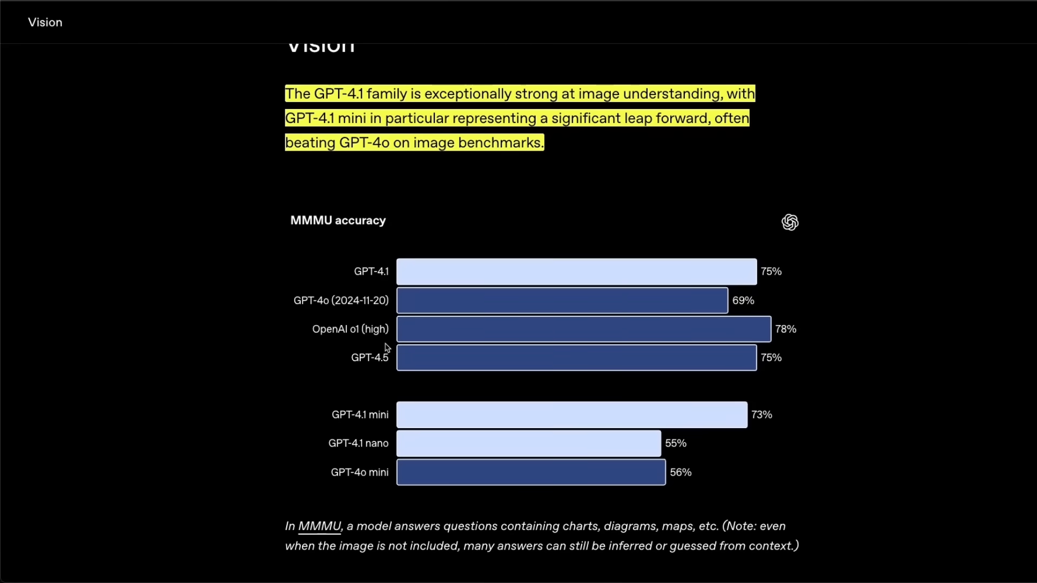
pyautogui.scroll(-3)
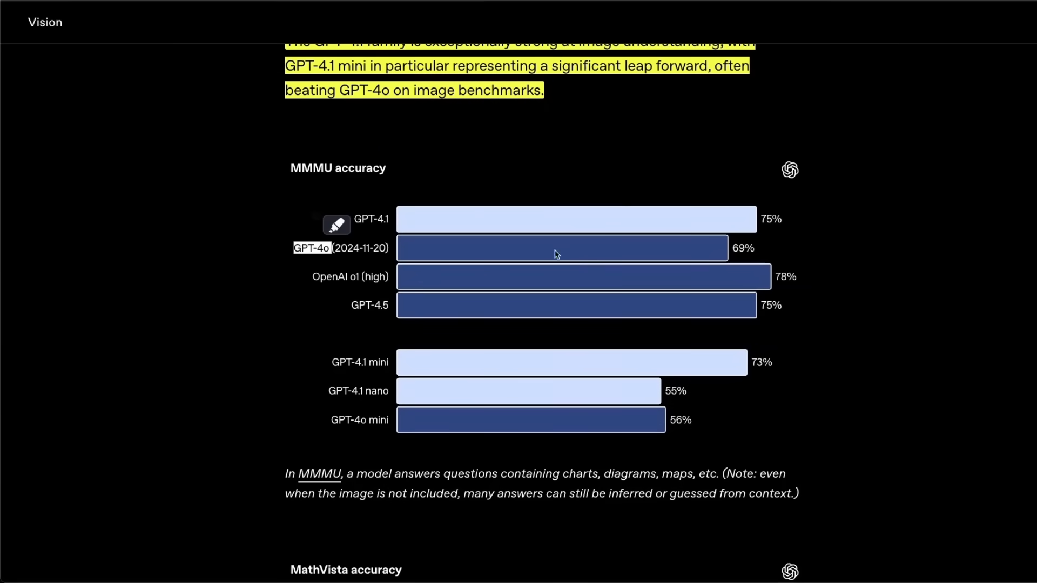
pyautogui.moveTo(327, 283)
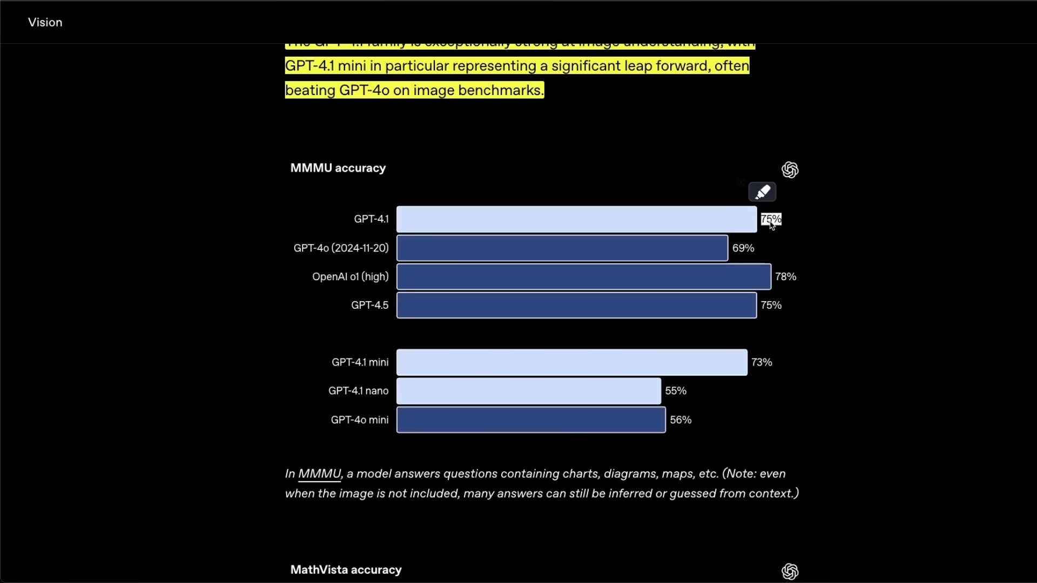
pyautogui.moveTo(774, 224)
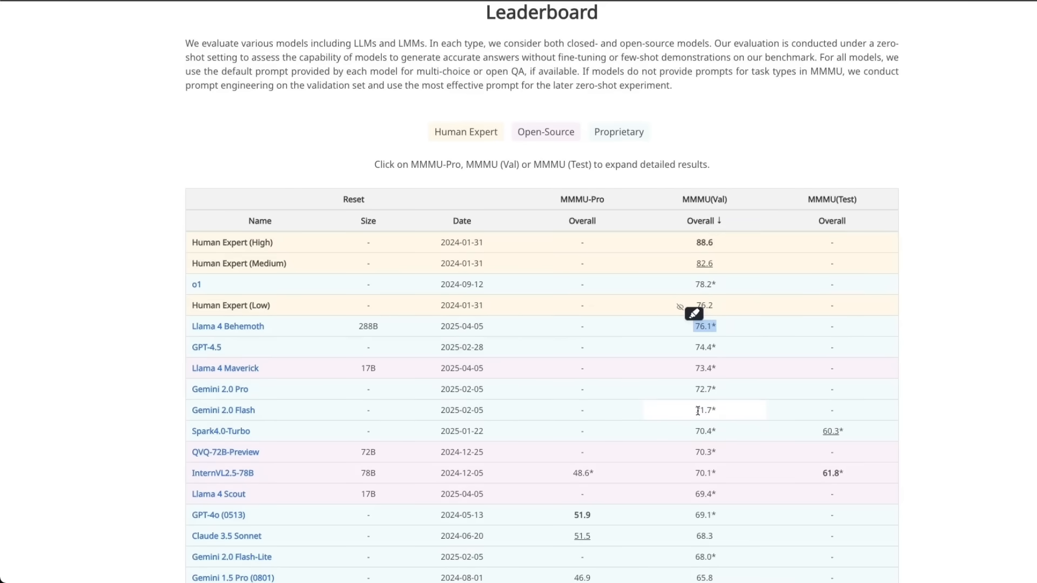
pyautogui.moveTo(727, 412)
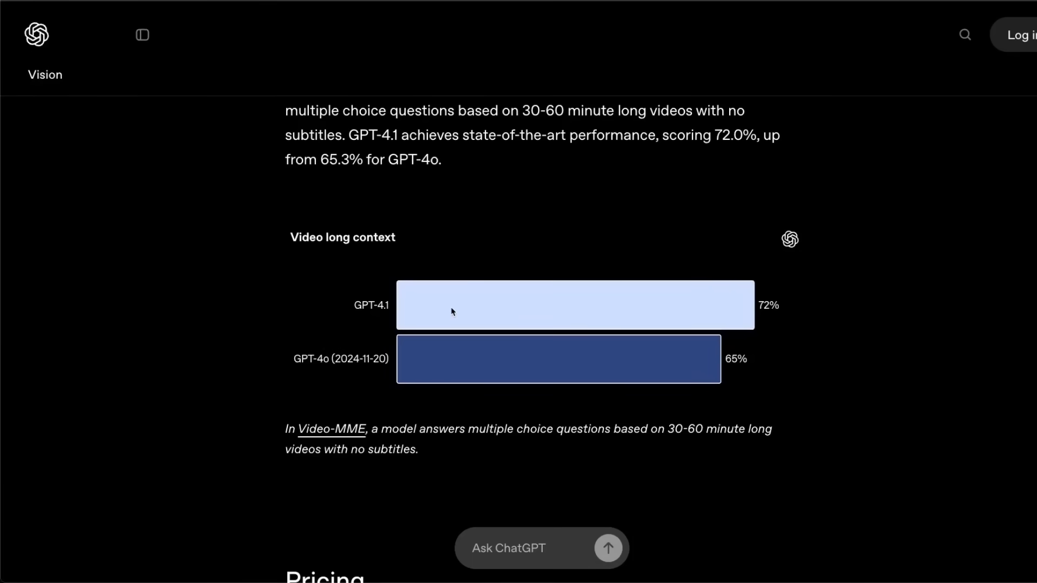
pyautogui.moveTo(763, 313)
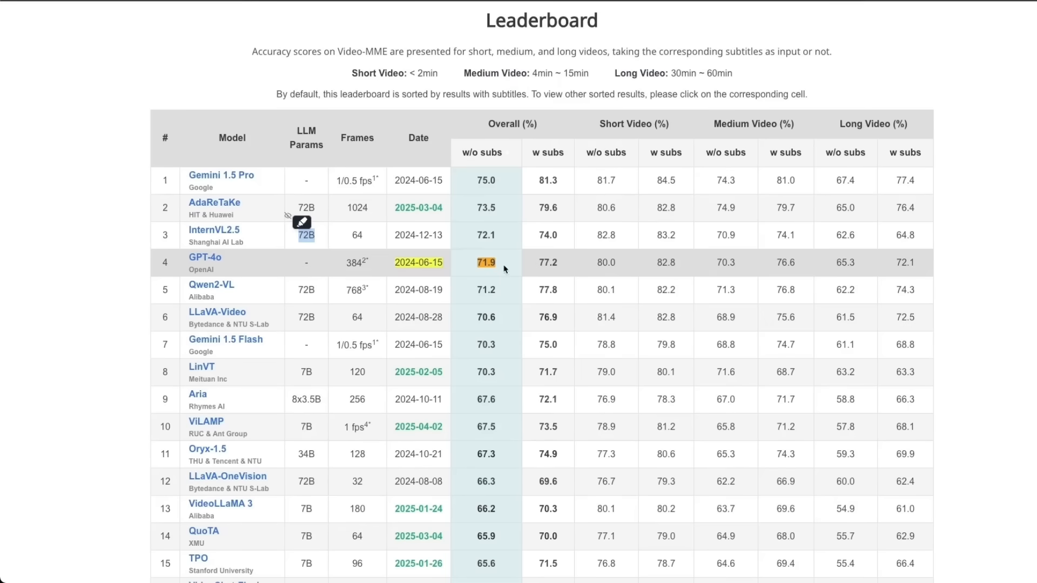
pyautogui.moveTo(513, 268)
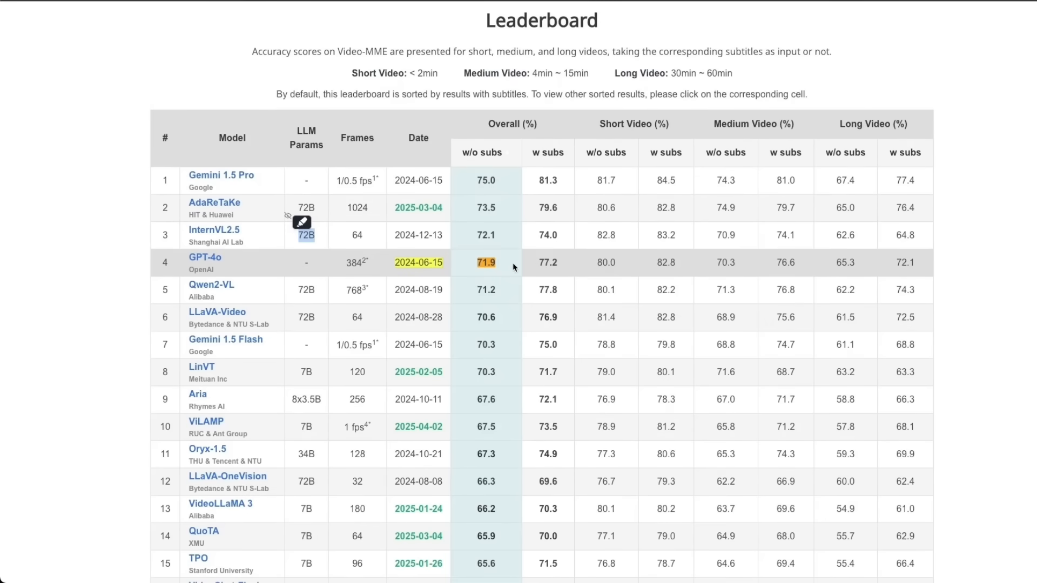
pyautogui.moveTo(494, 268)
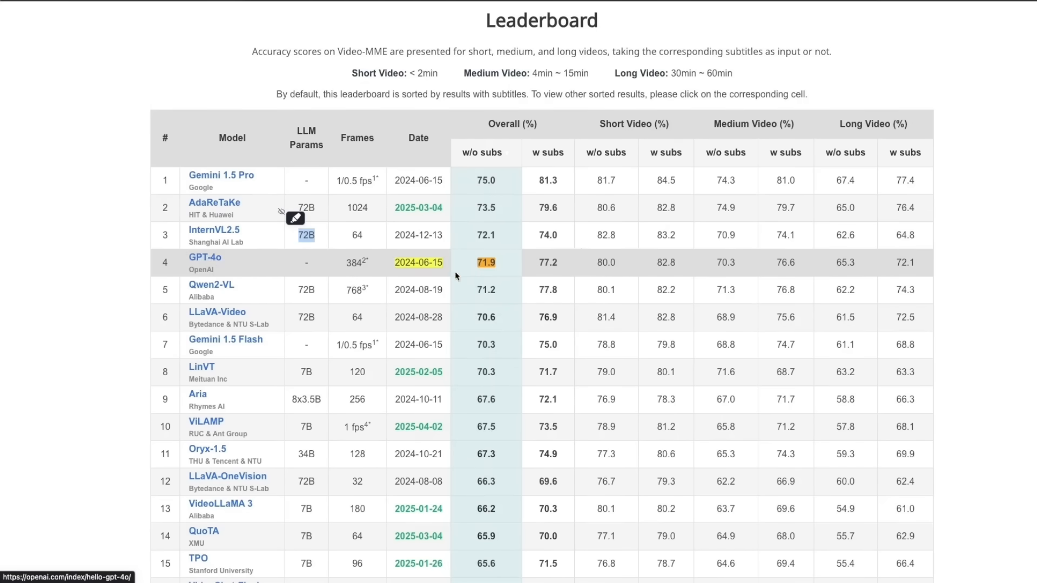
pyautogui.moveTo(484, 253)
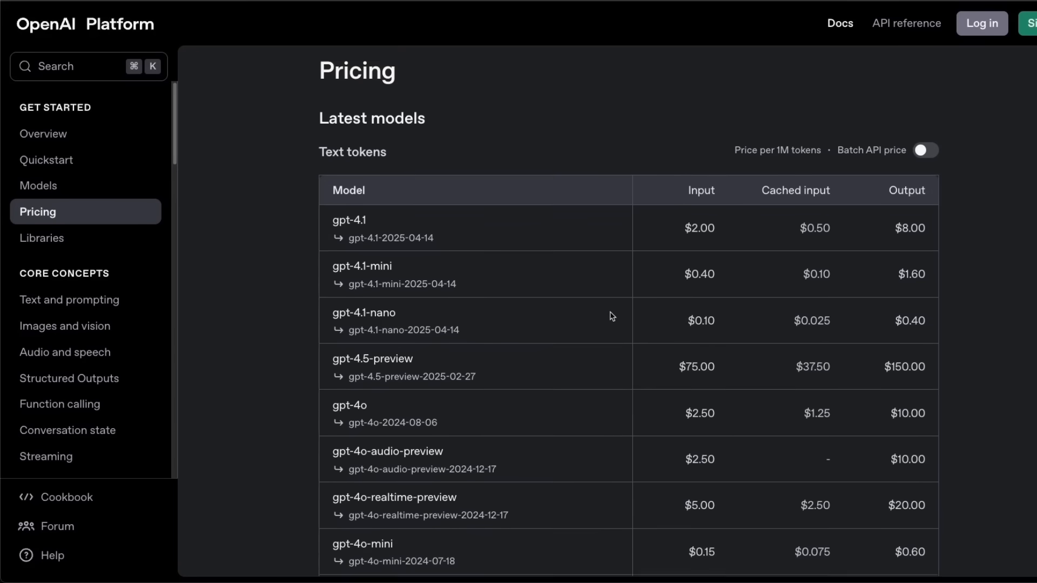
# Step: Highlight the gpt-4o ($2.50/$10.00) and gpt-4.1 ($2.00/$8.00) text token pricing rows
pyautogui.scroll(-3)
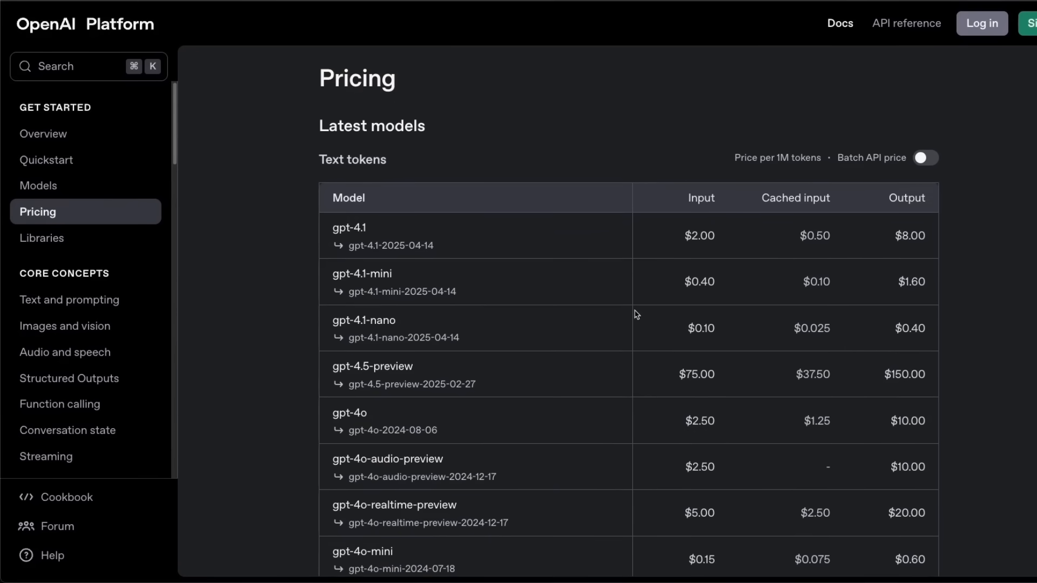
pyautogui.scroll(-3)
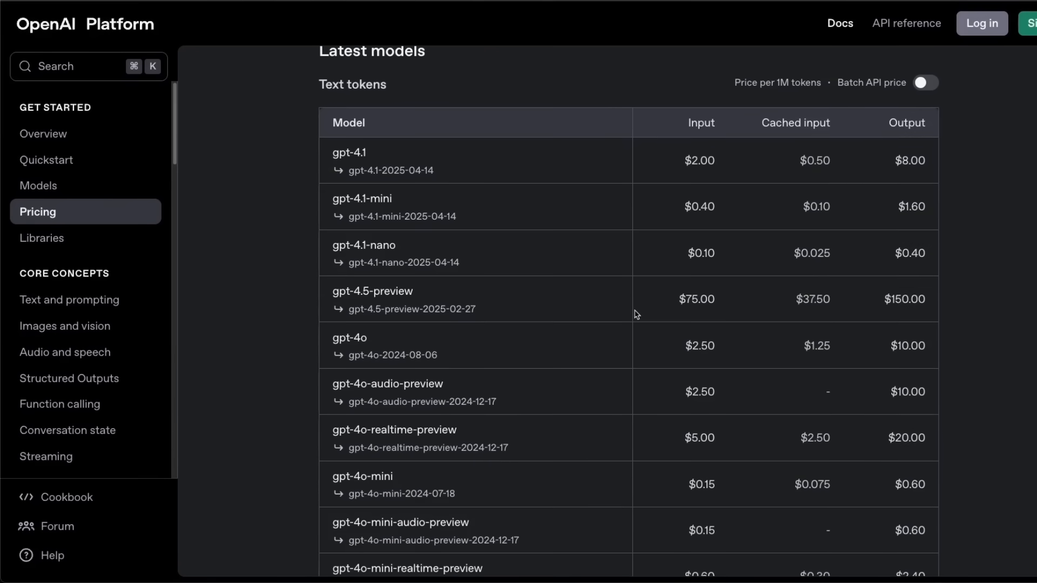
pyautogui.scroll(-3)
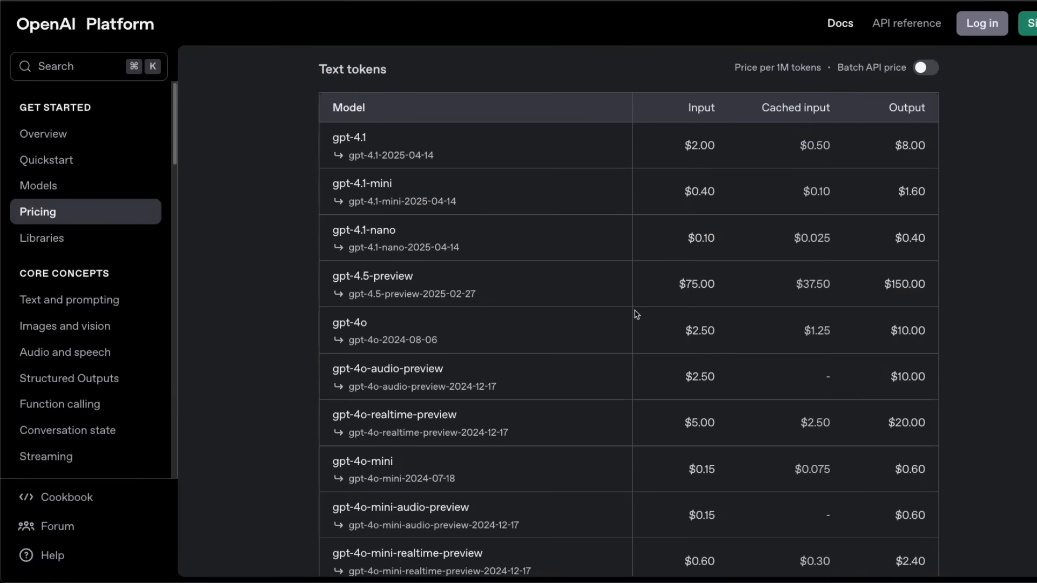
pyautogui.doubleClick(699, 331)
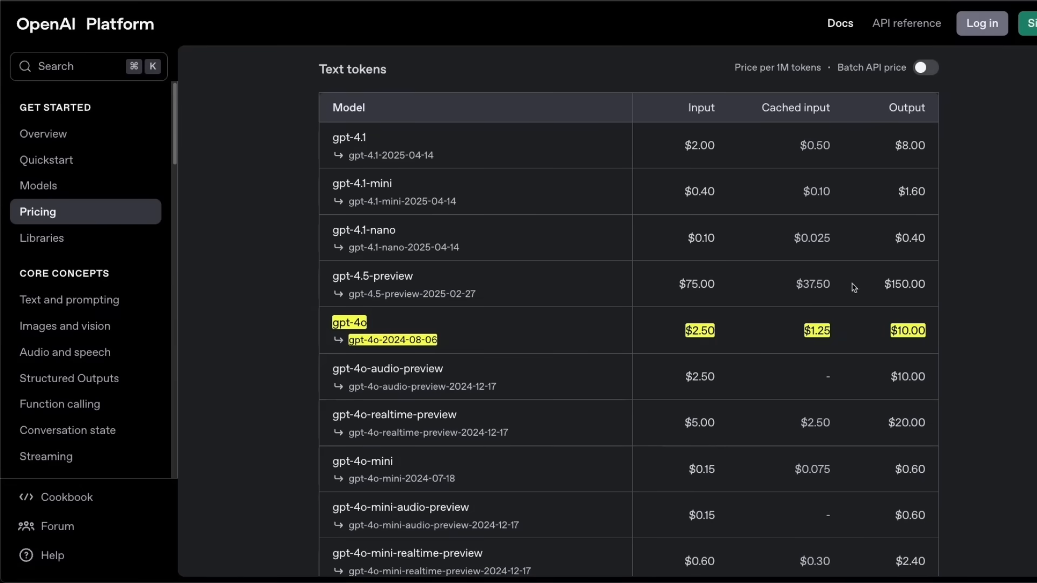
pyautogui.moveTo(331, 137)
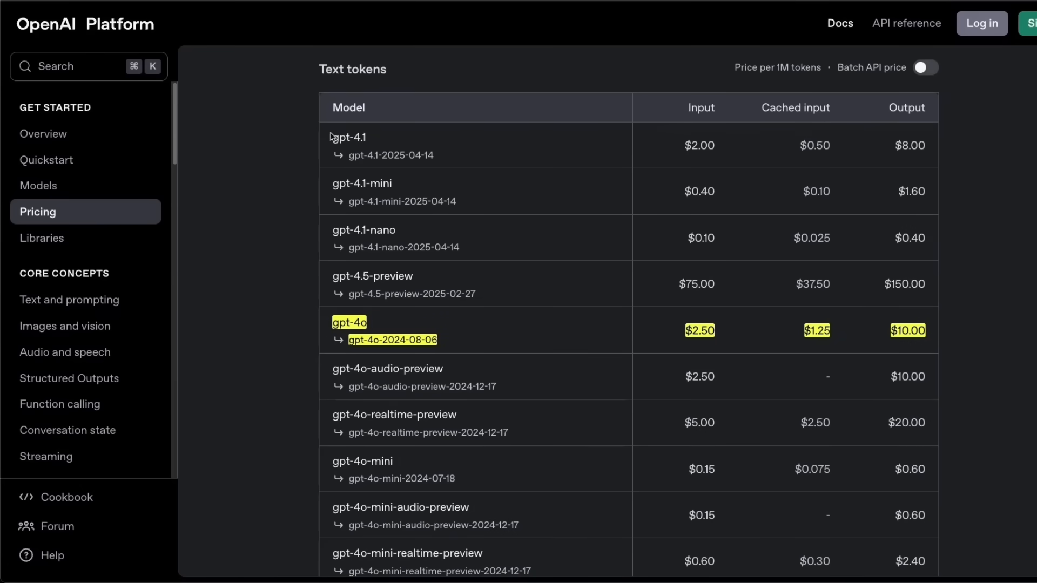
pyautogui.moveTo(333, 136); pyautogui.dragTo(921, 150)
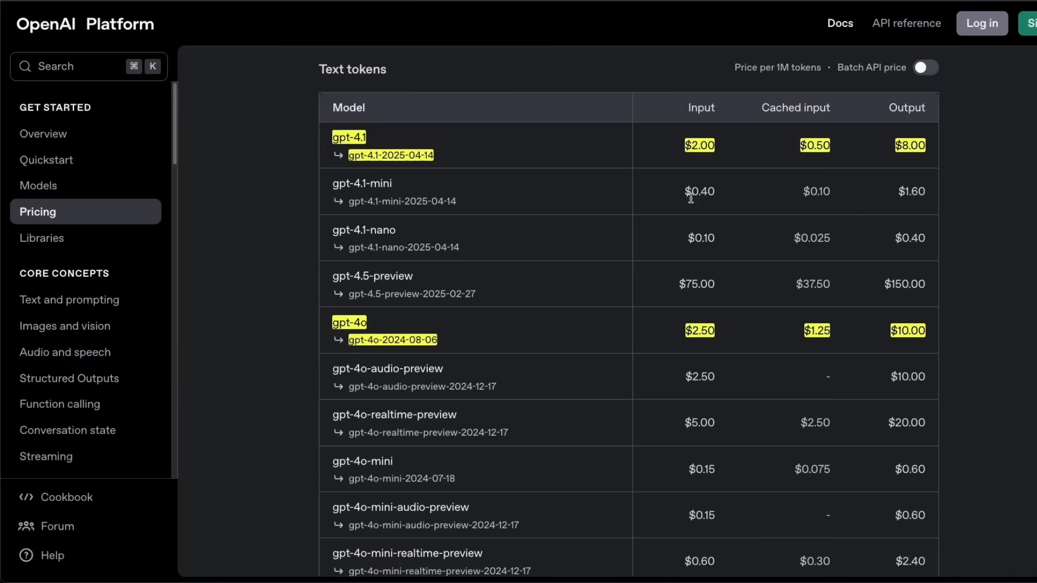
pyautogui.moveTo(733, 339)
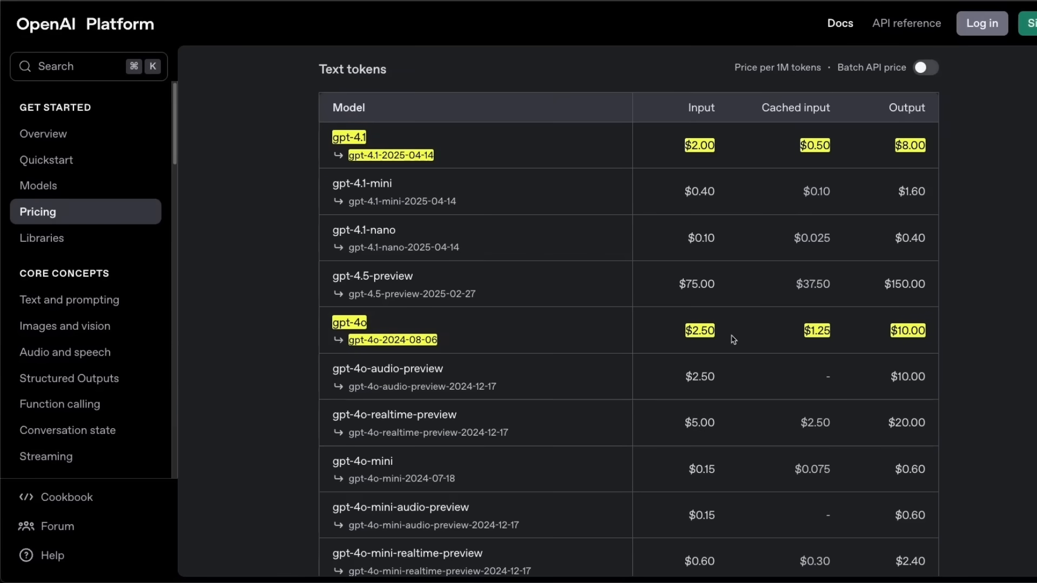
pyautogui.moveTo(435, 145)
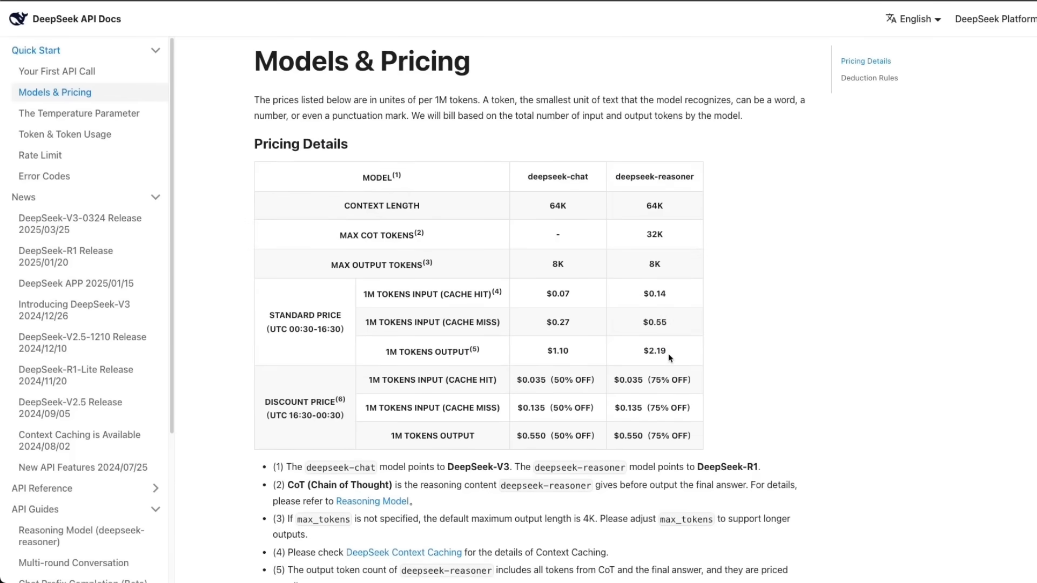
pyautogui.moveTo(674, 401)
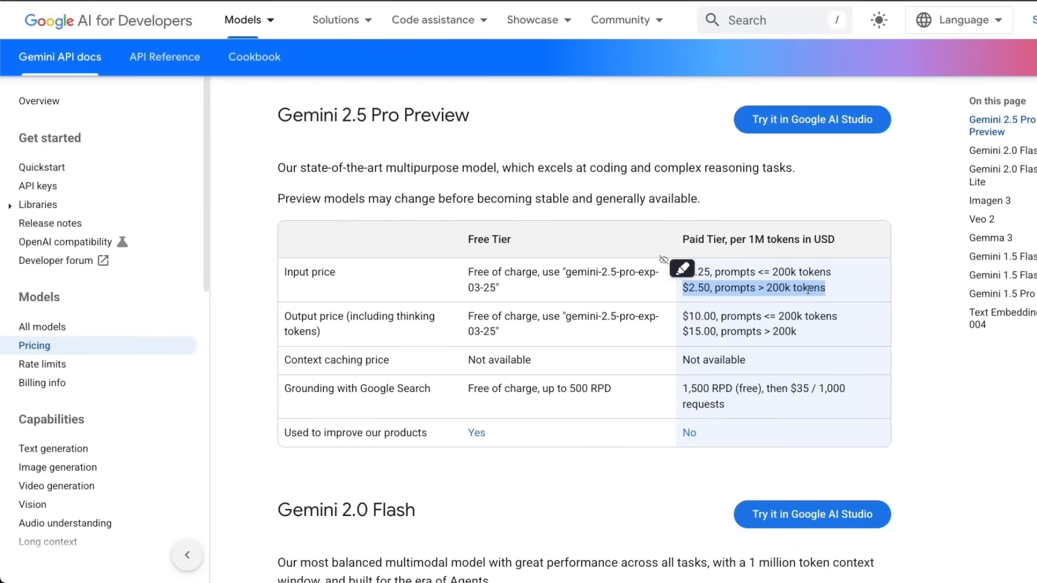
pyautogui.moveTo(701, 291)
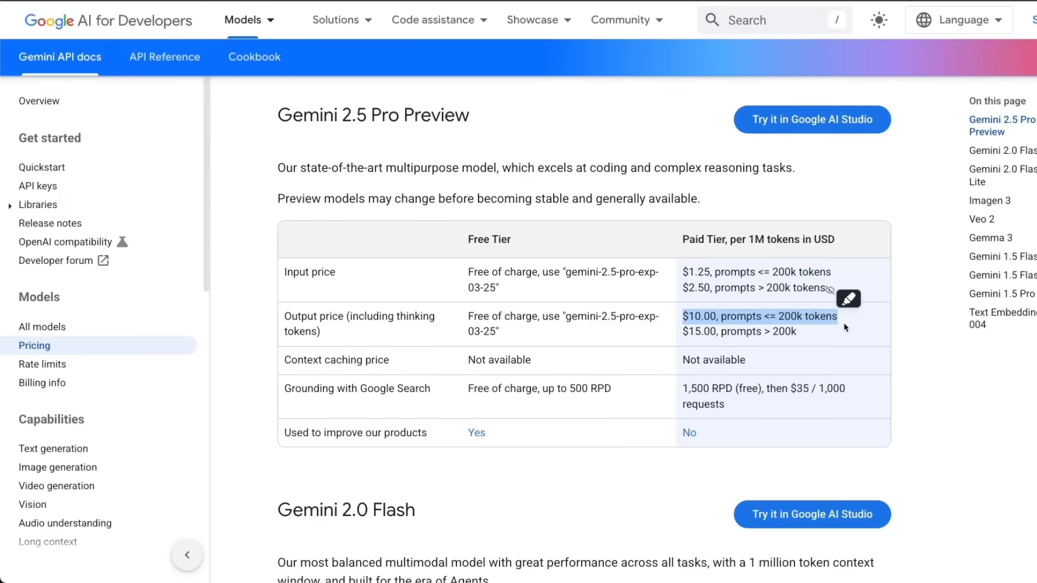
pyautogui.moveTo(799, 334)
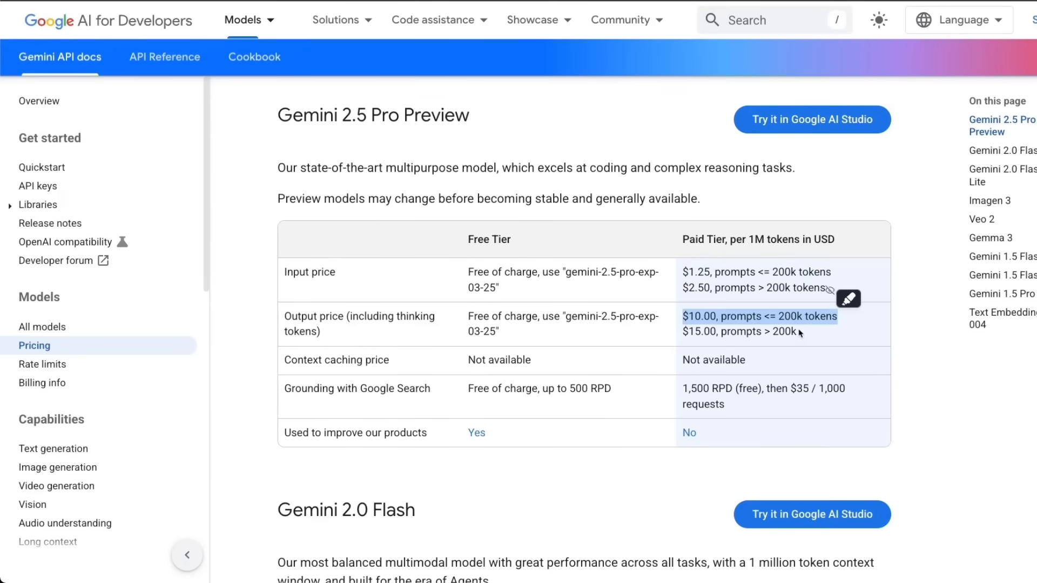
# Step: Scroll down the Gemini API pricing page past the 2.5 Pro Preview paid-tier prices to Gemini 2.0 Flash
pyautogui.scroll(-3)
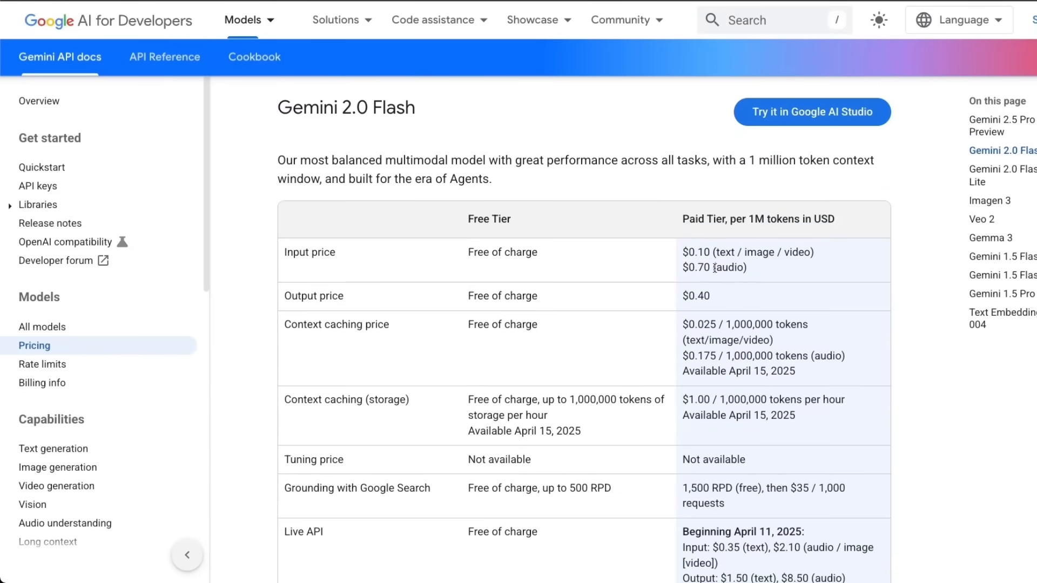
pyautogui.scroll(-3)
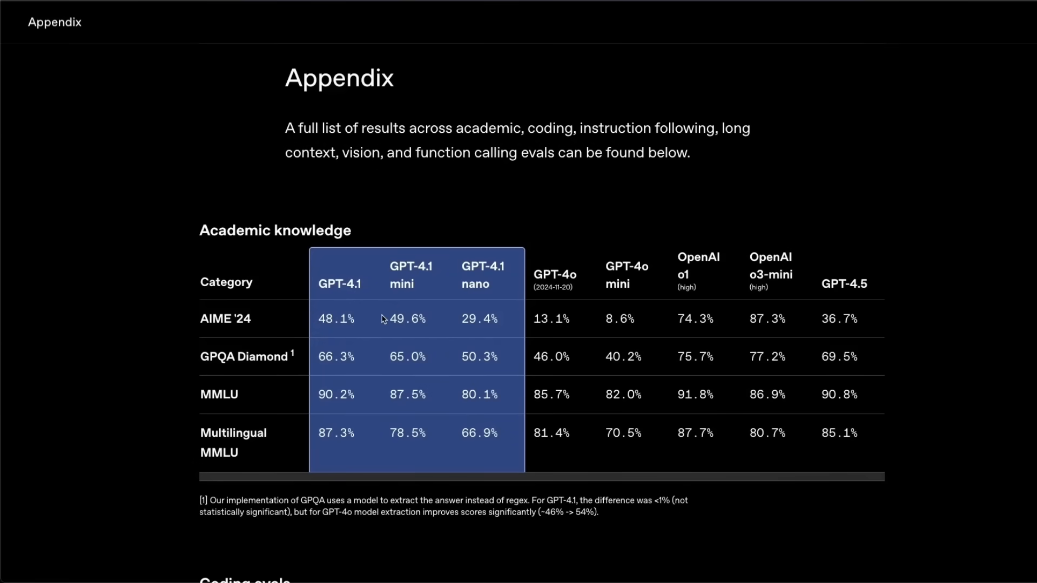
# Step: Scroll through the Academic, Coding, Instruction following, Long Context, Vision and Function Calling appendix tables
pyautogui.scroll(-3)
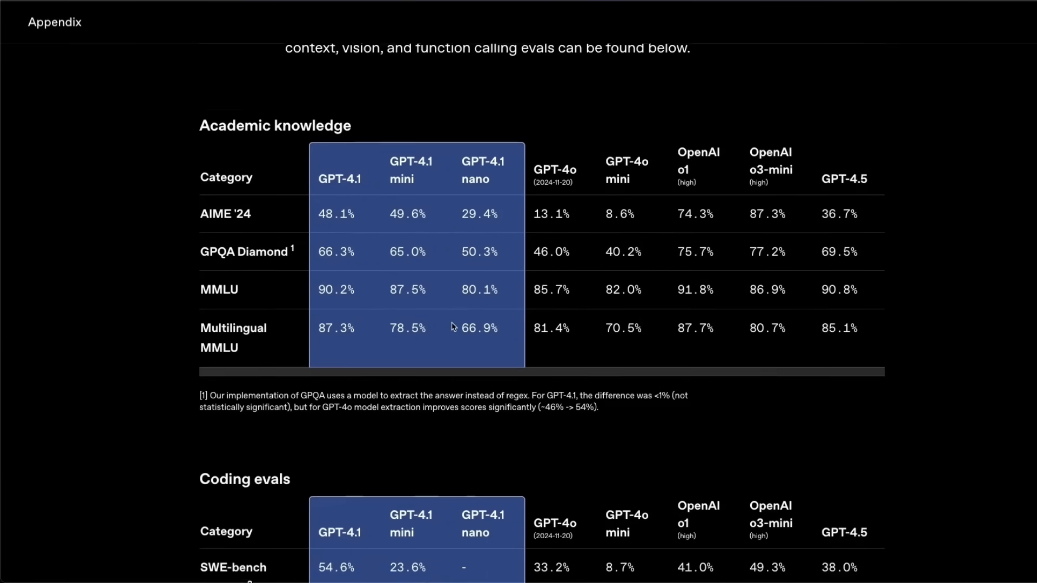
pyautogui.scroll(-3)
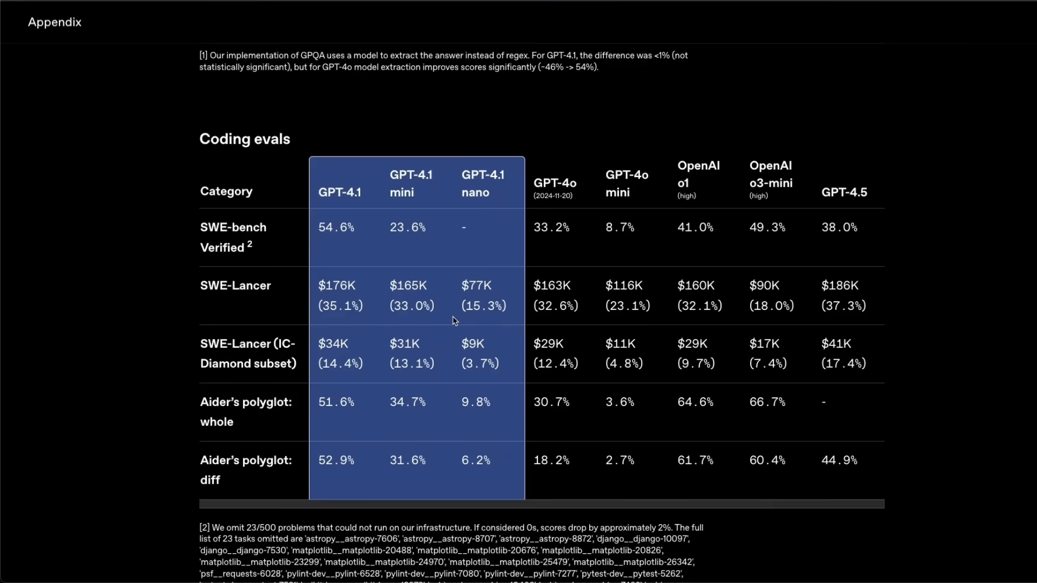
pyautogui.scroll(-3)
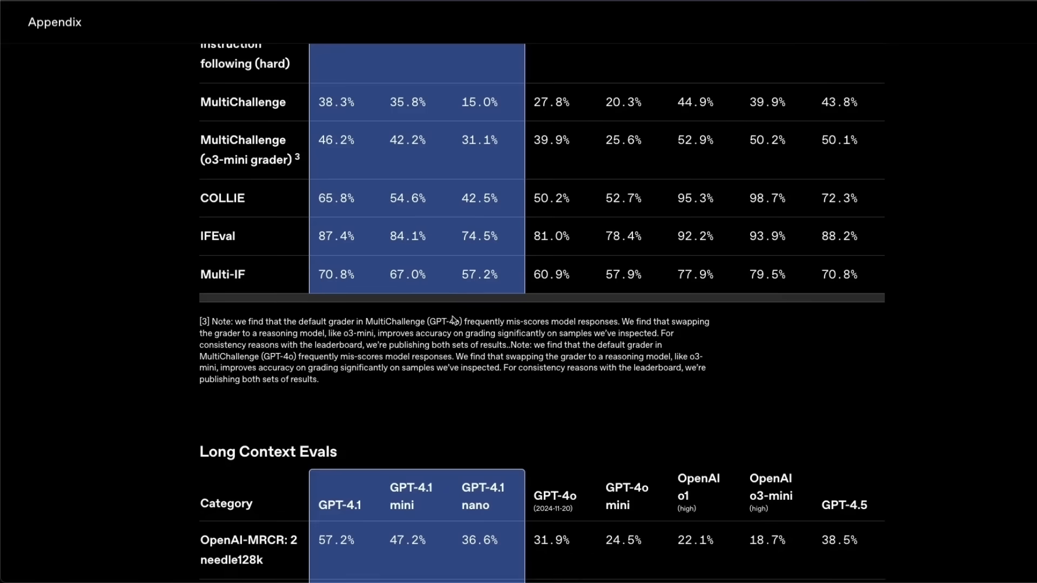
pyautogui.scroll(-3)
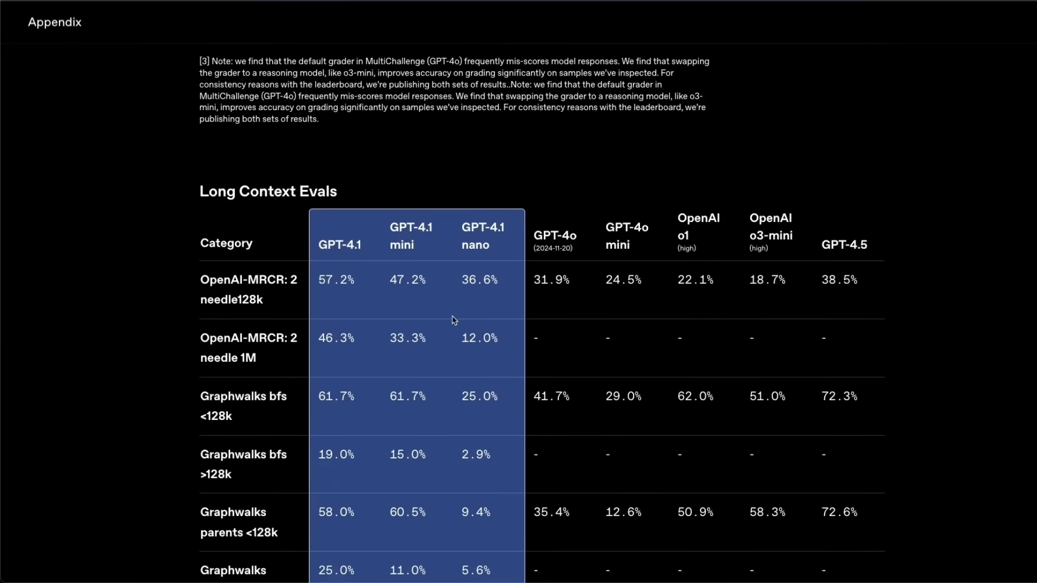
pyautogui.scroll(-3)
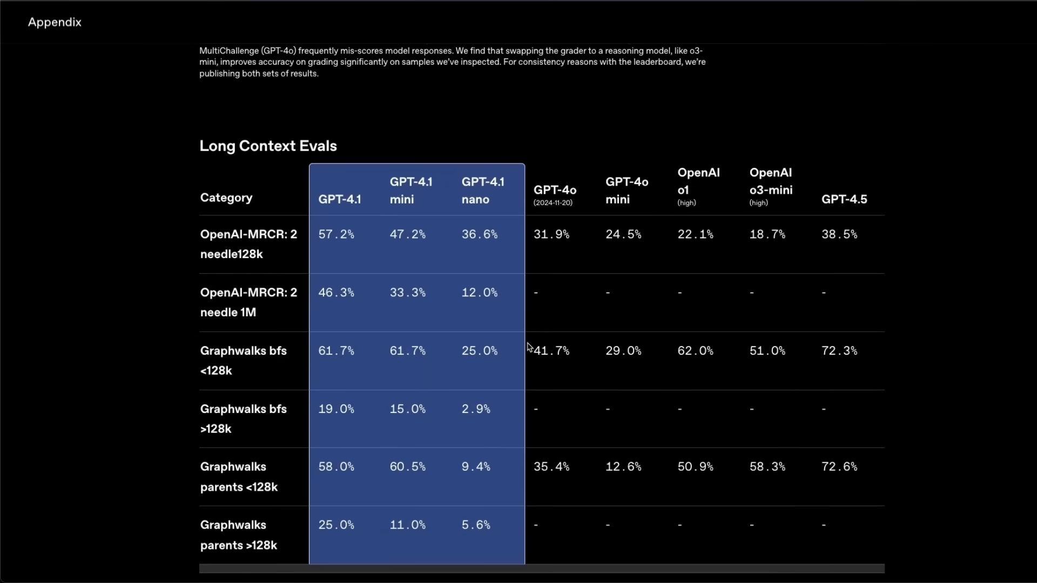
pyautogui.scroll(-3)
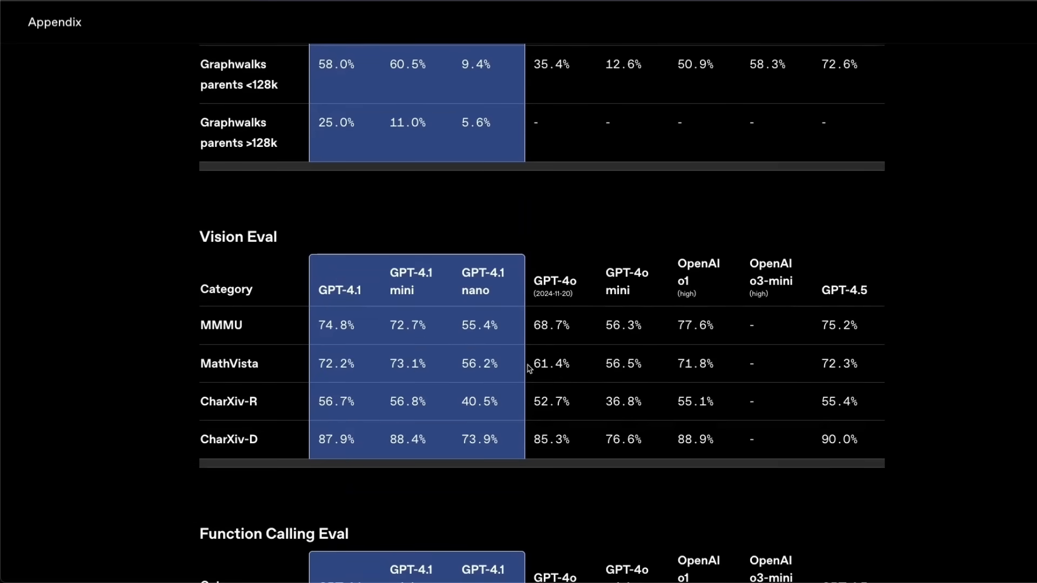
pyautogui.scroll(-3)
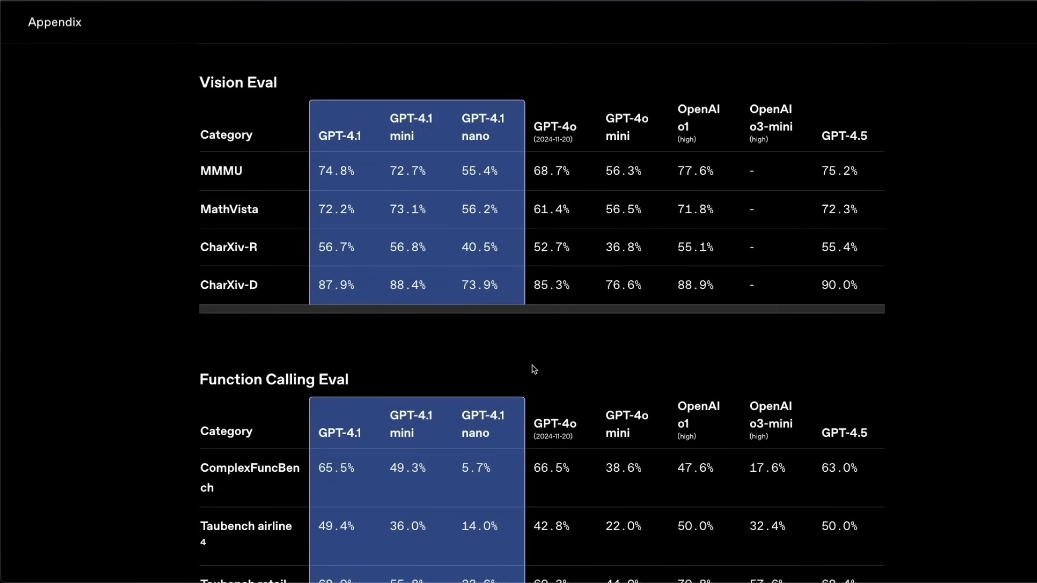
pyautogui.scroll(-3)
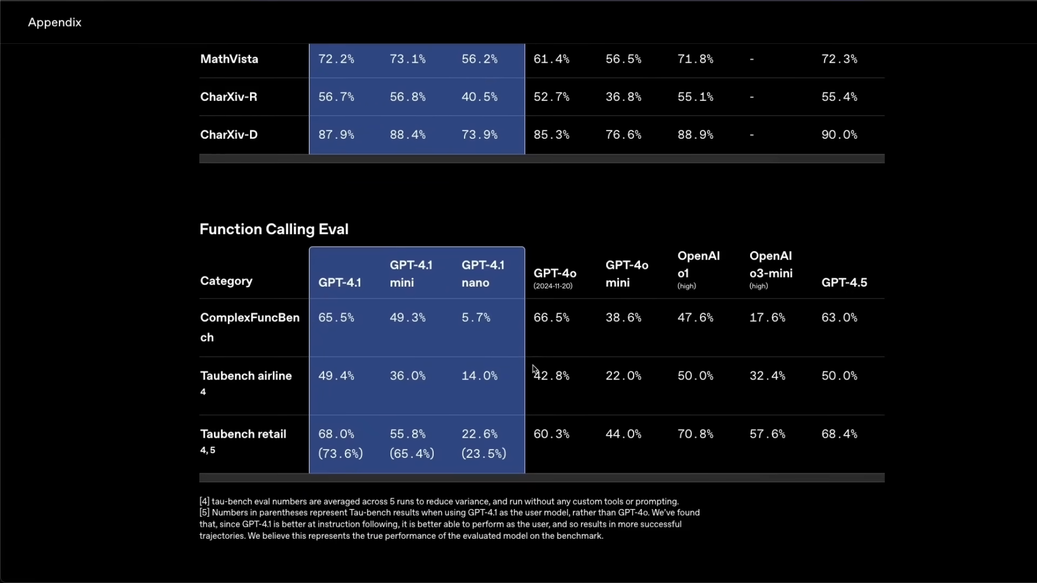
pyautogui.scroll(-3)
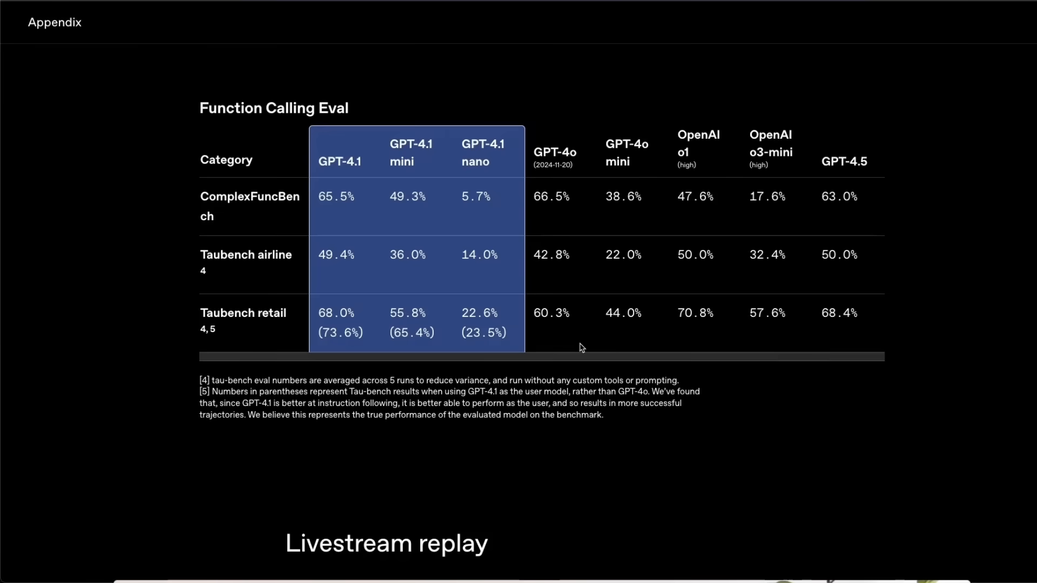
pyautogui.scroll(-3)
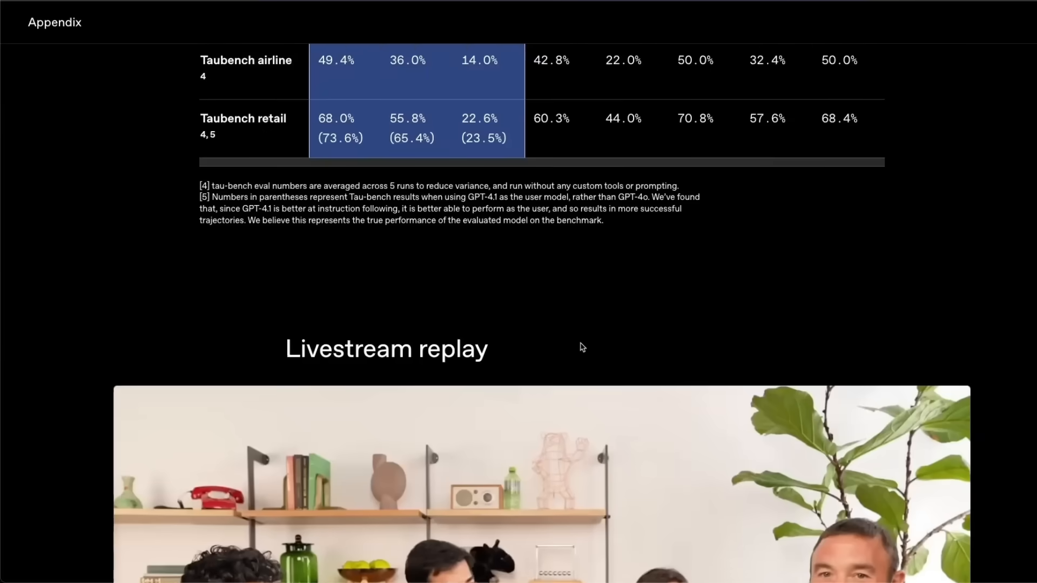
# Step: Scroll past the Livestream replay video to the tags, research leads and core contributors
pyautogui.scroll(-3)
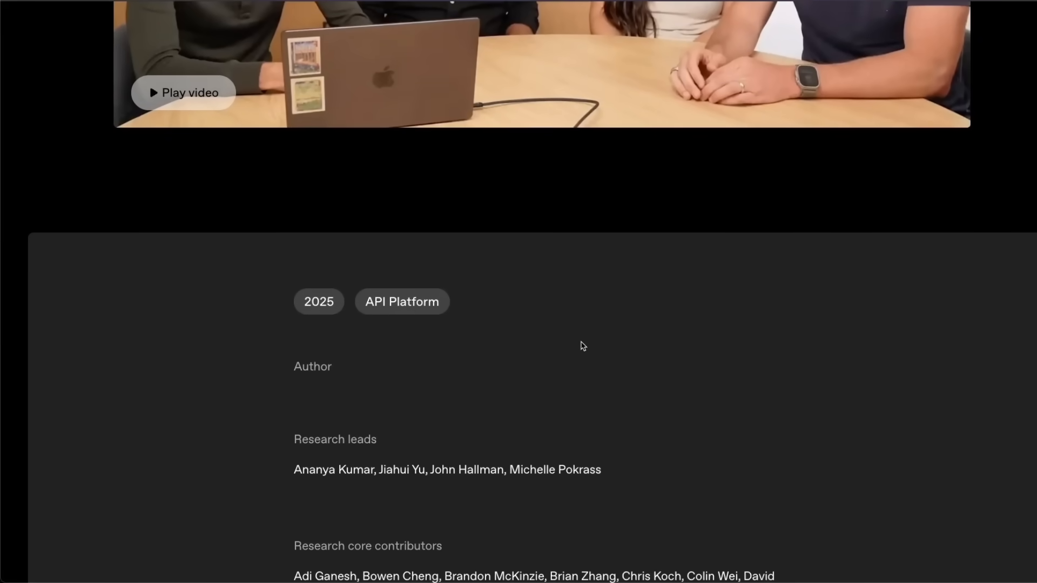
pyautogui.scroll(-3)
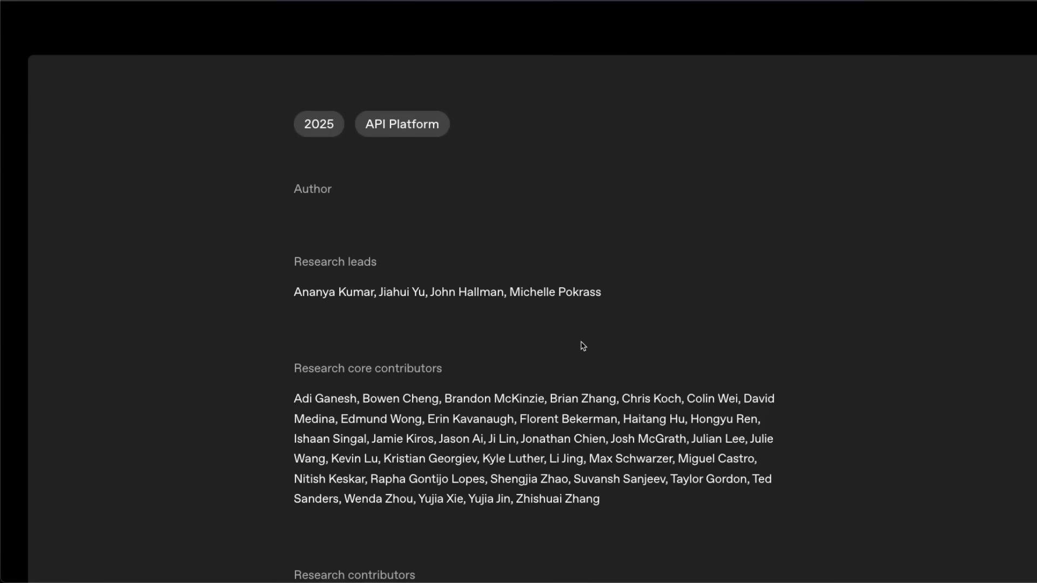